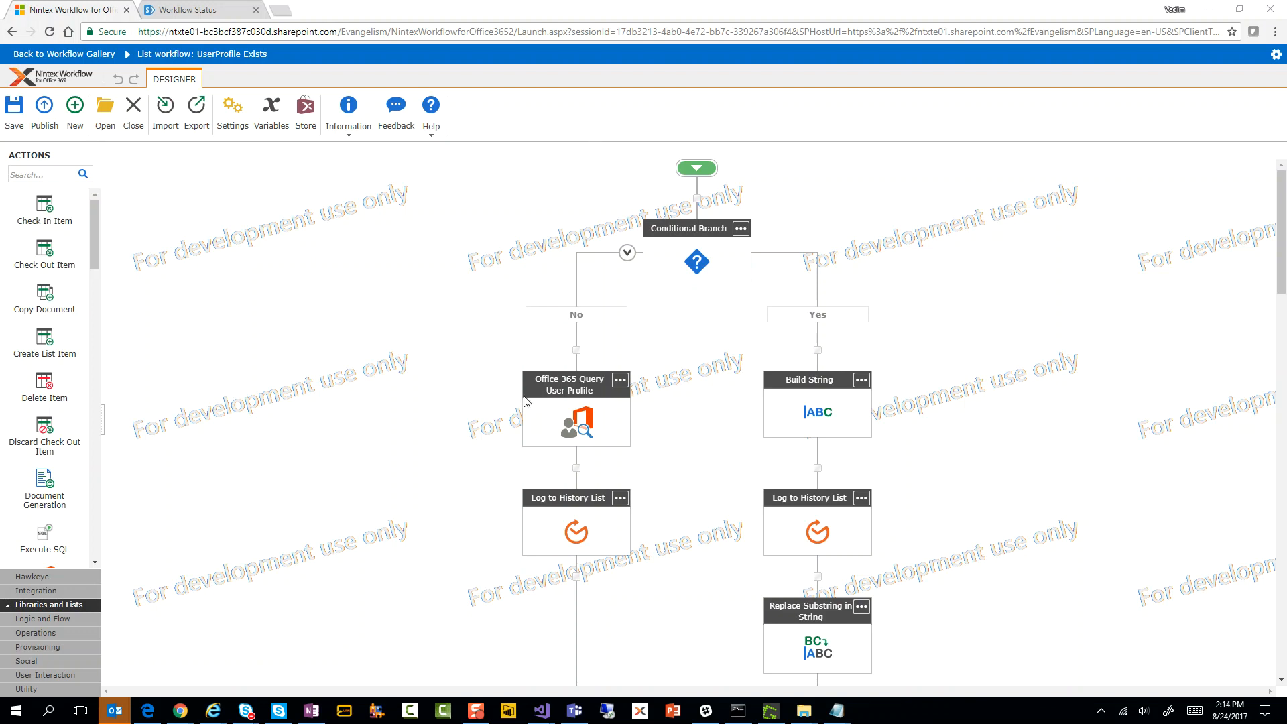
mouse_move(602, 371)
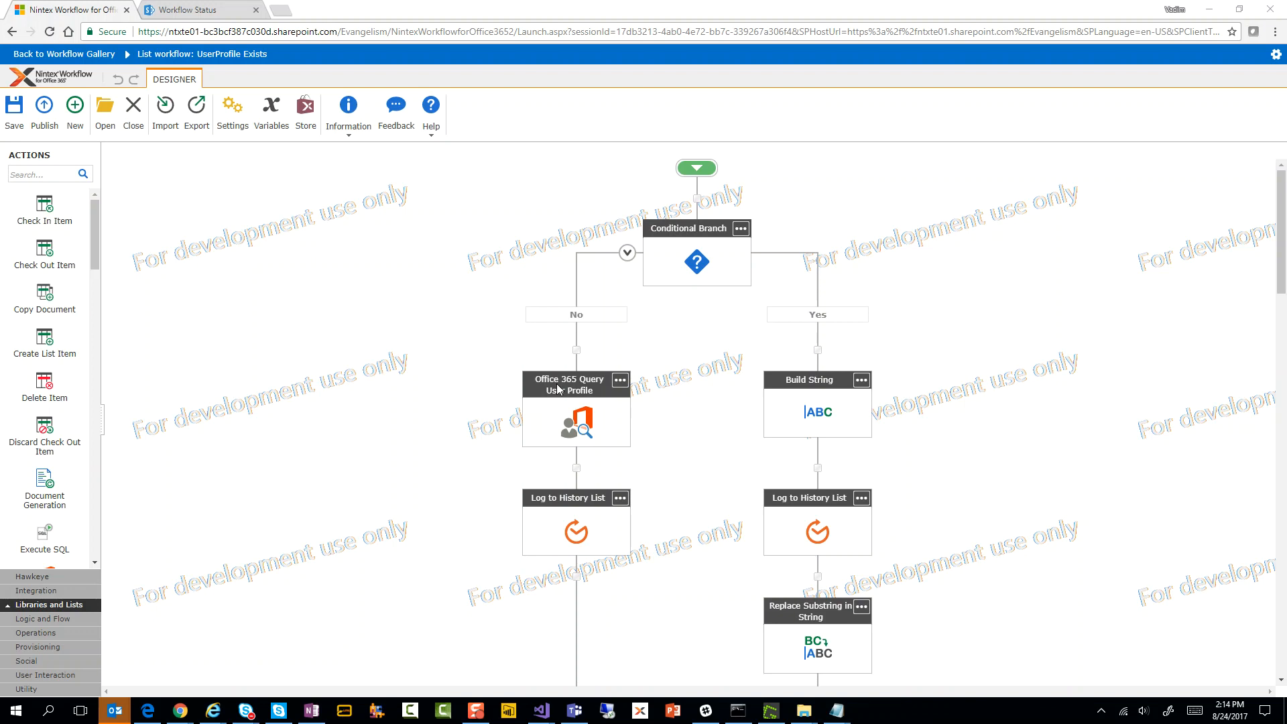
mouse_move(602, 424)
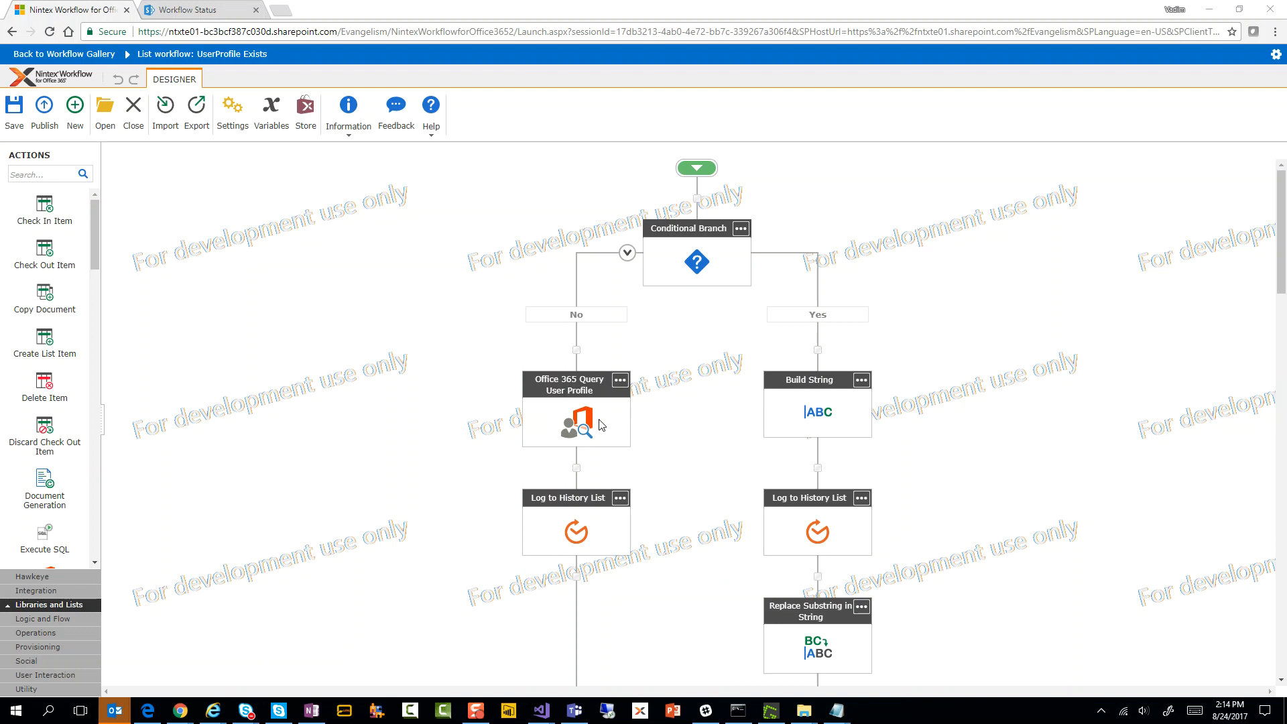
mouse_move(977, 377)
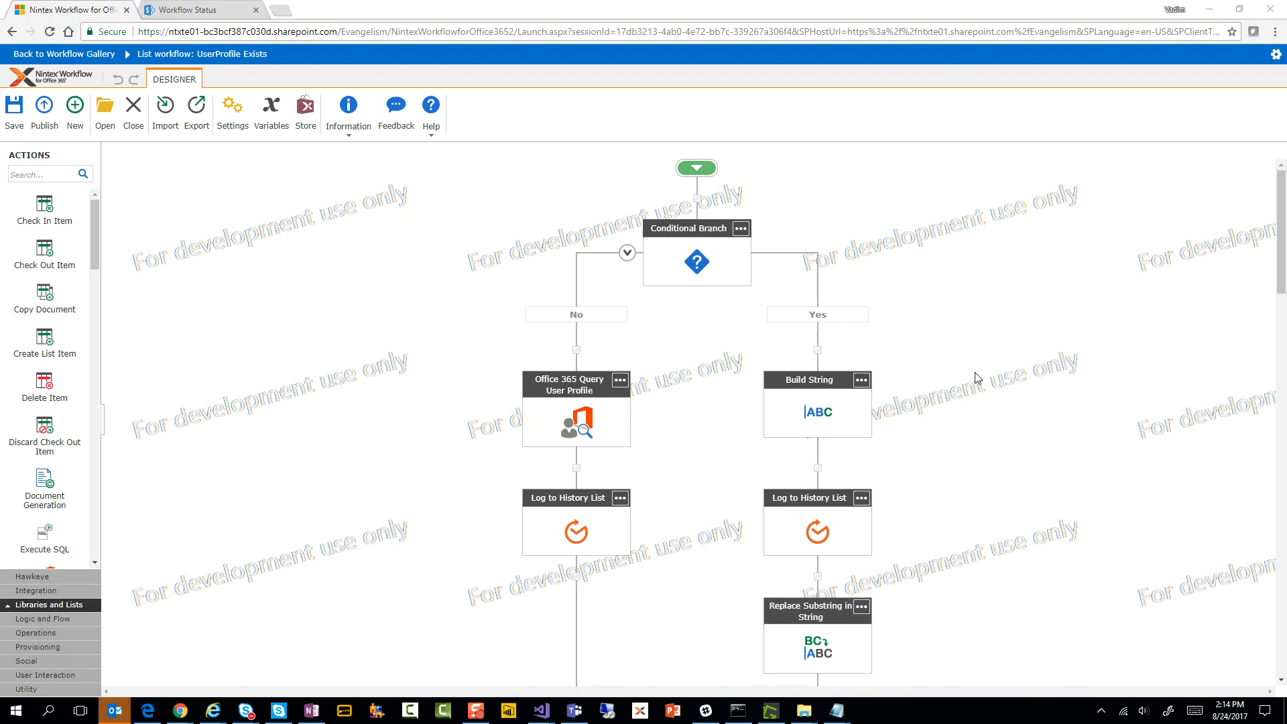
mouse_move(551, 649)
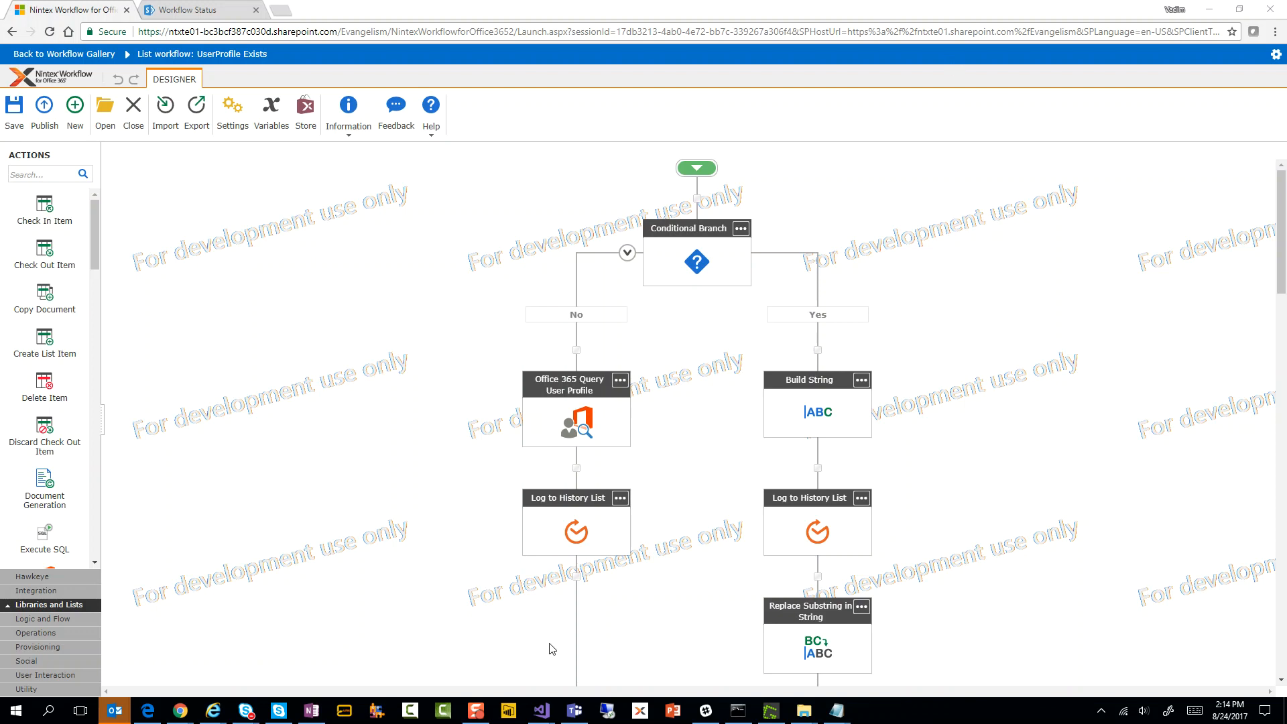
mouse_move(683, 329)
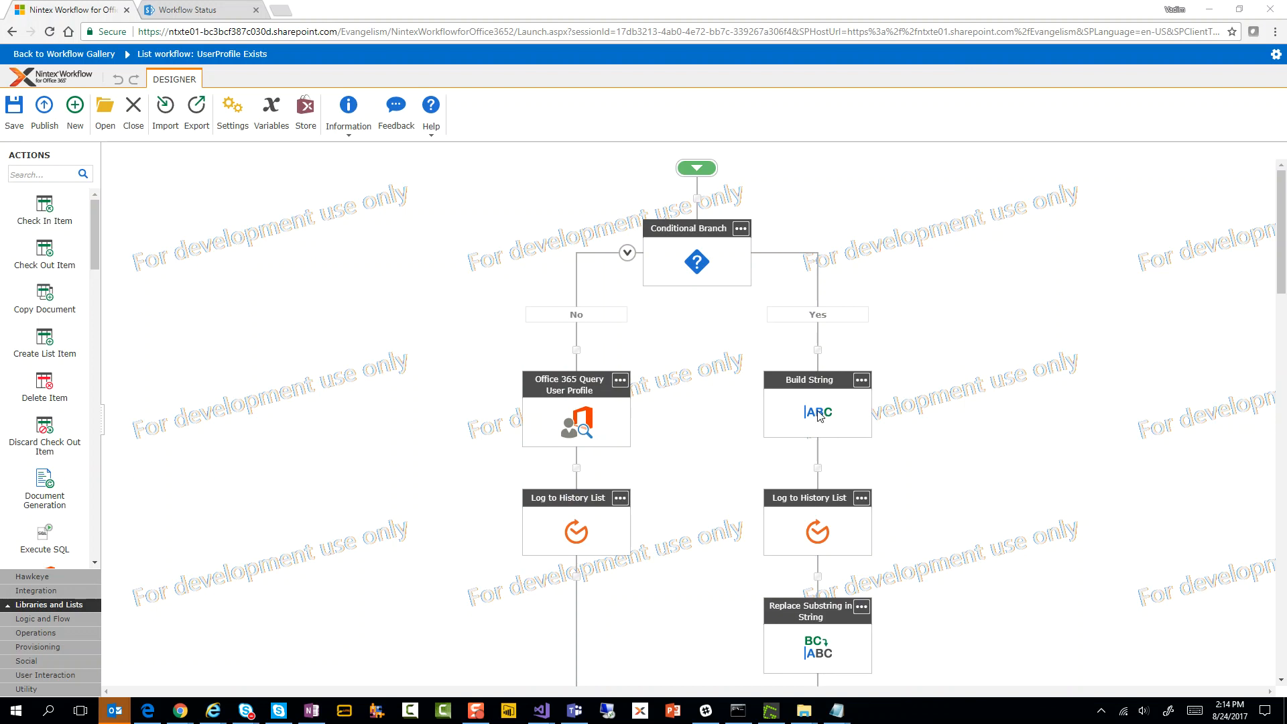
Open the Yes branch's Build String settings, then view the UserProfile Exists list.
double_click(816, 410)
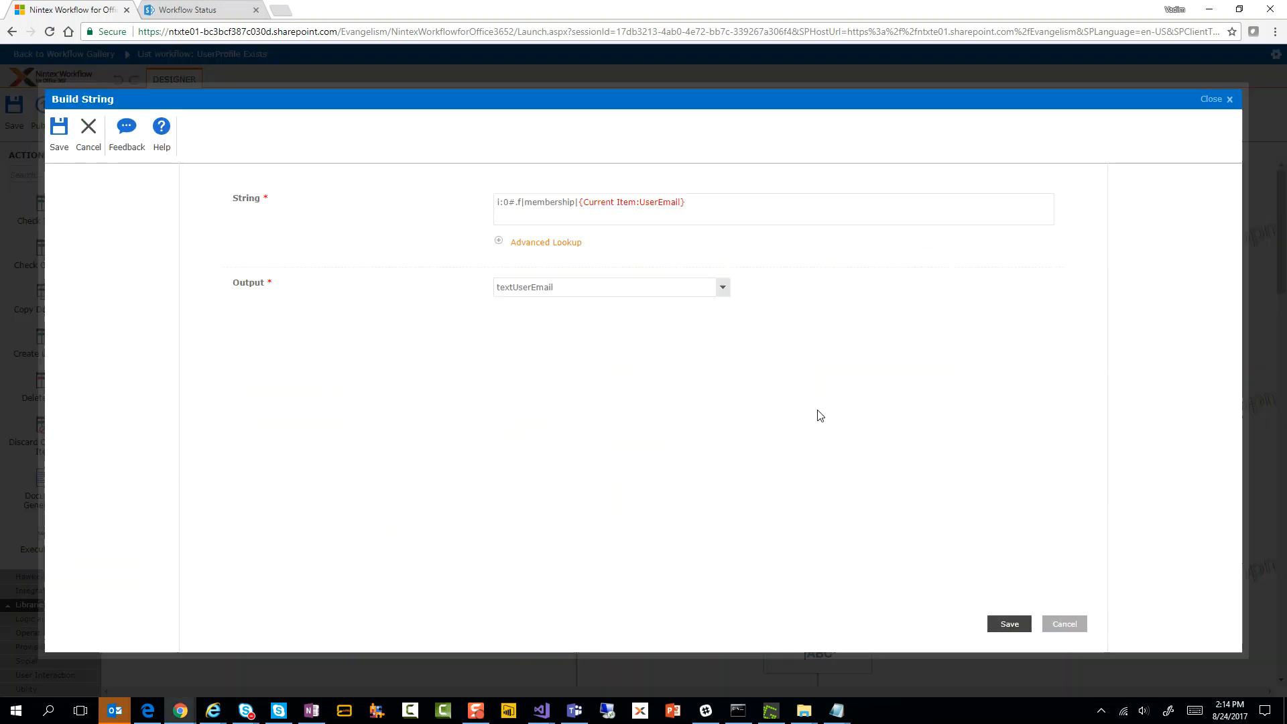
mouse_move(685, 234)
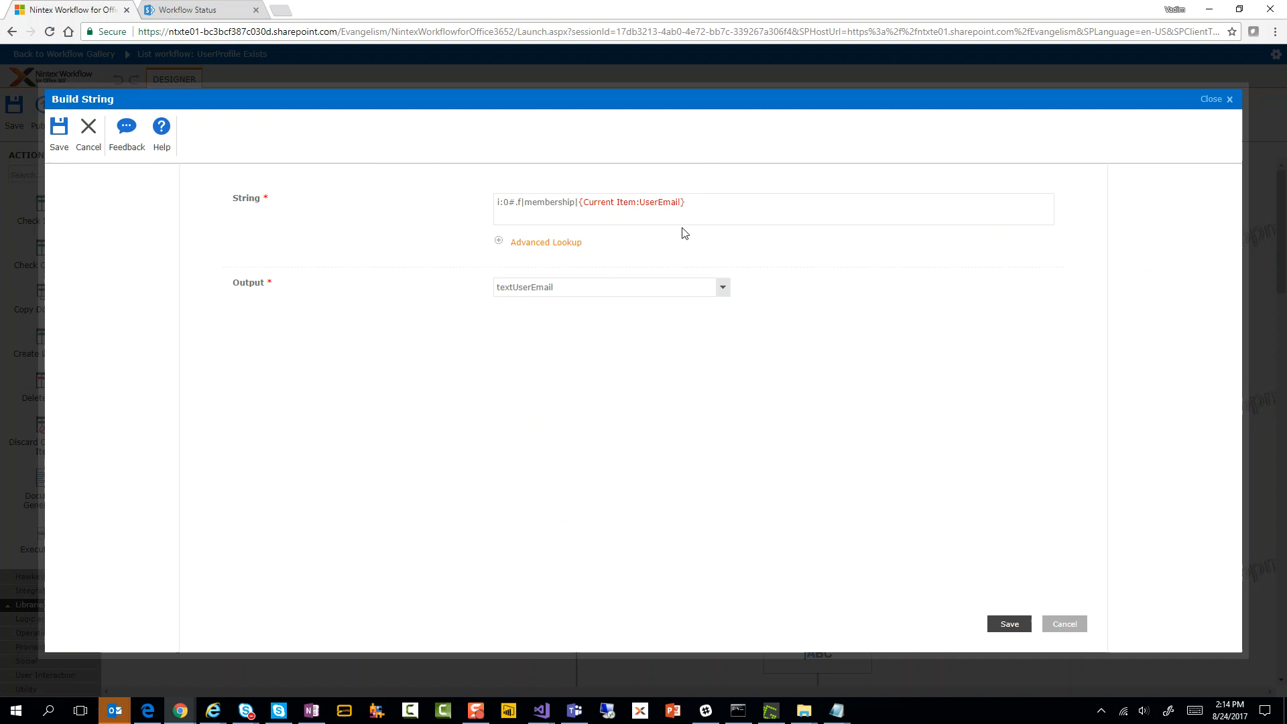
left_click(197, 9)
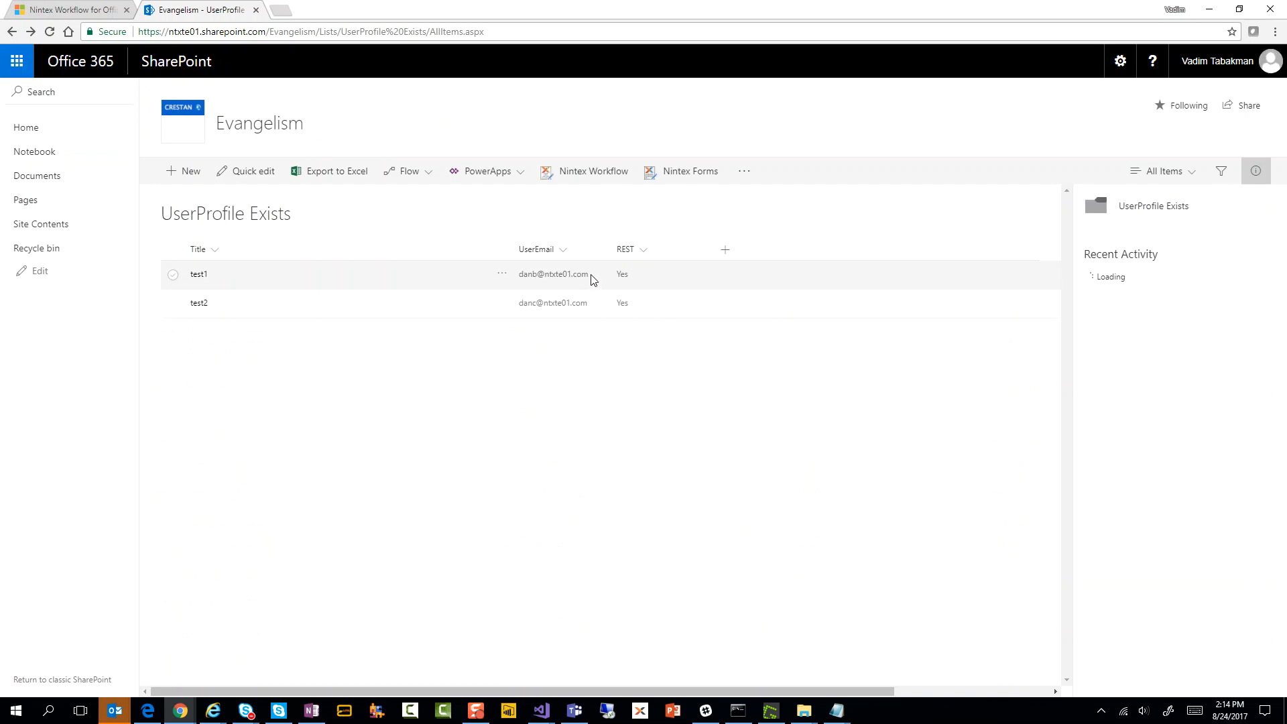
Inspect the test1 item's UserEmail and REST values, then return to the workflow designer.
left_click(172, 274)
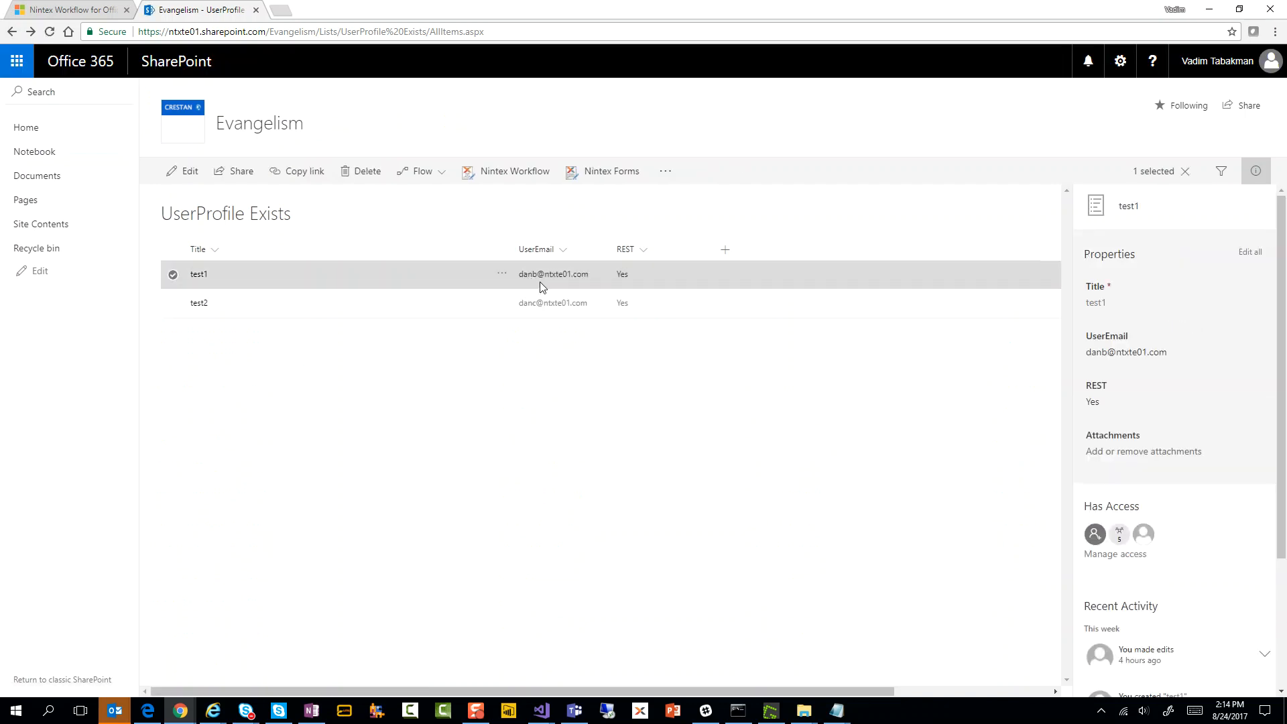
left_click(69, 9)
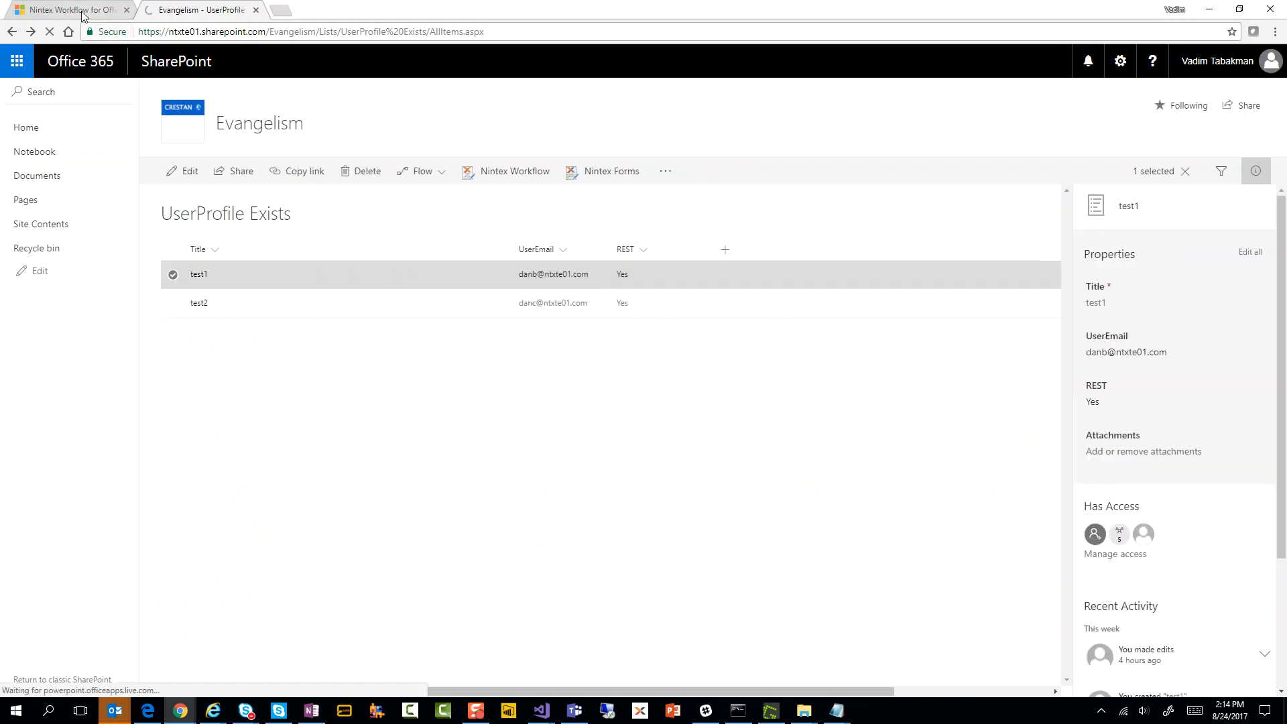
left_click(70, 9)
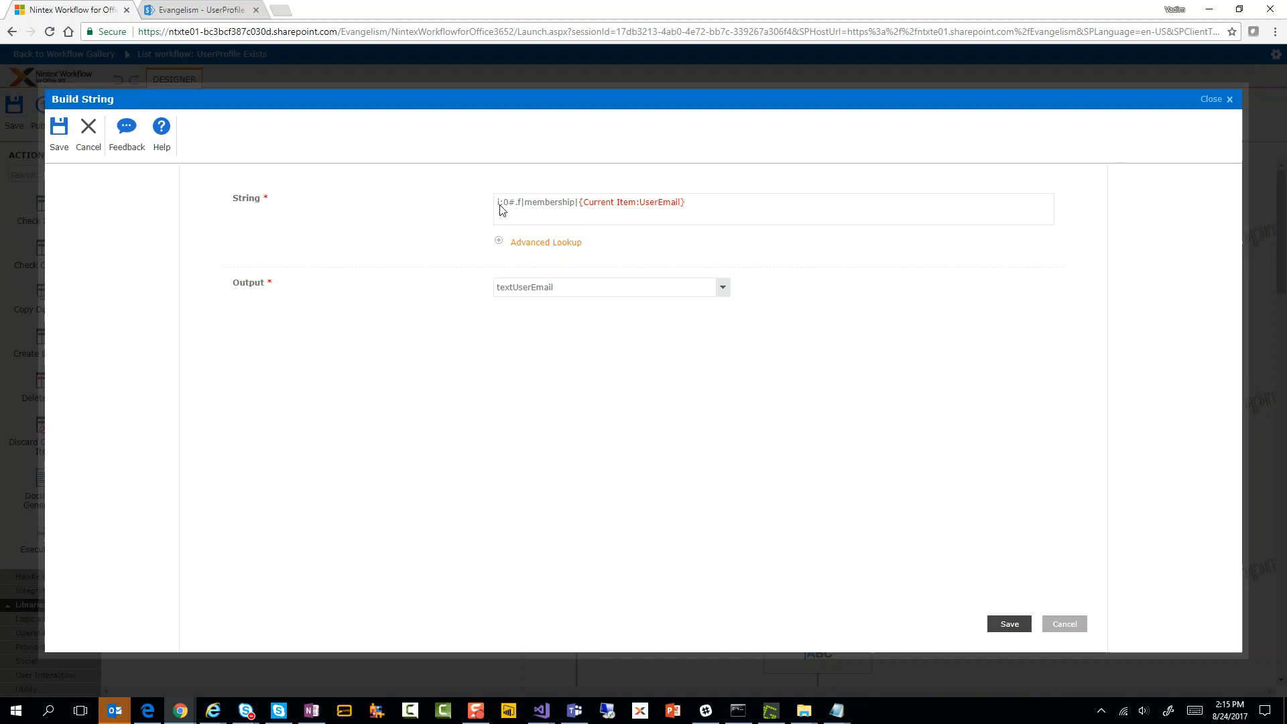
mouse_move(505, 212)
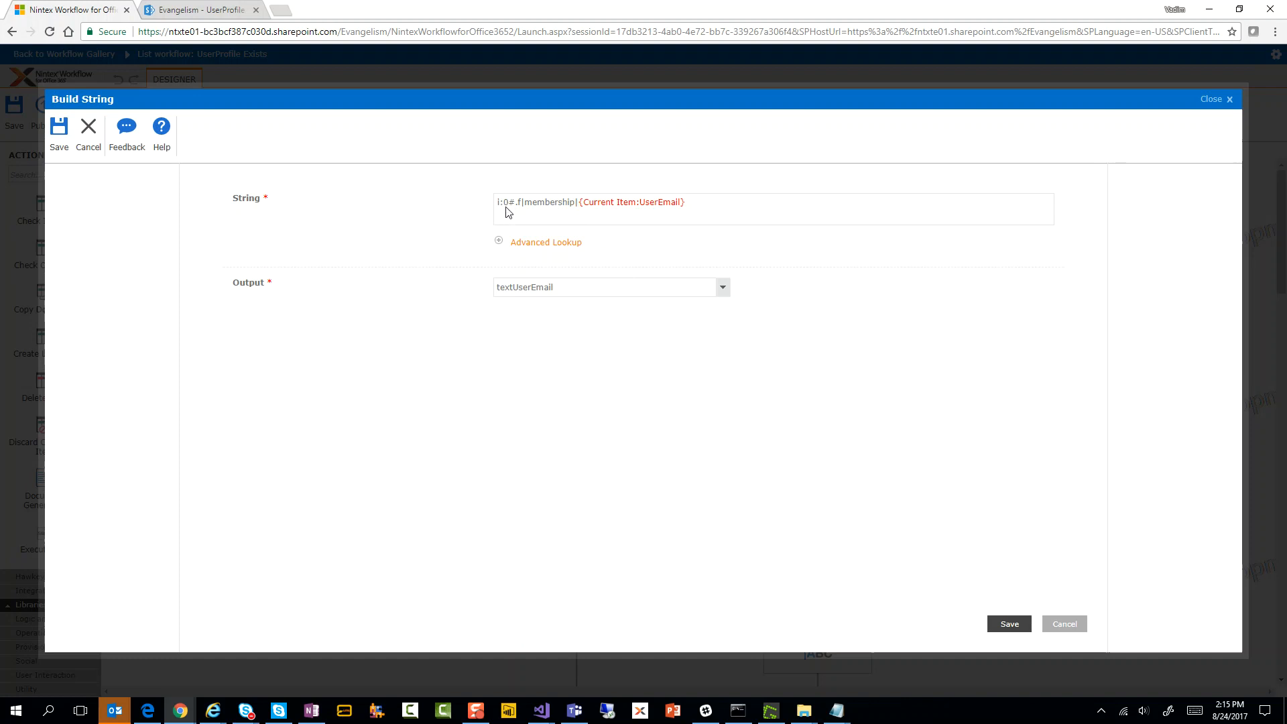
mouse_move(533, 207)
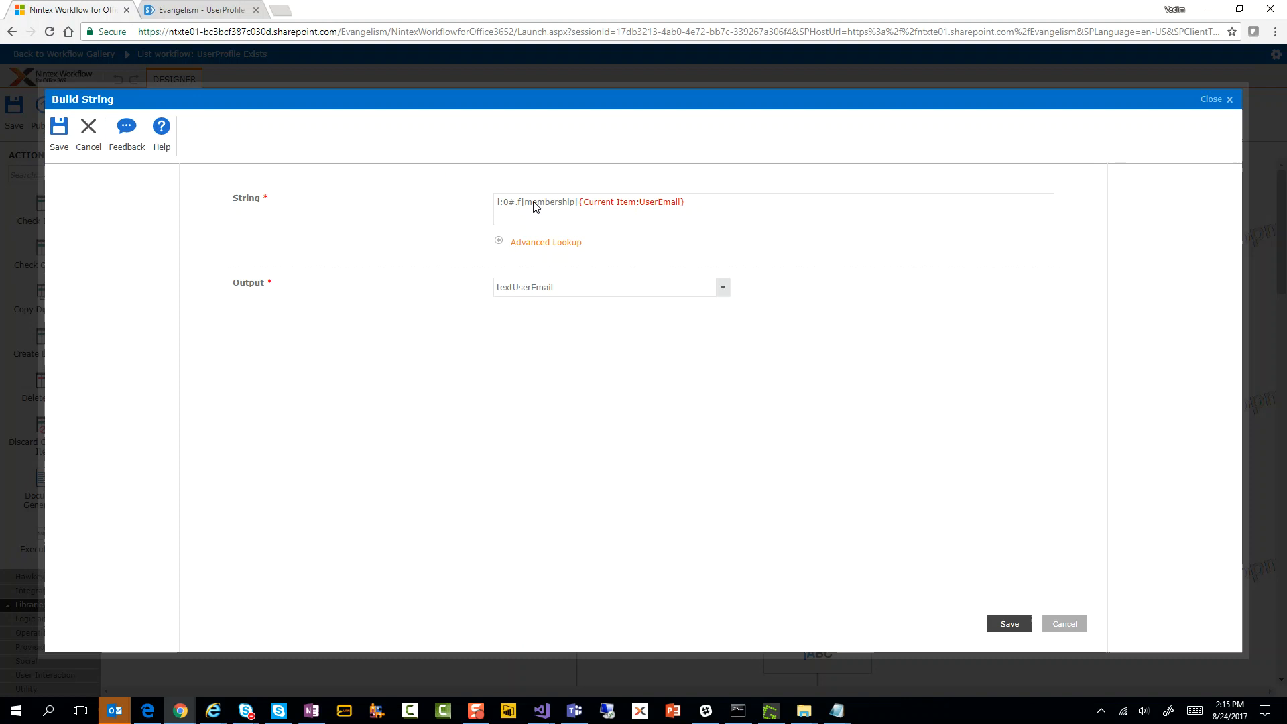
mouse_move(670, 205)
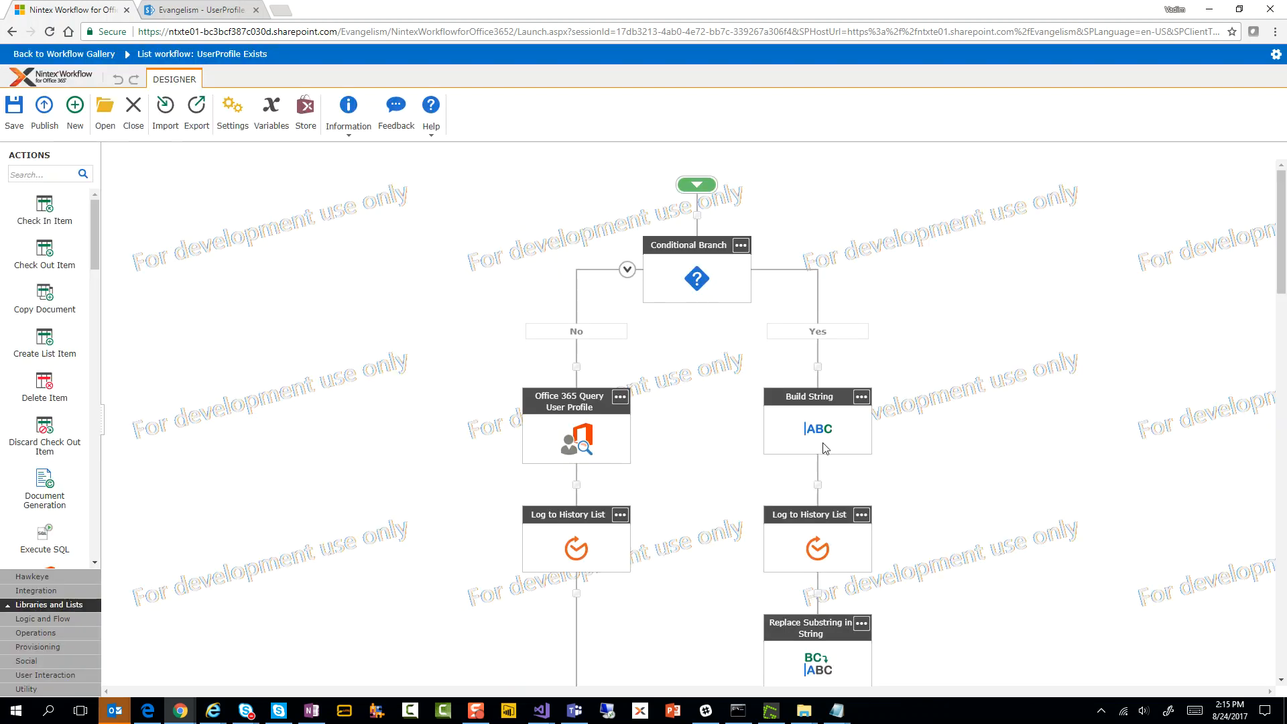
Cancel the Build String dialog and scroll the canvas to show both branches.
scroll("down", 3)
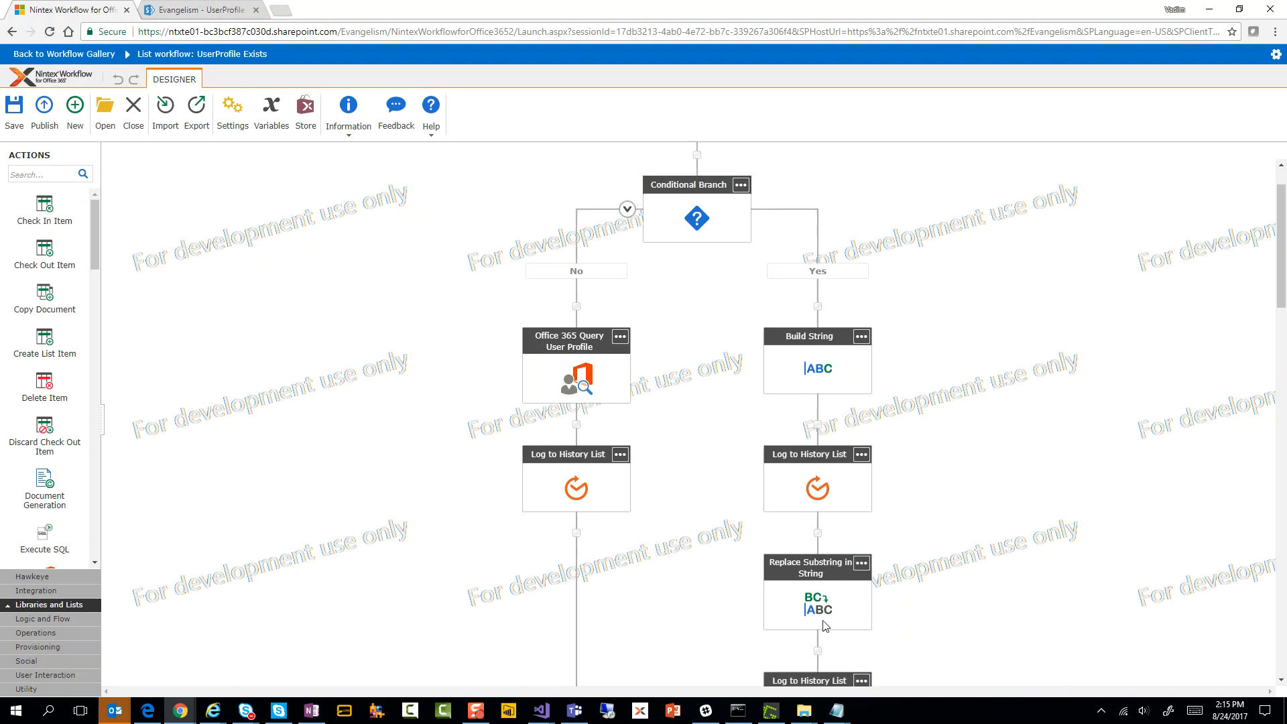
double_click(811, 591)
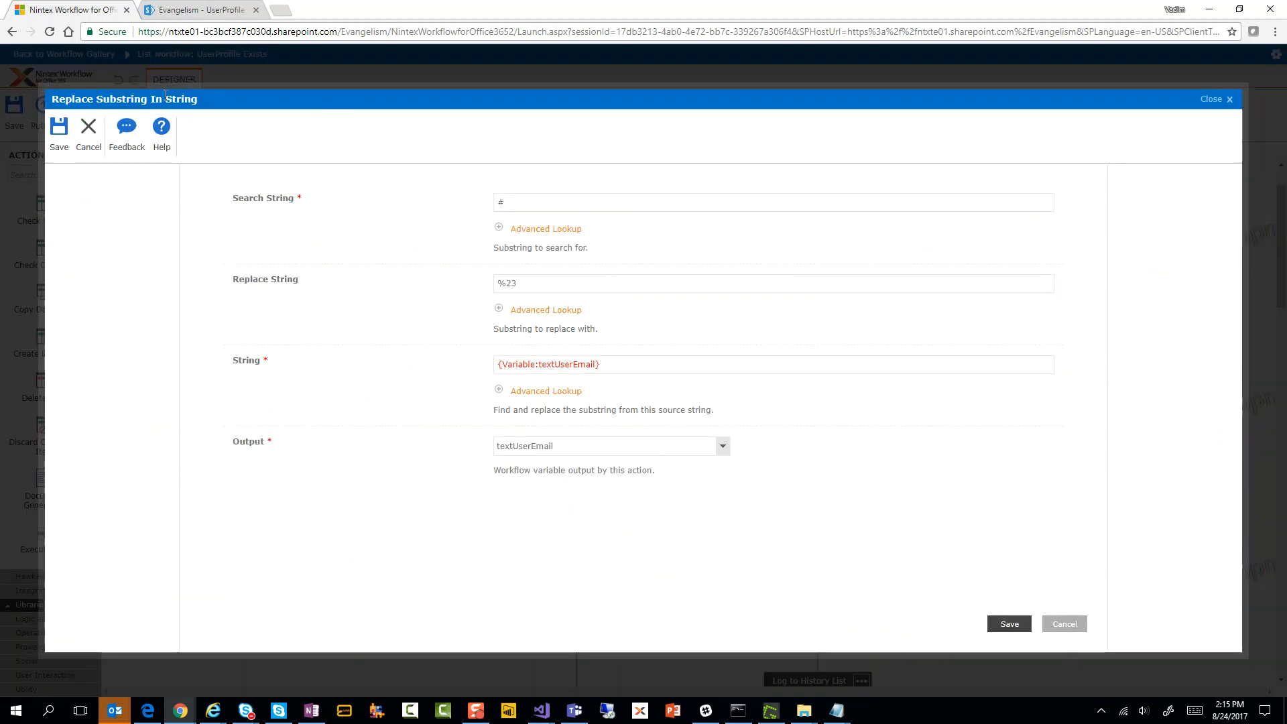
mouse_move(508, 212)
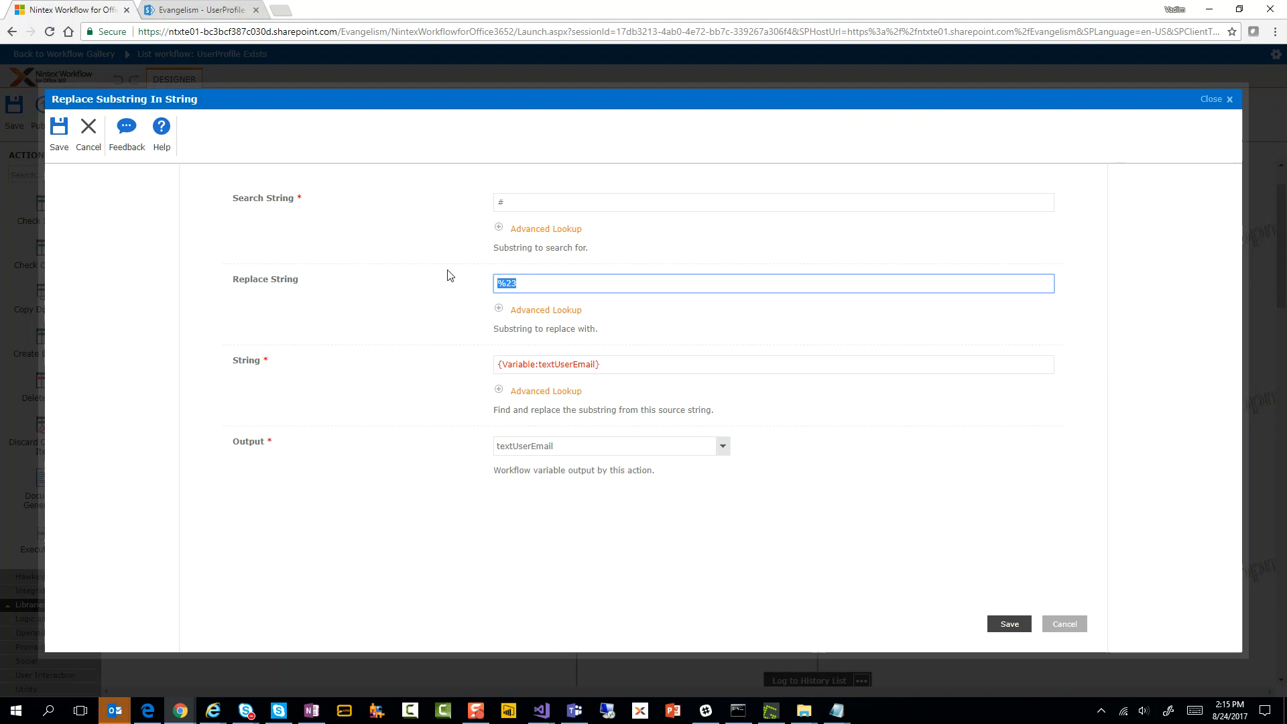
mouse_move(569, 395)
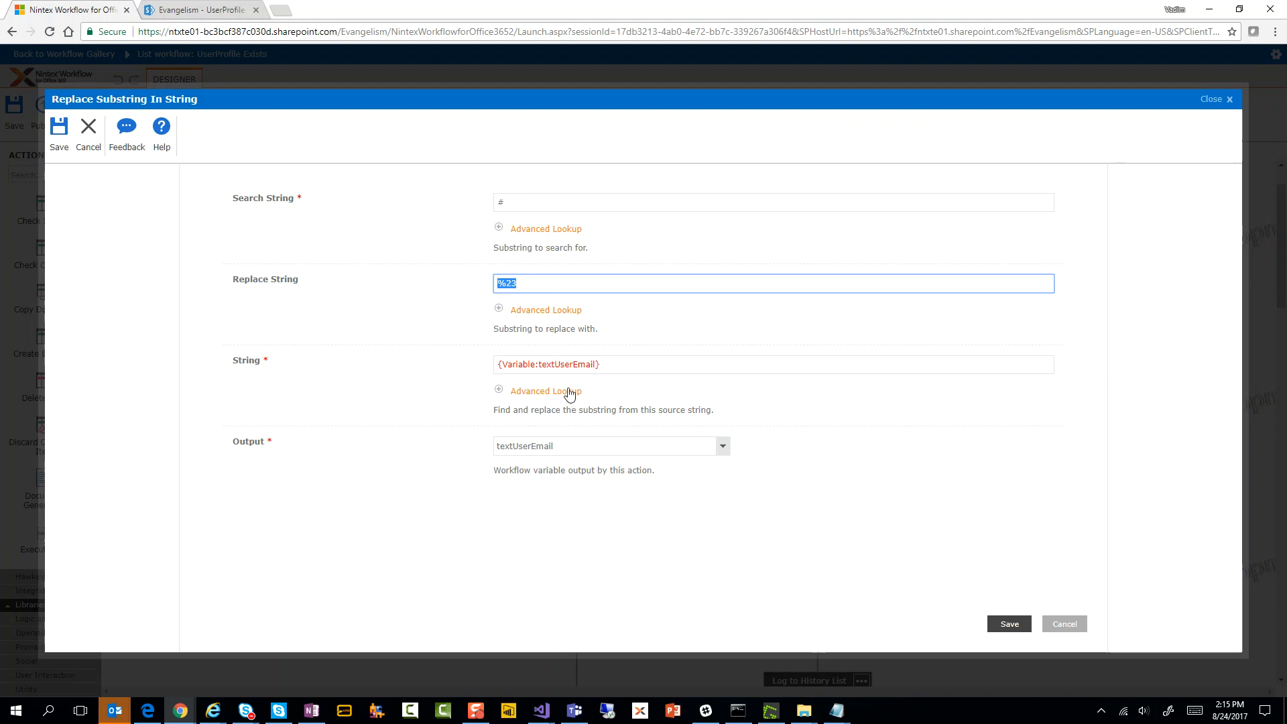
mouse_move(575, 369)
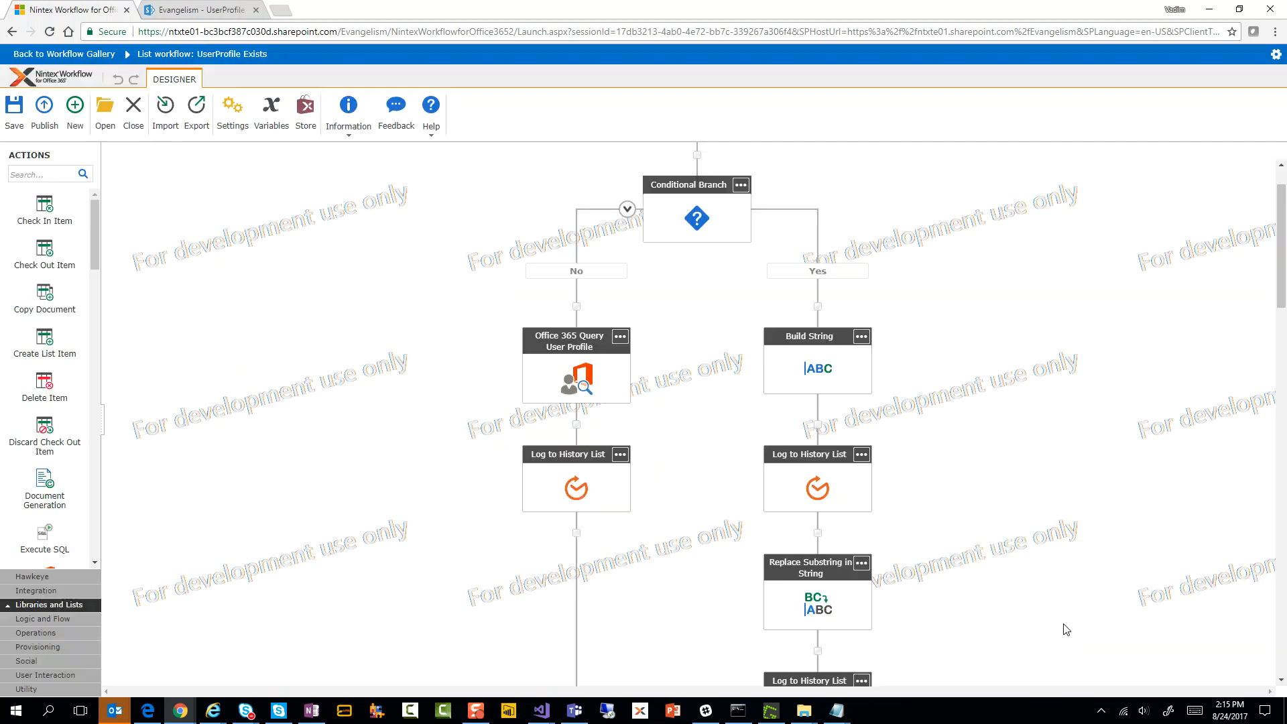
scroll("down", 3)
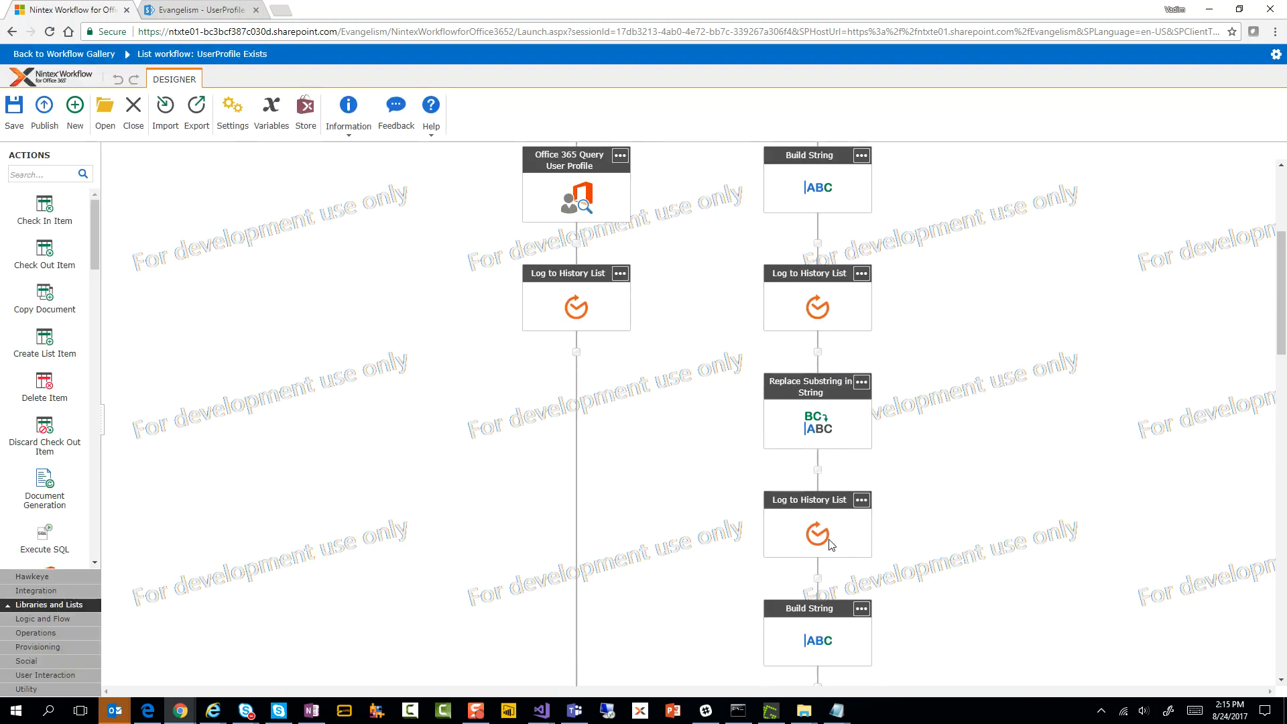
scroll("down", 3)
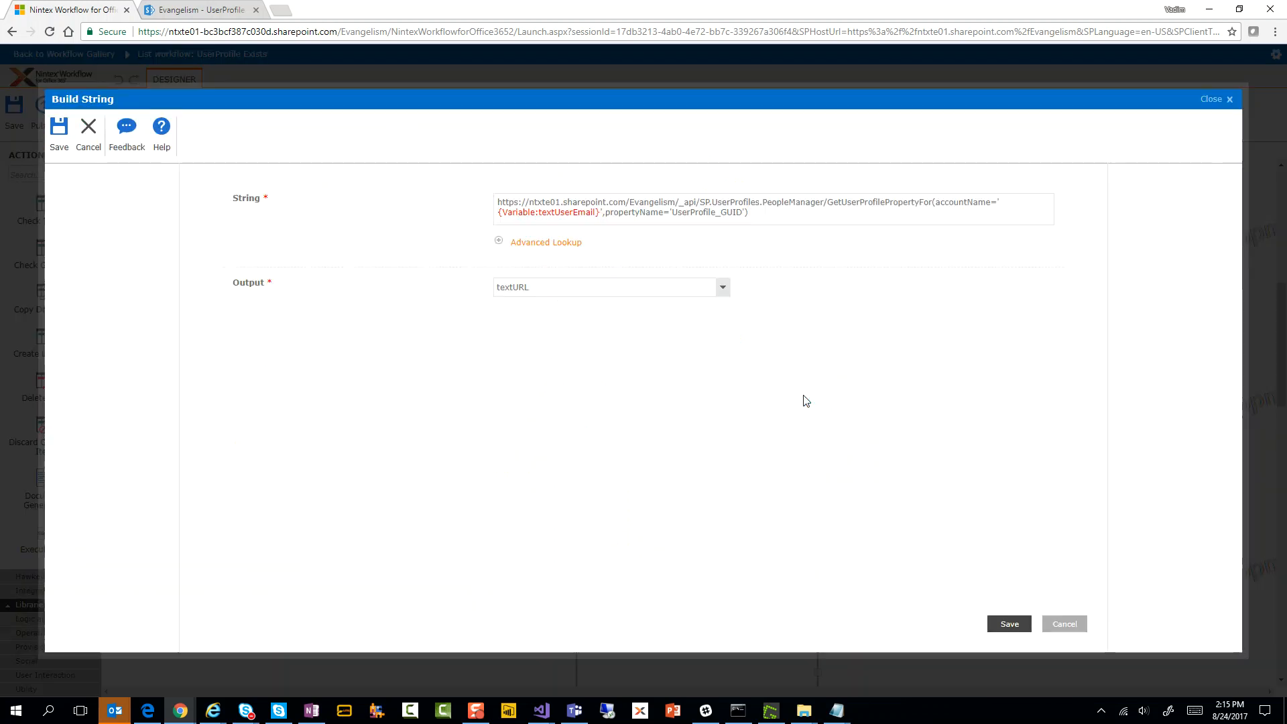
mouse_move(655, 238)
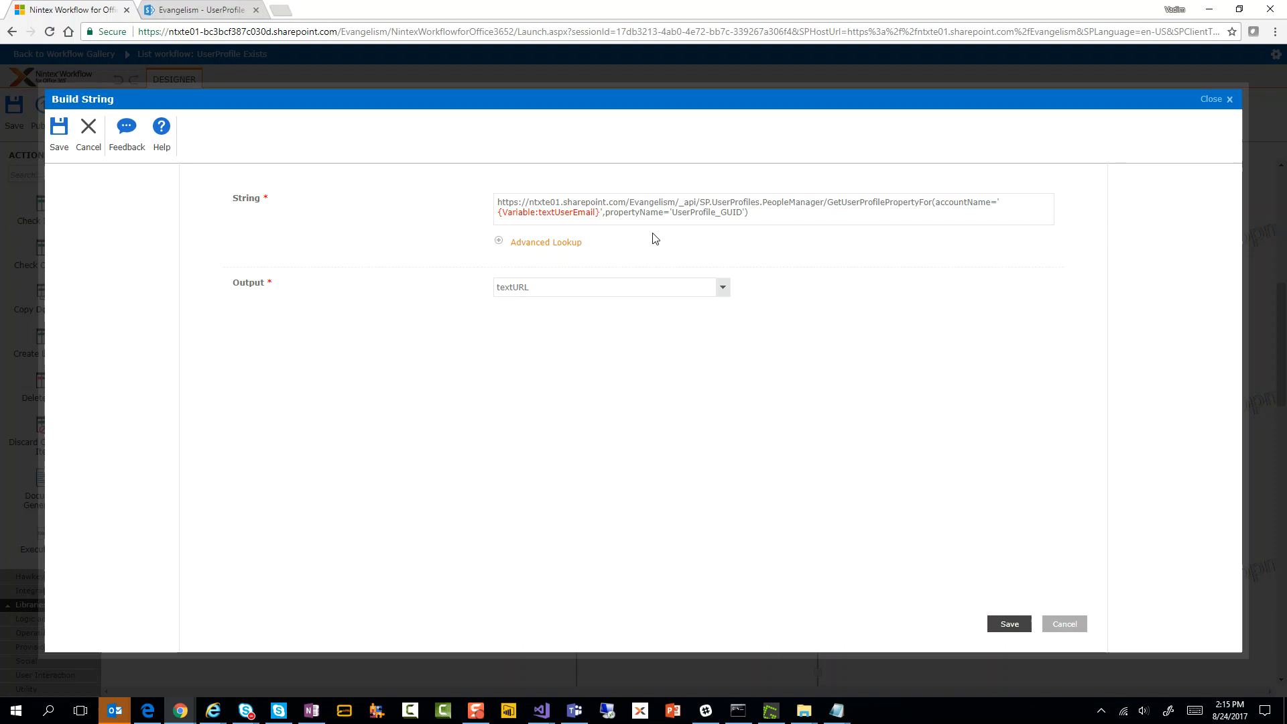
mouse_move(501, 215)
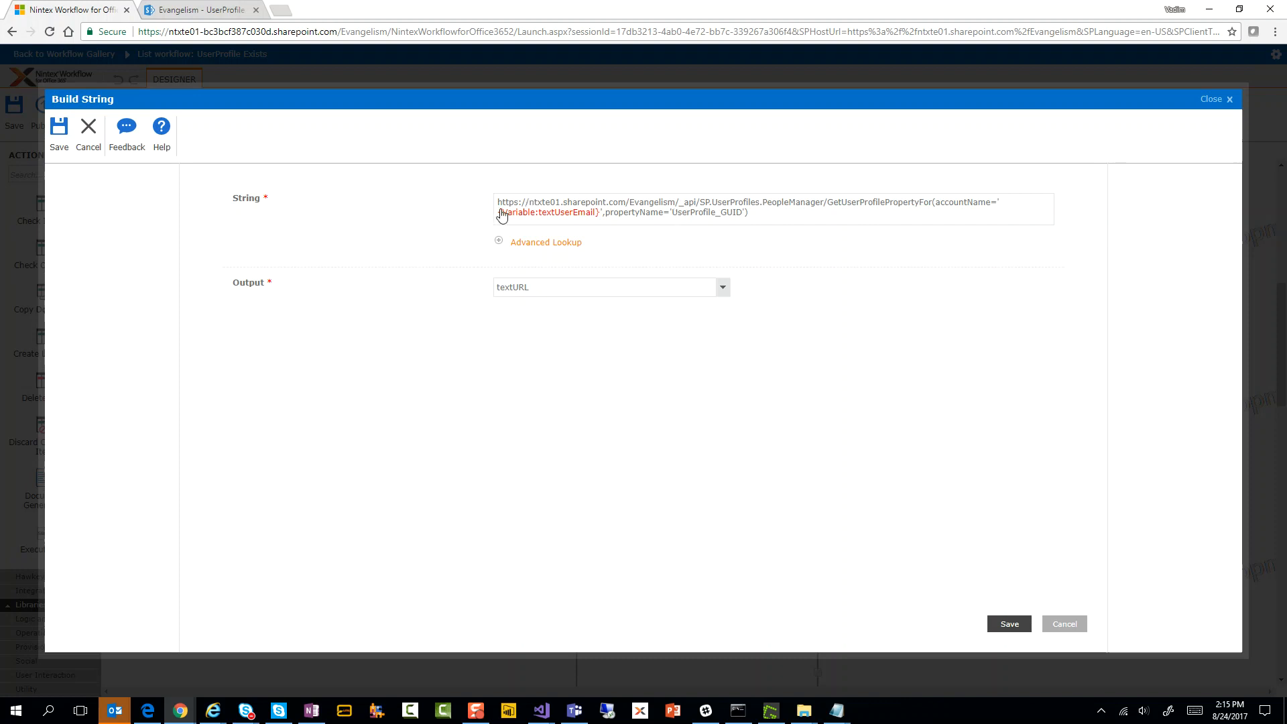
mouse_move(678, 209)
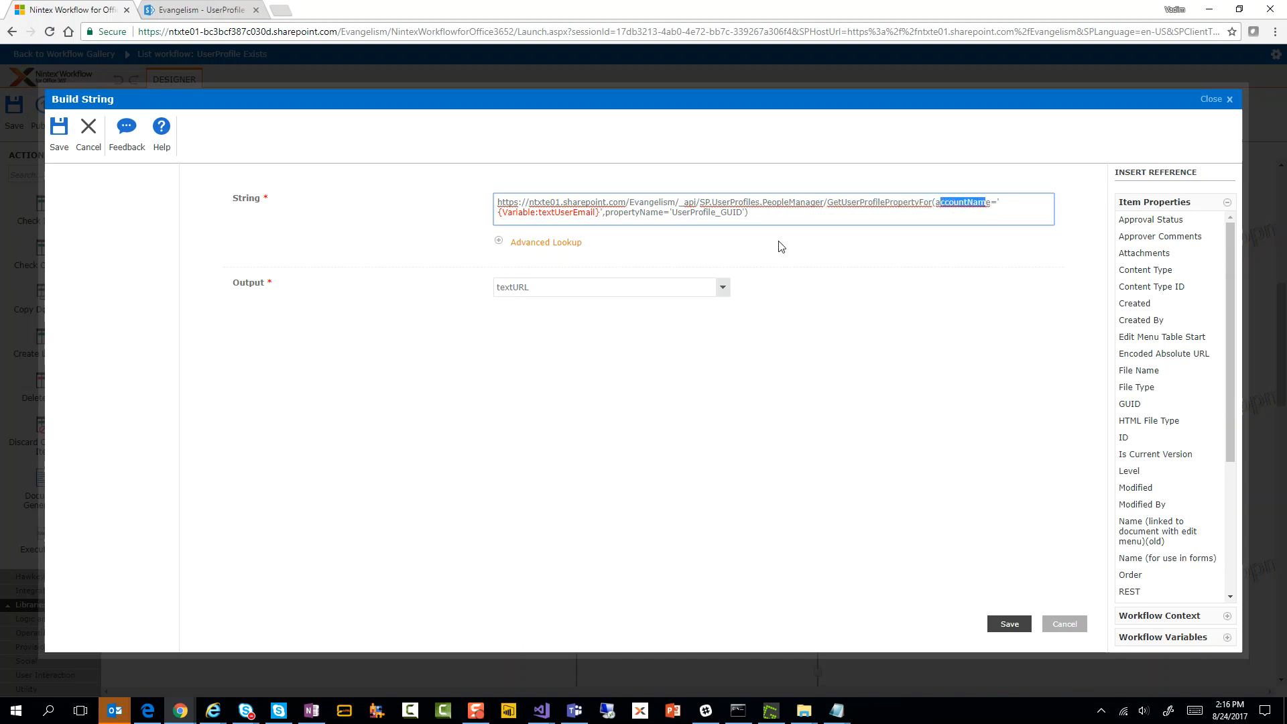
mouse_move(610, 218)
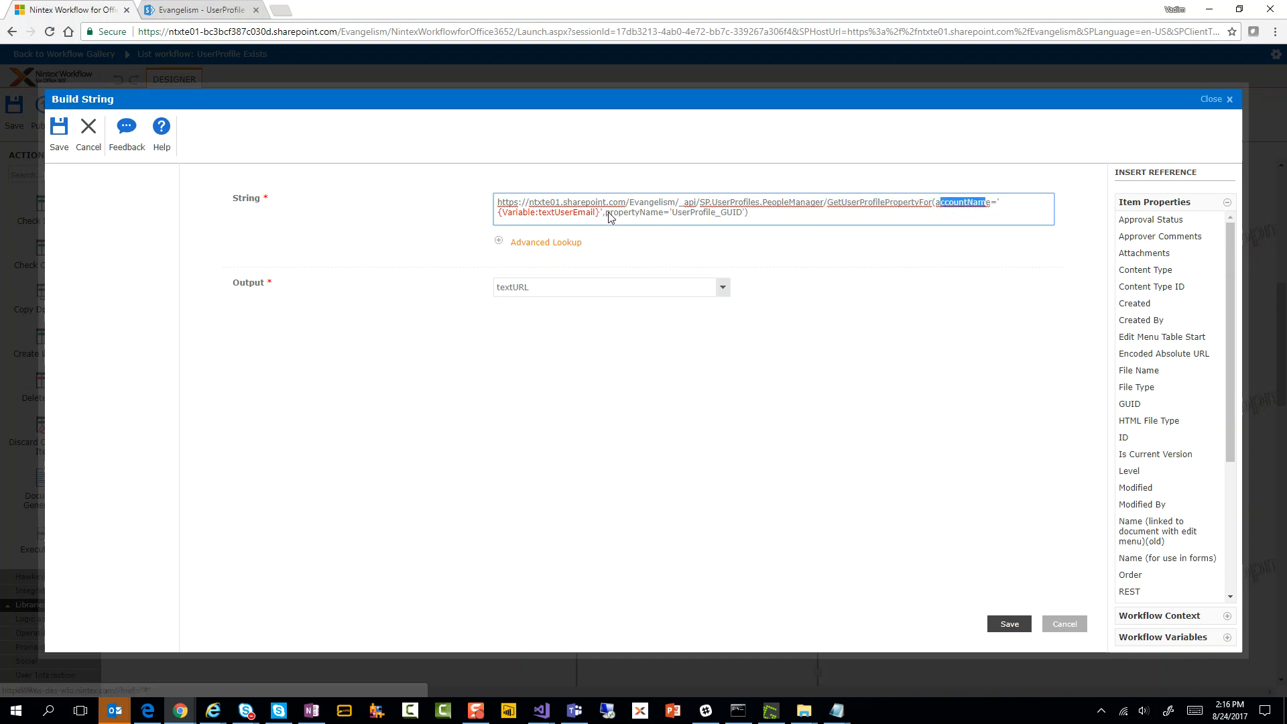
double_click(634, 212)
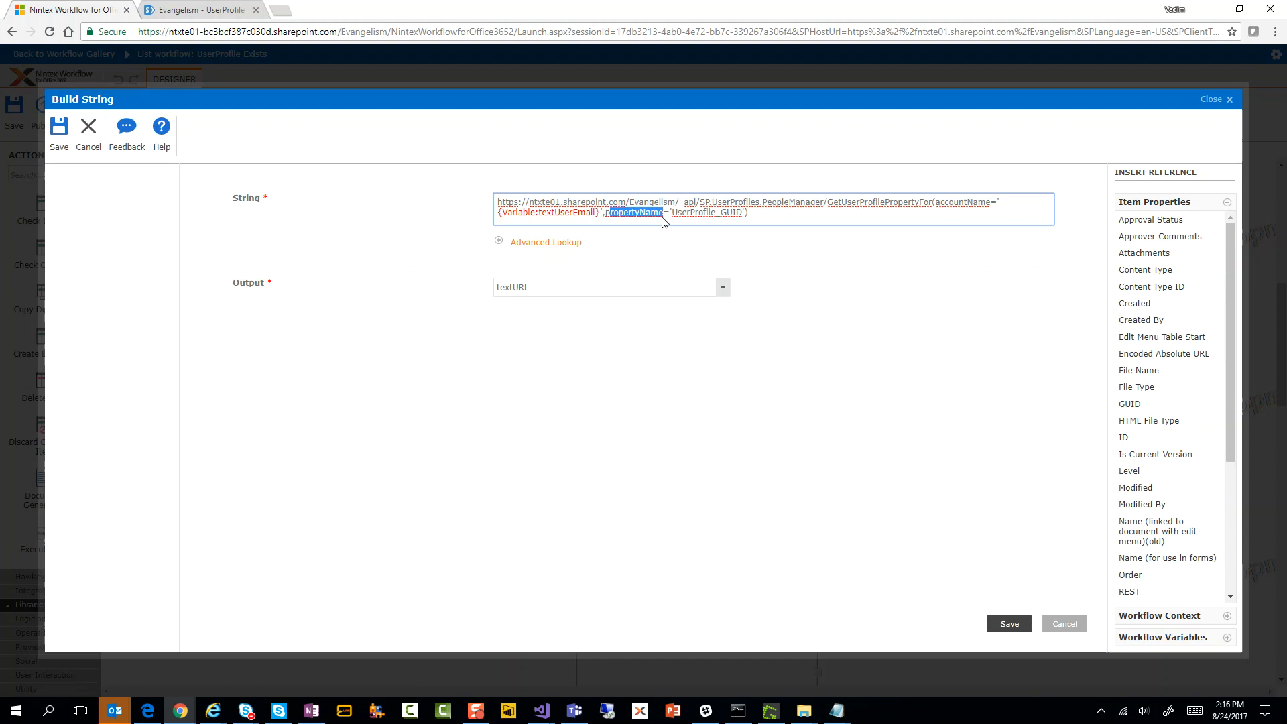
mouse_move(713, 208)
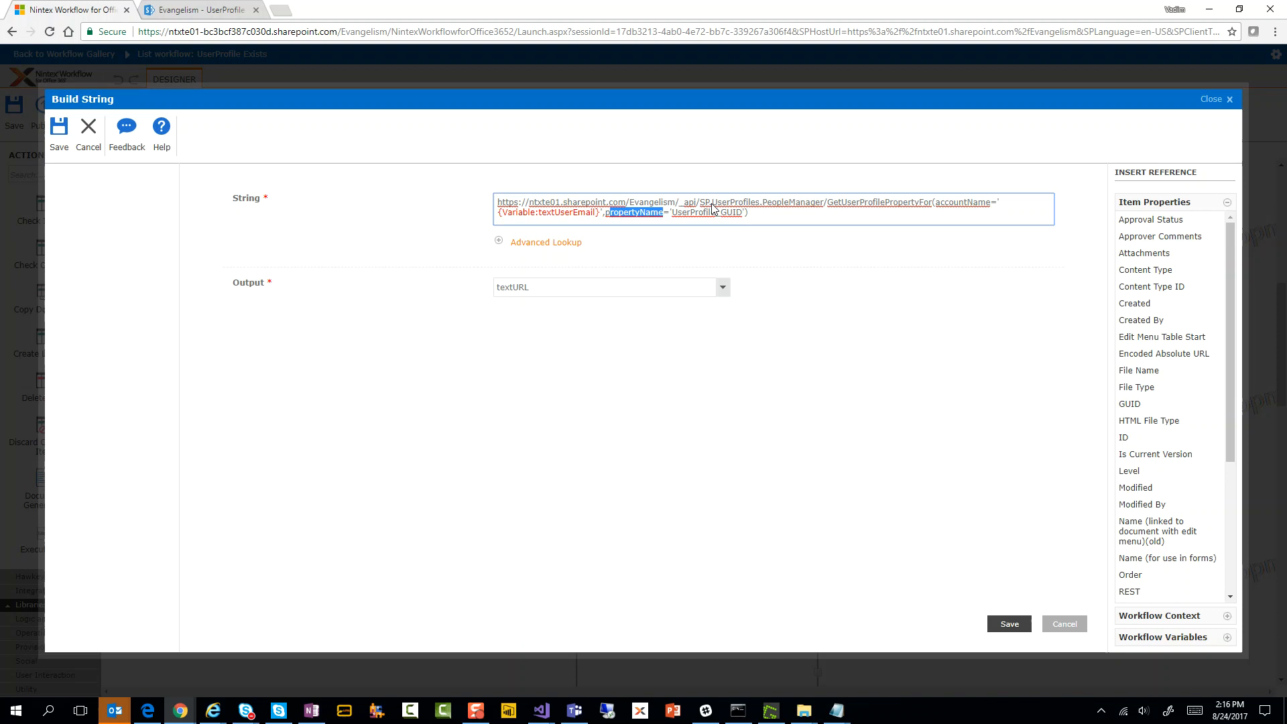
mouse_move(488, 270)
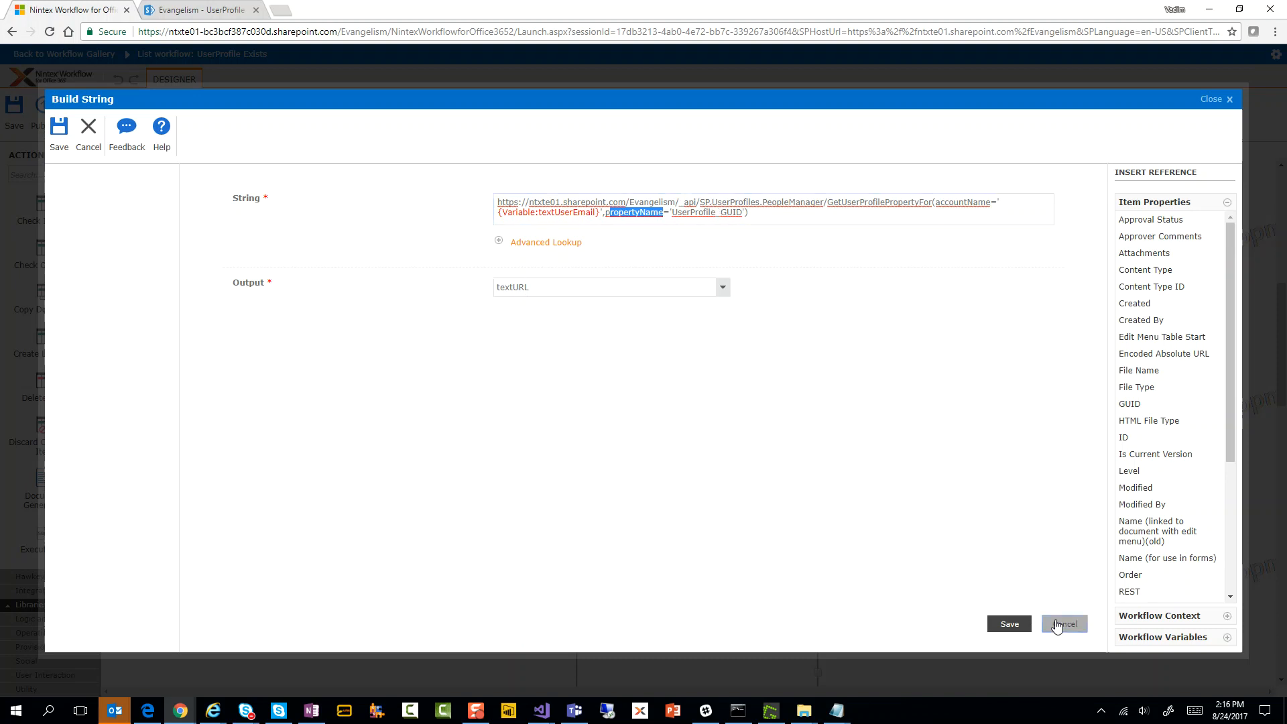
left_click(1064, 624)
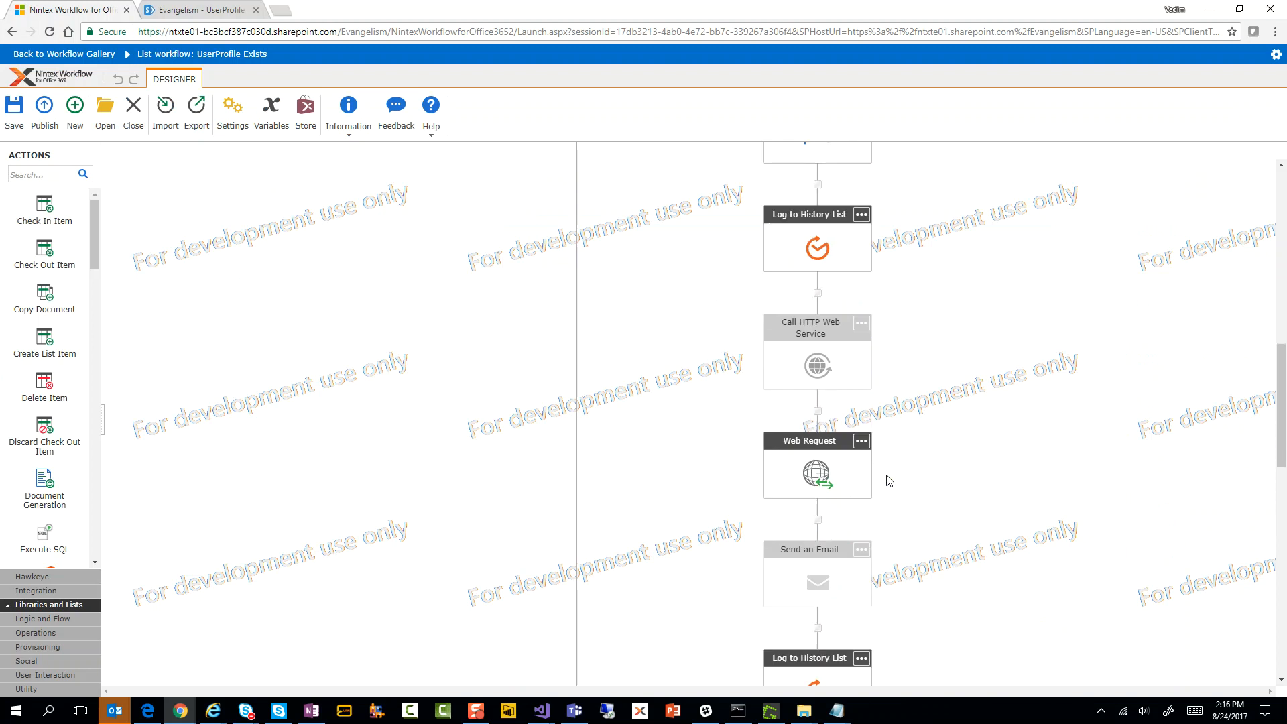
mouse_move(803, 352)
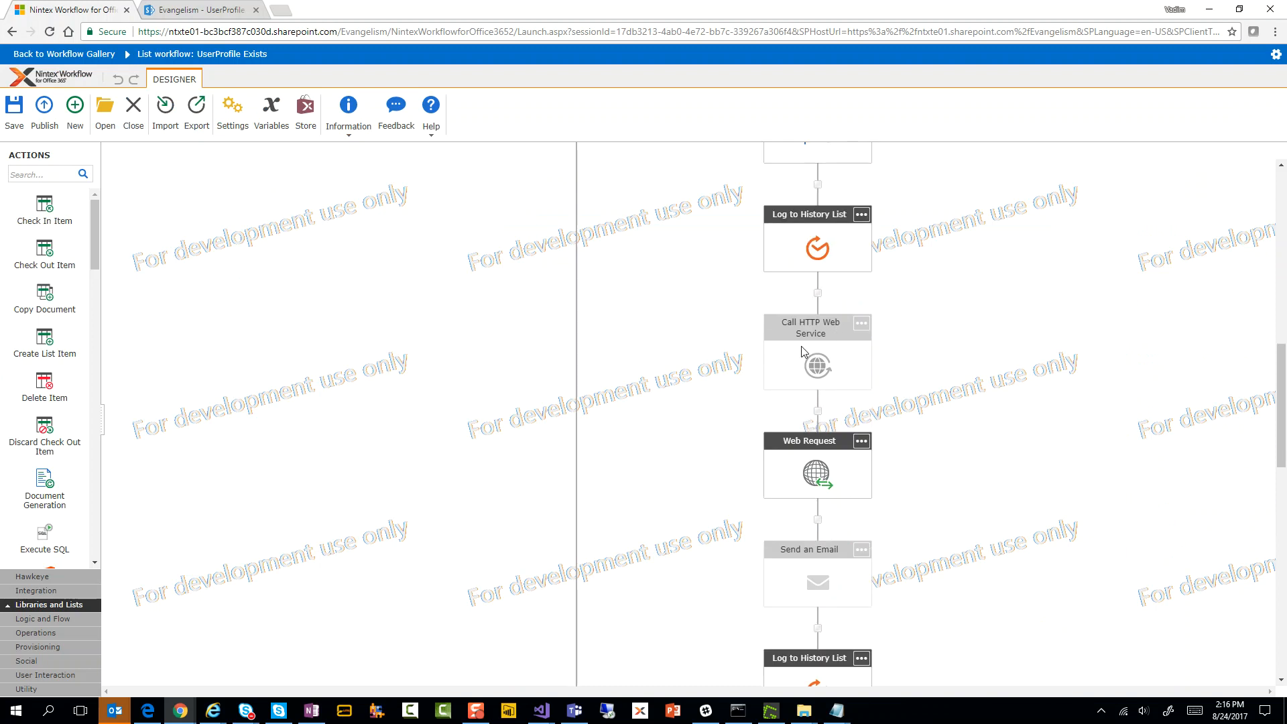
mouse_move(806, 490)
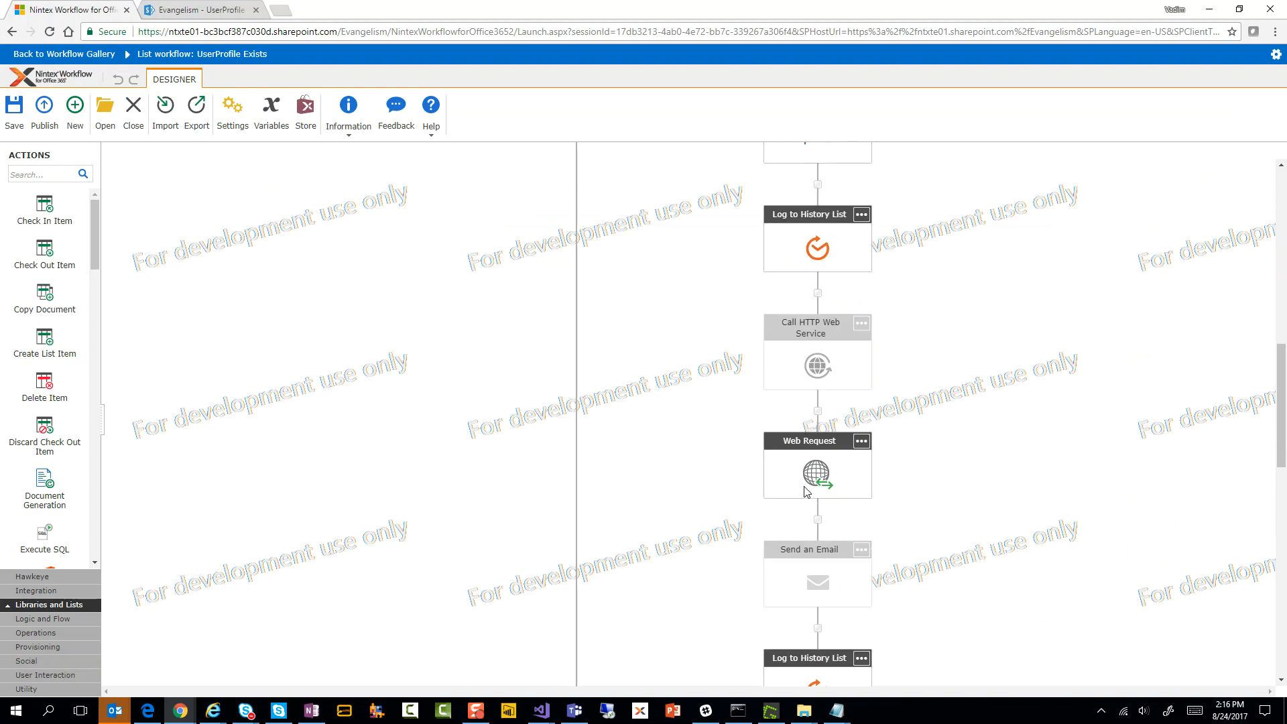
mouse_move(800, 482)
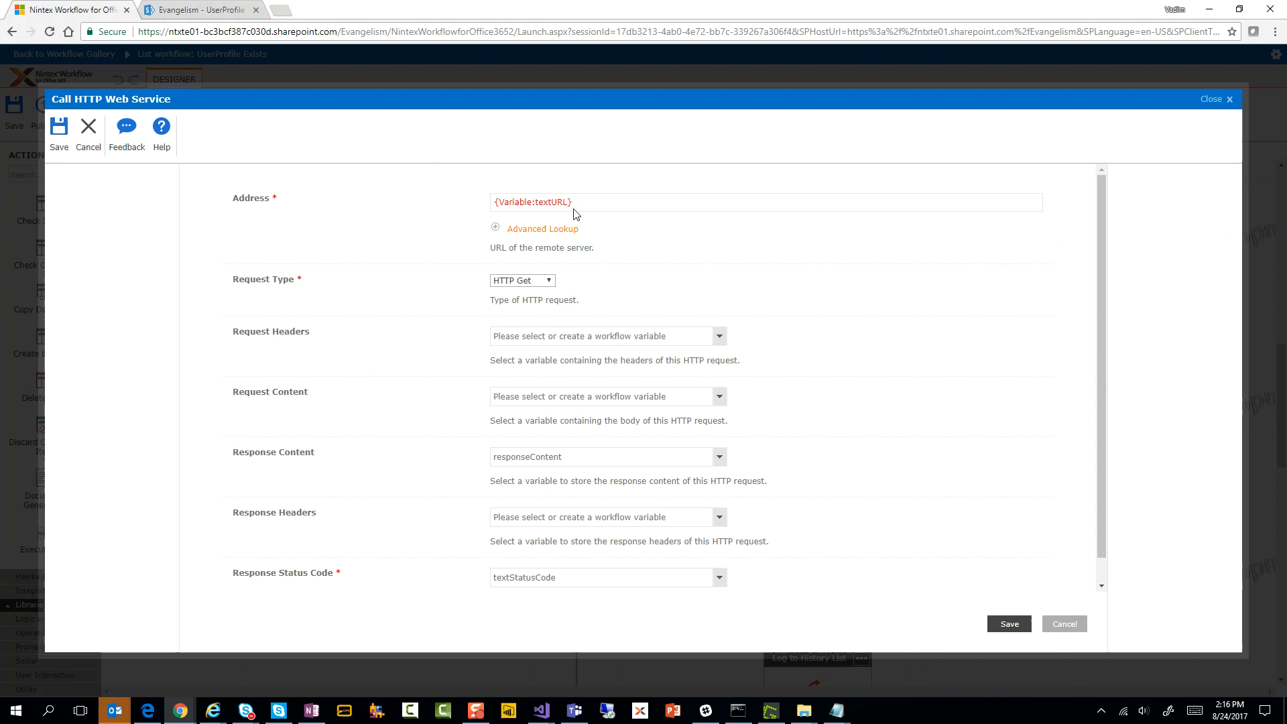
mouse_move(414, 441)
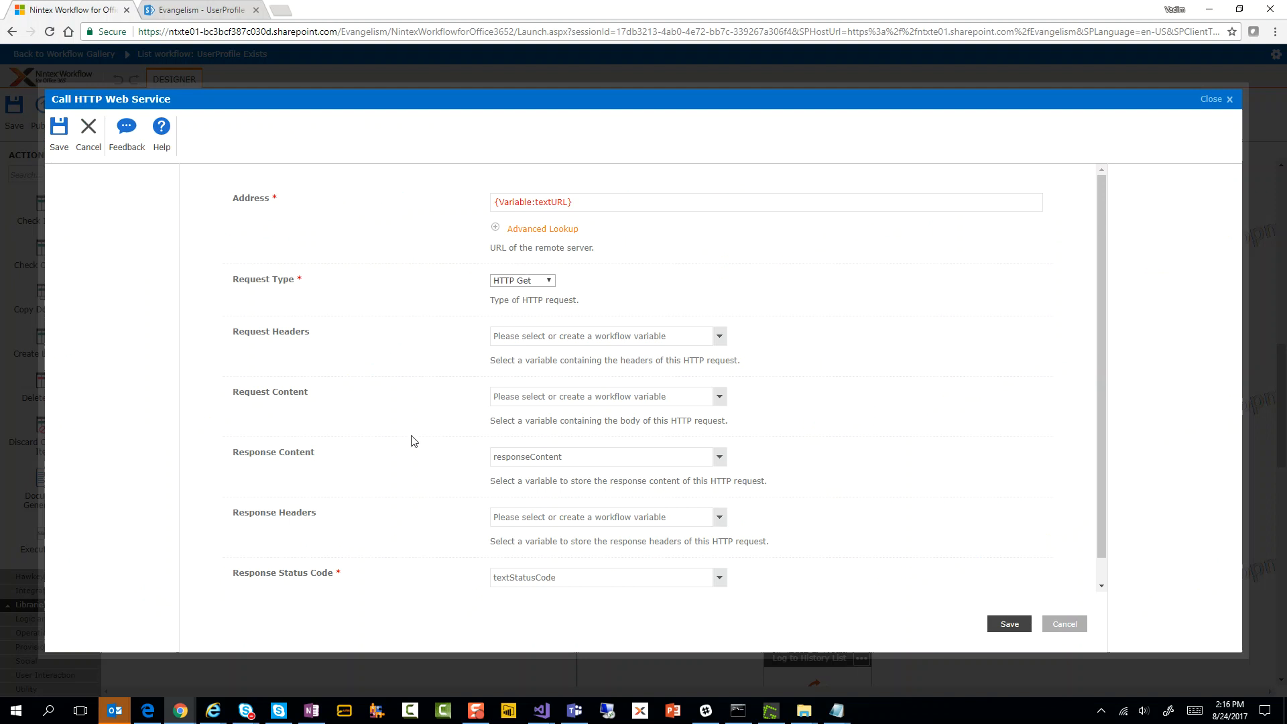
mouse_move(558, 464)
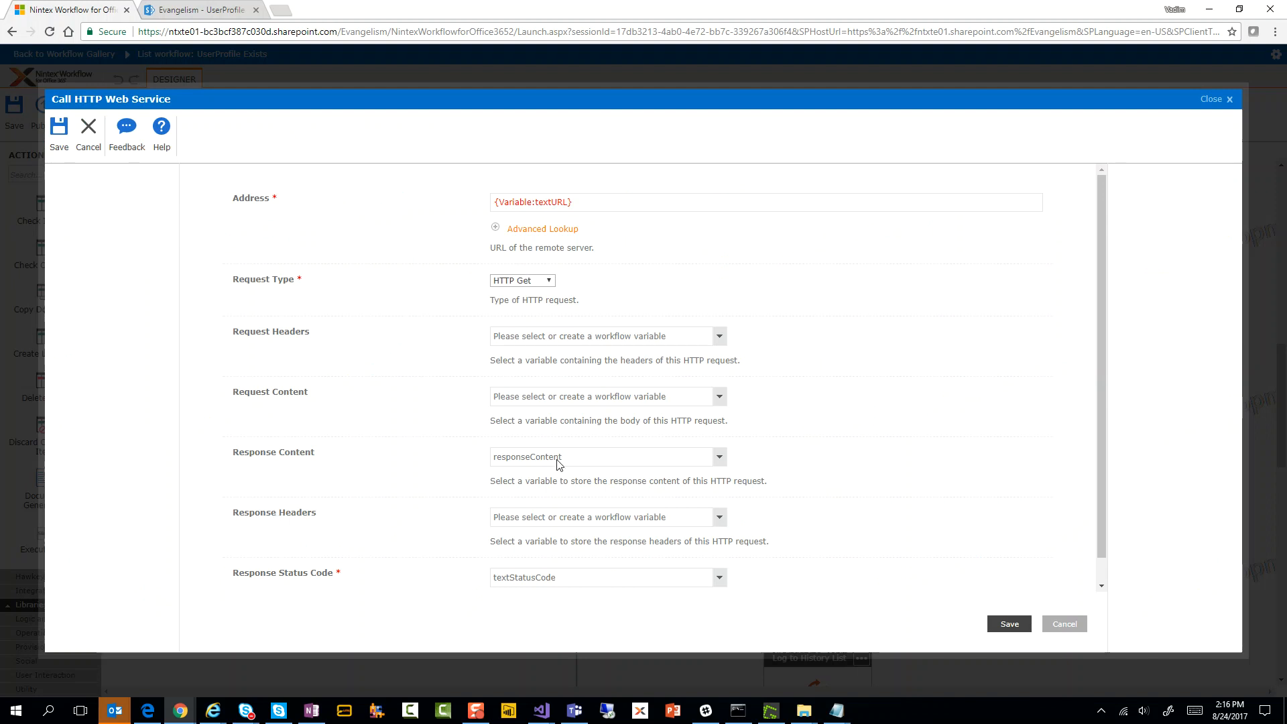
mouse_move(553, 593)
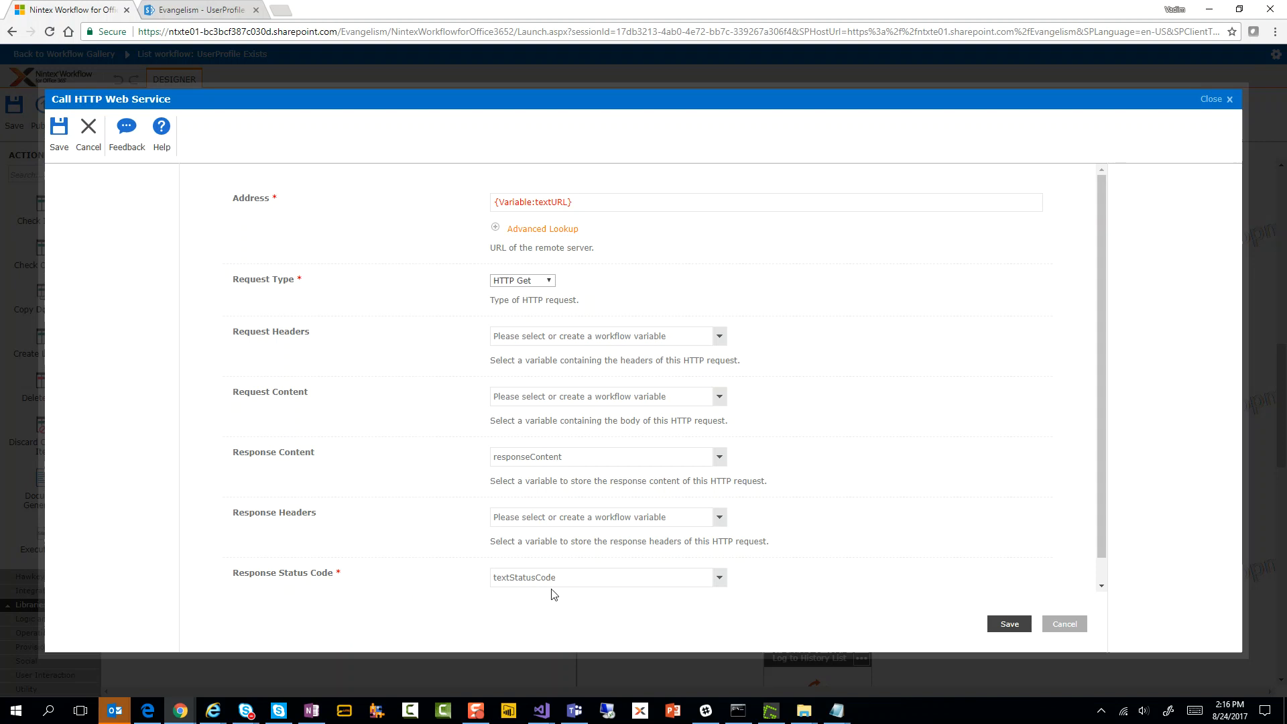
mouse_move(697, 419)
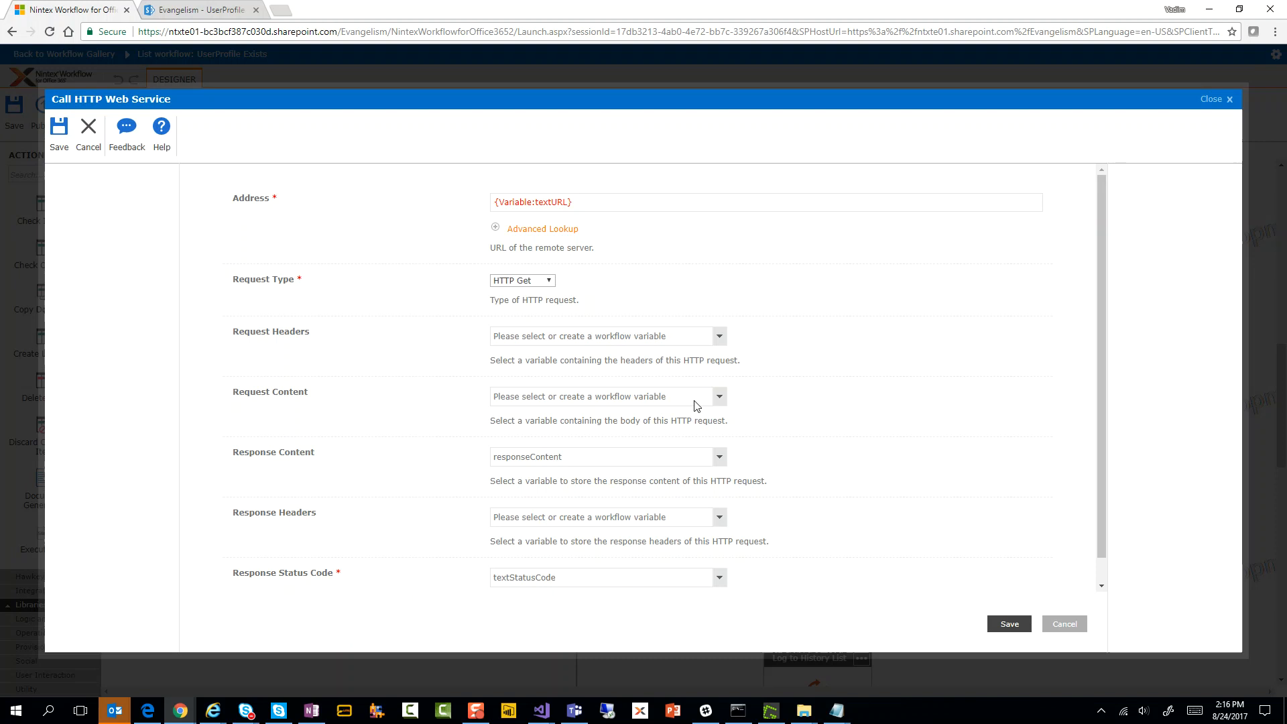
mouse_move(1073, 606)
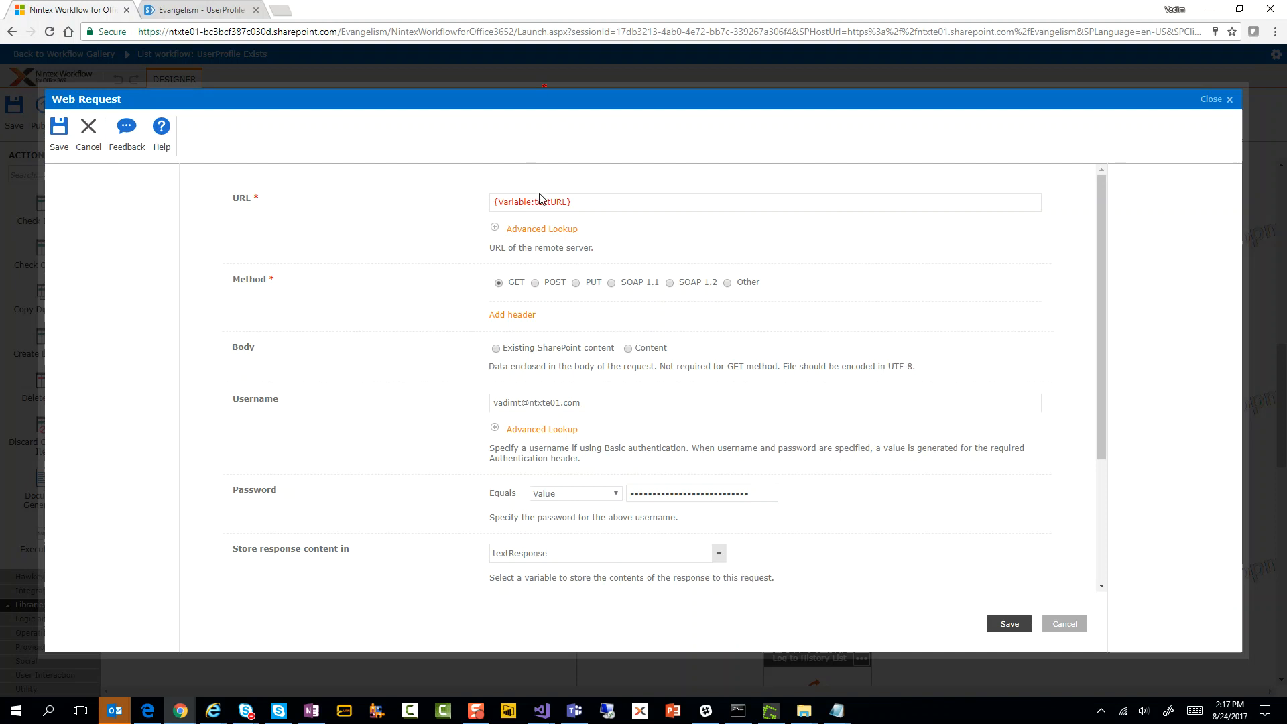
mouse_move(554, 205)
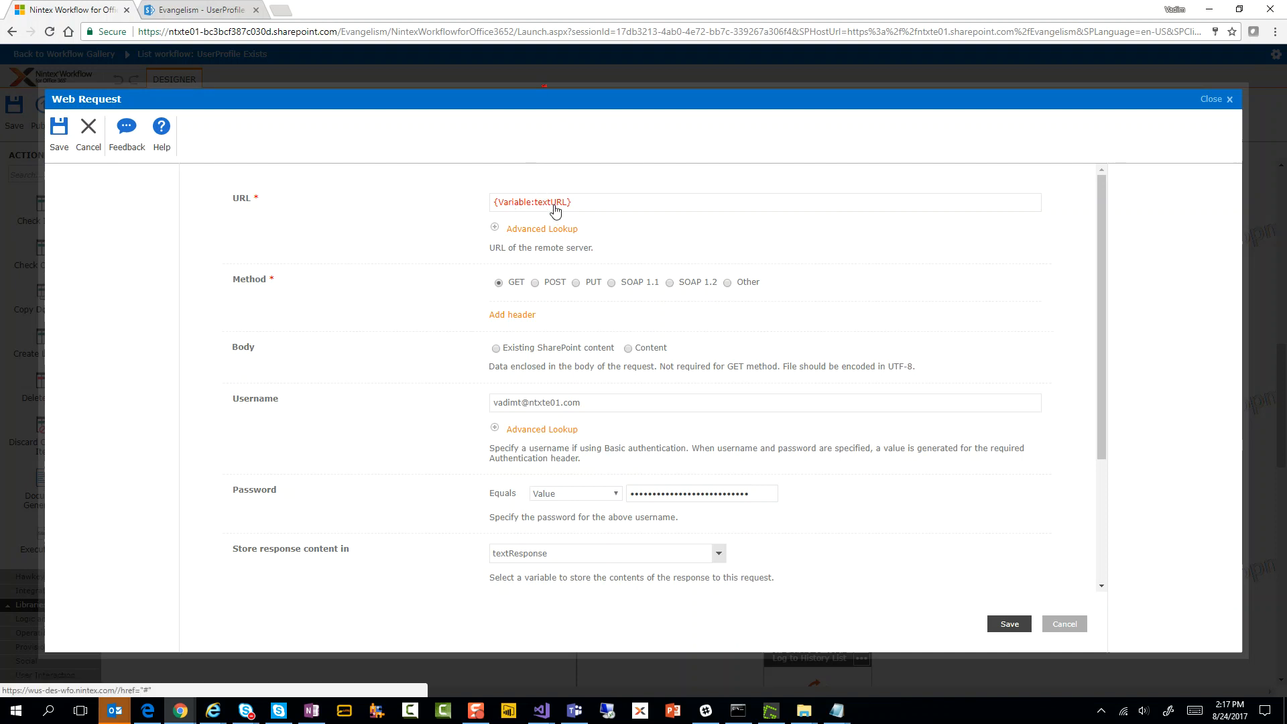
mouse_move(557, 361)
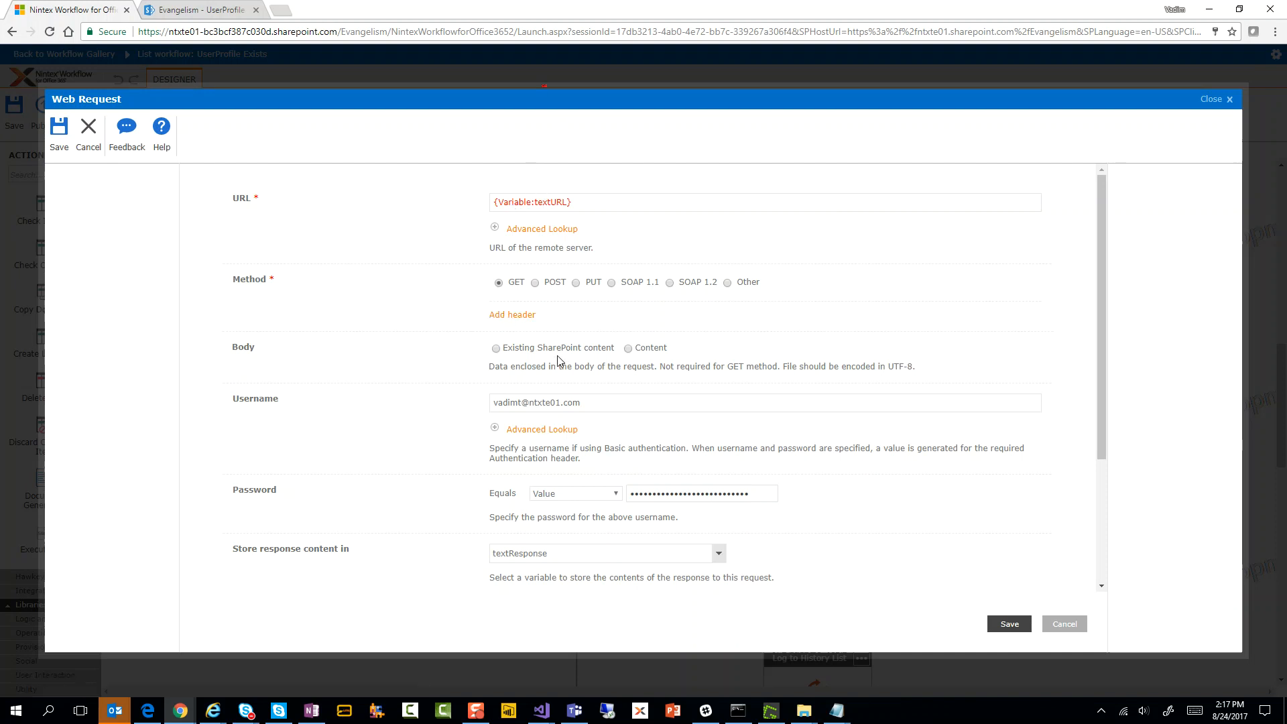
mouse_move(549, 479)
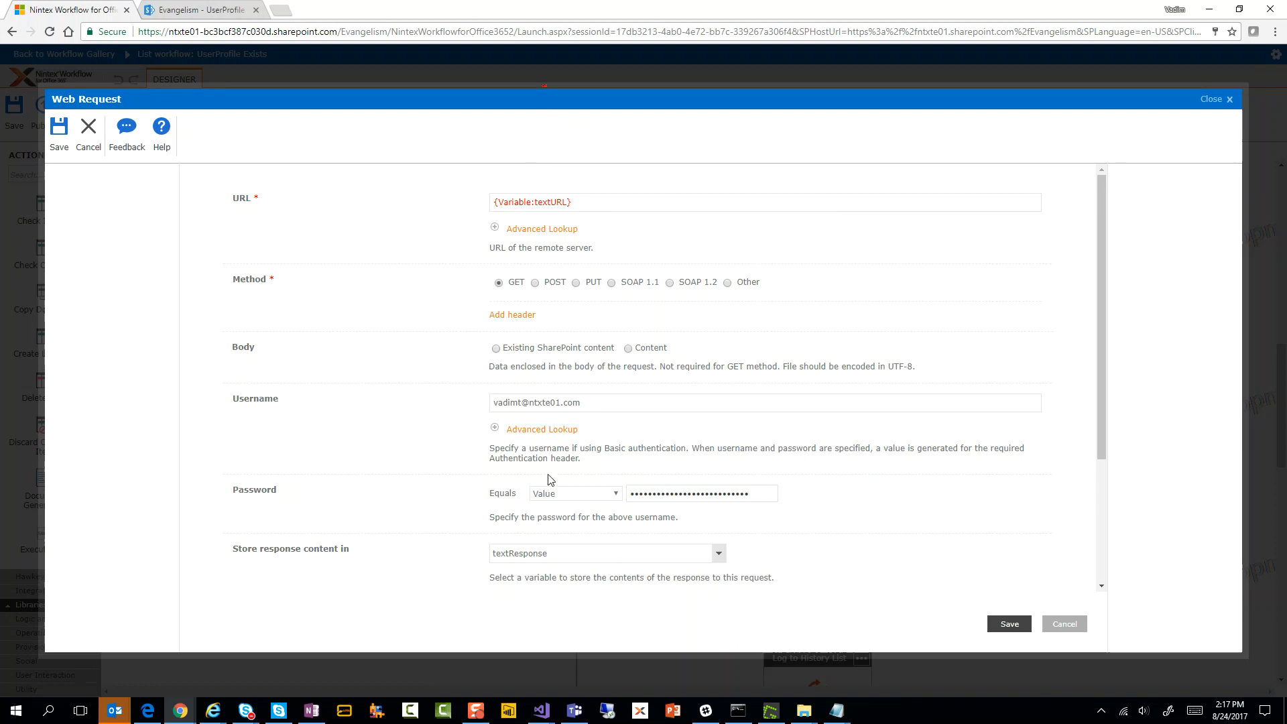
mouse_move(579, 474)
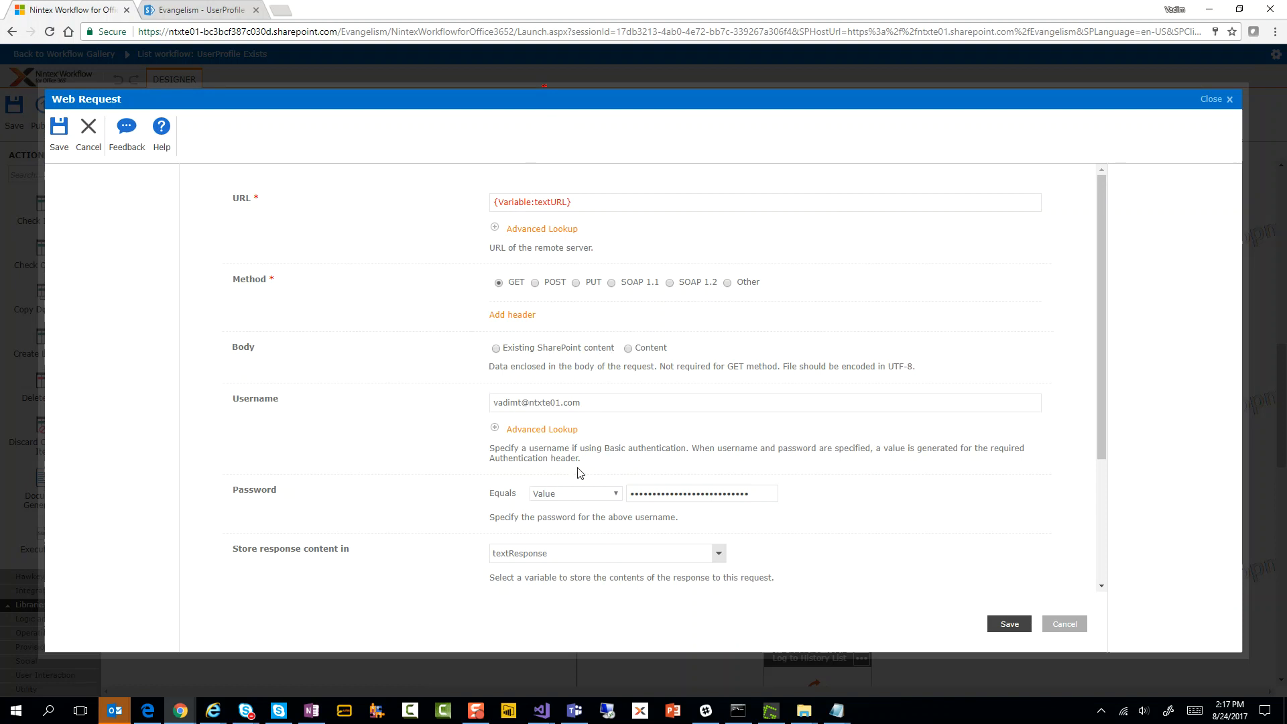
mouse_move(517, 435)
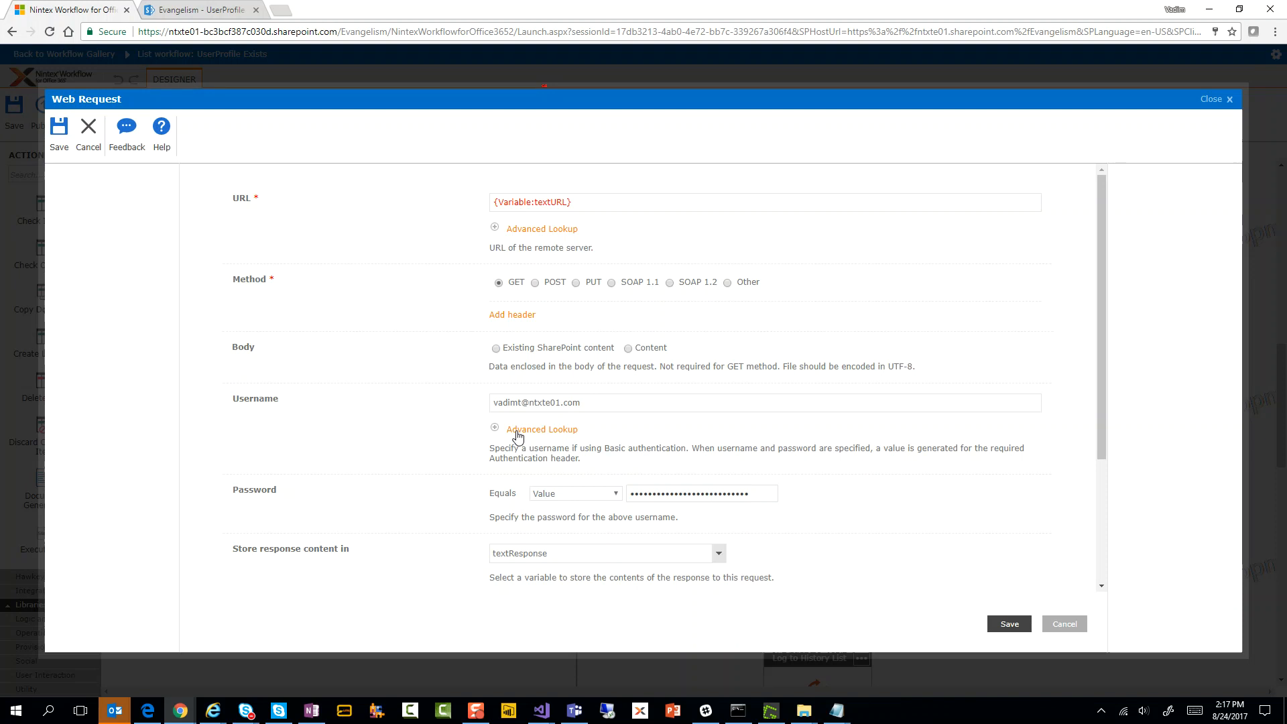
Review the Web Request URL, GET method and textResponse/numStatusCode outputs, then cancel.
scroll("down", 3)
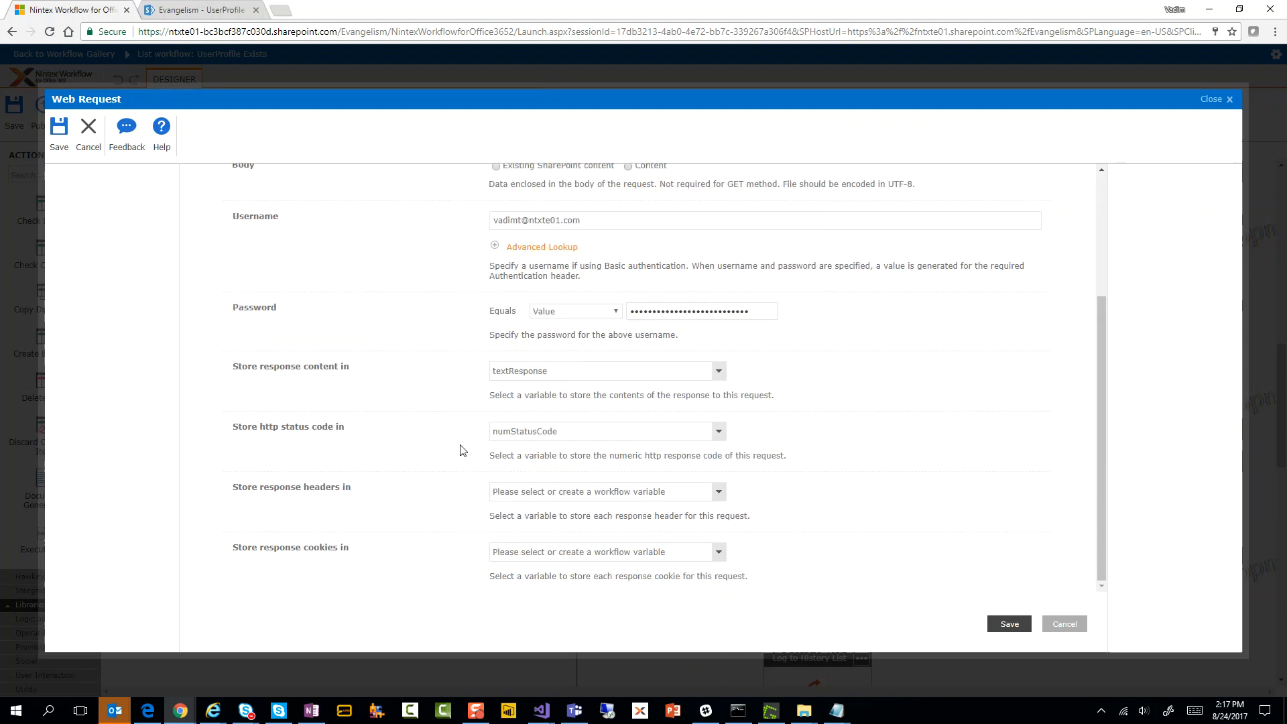
mouse_move(413, 371)
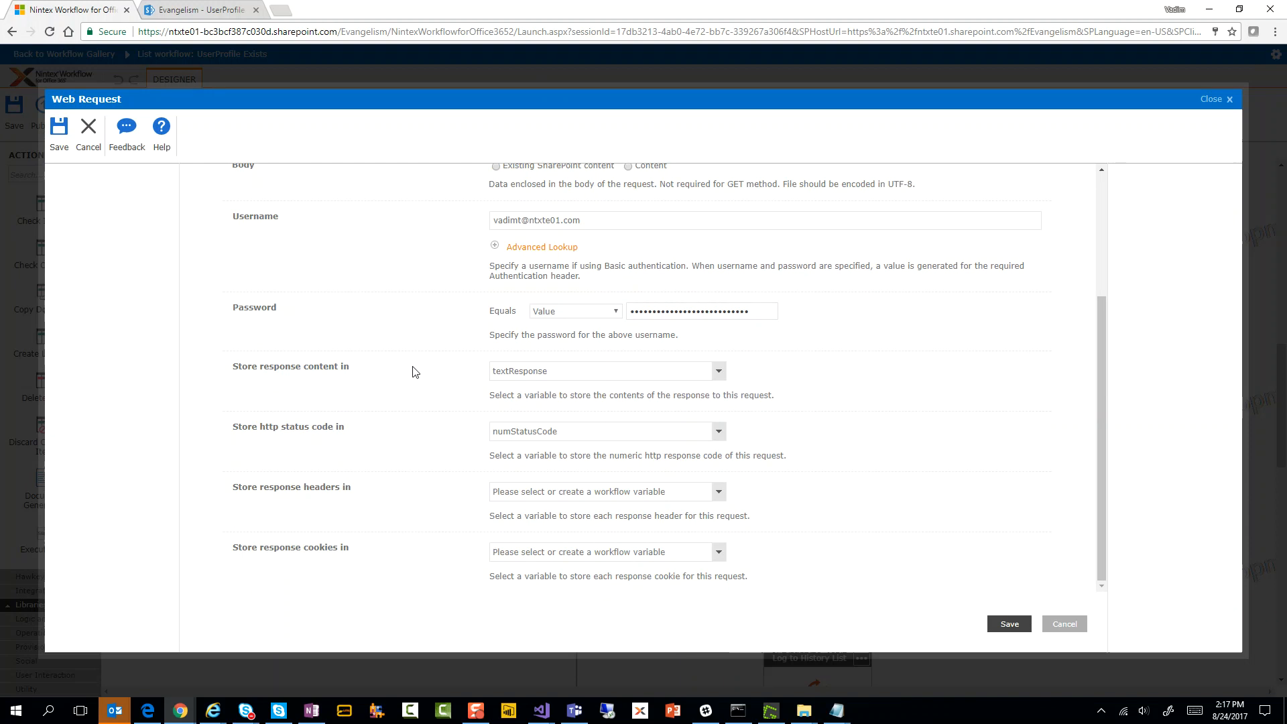
mouse_move(412, 370)
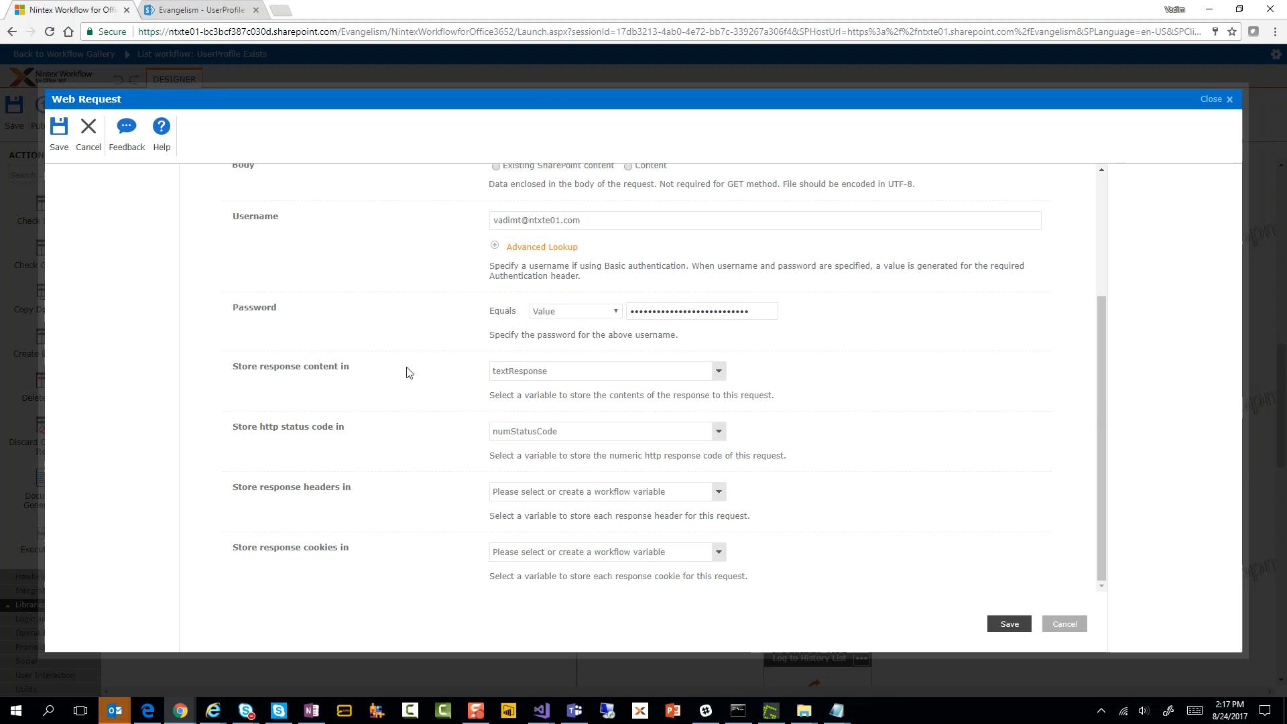
mouse_move(516, 377)
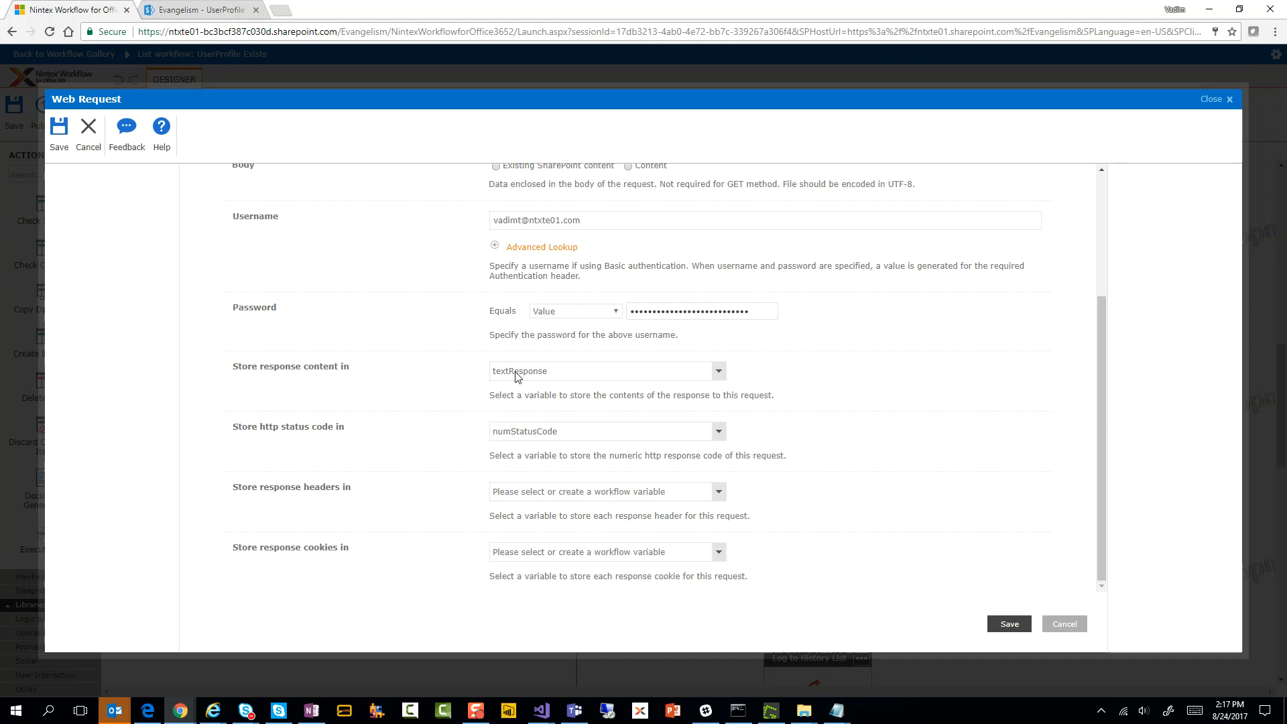
mouse_move(878, 547)
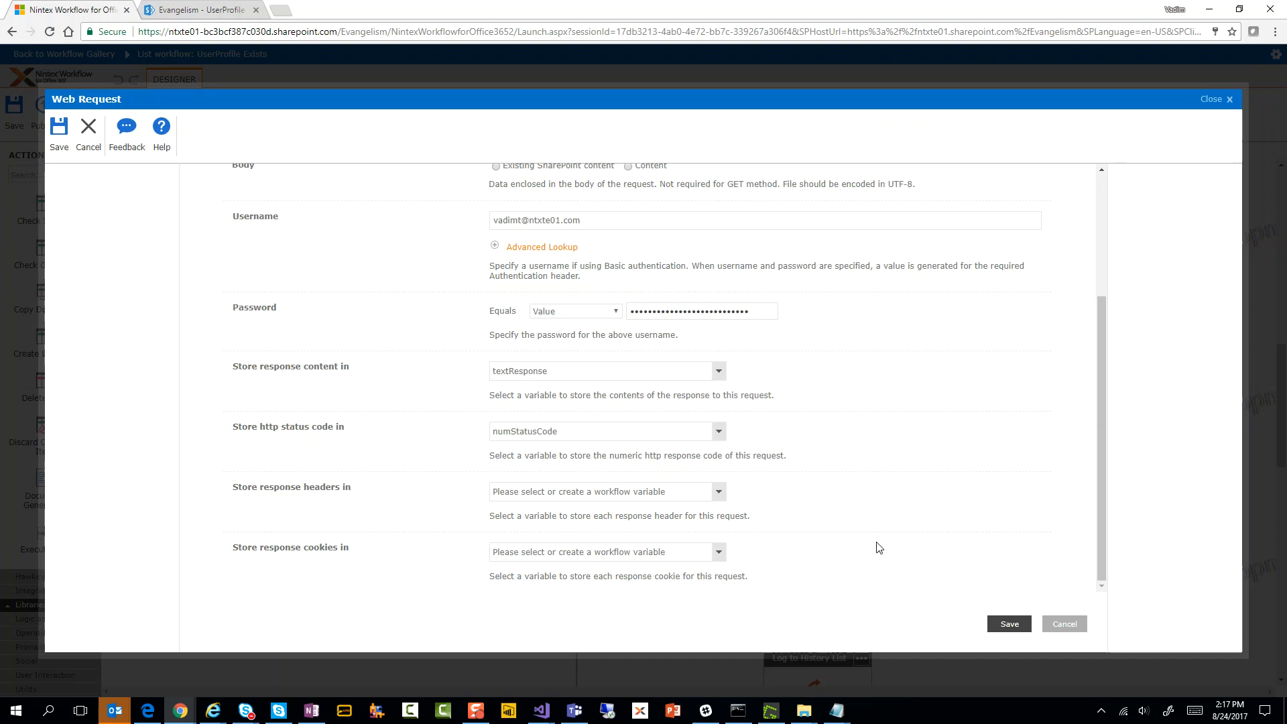
mouse_move(1064, 624)
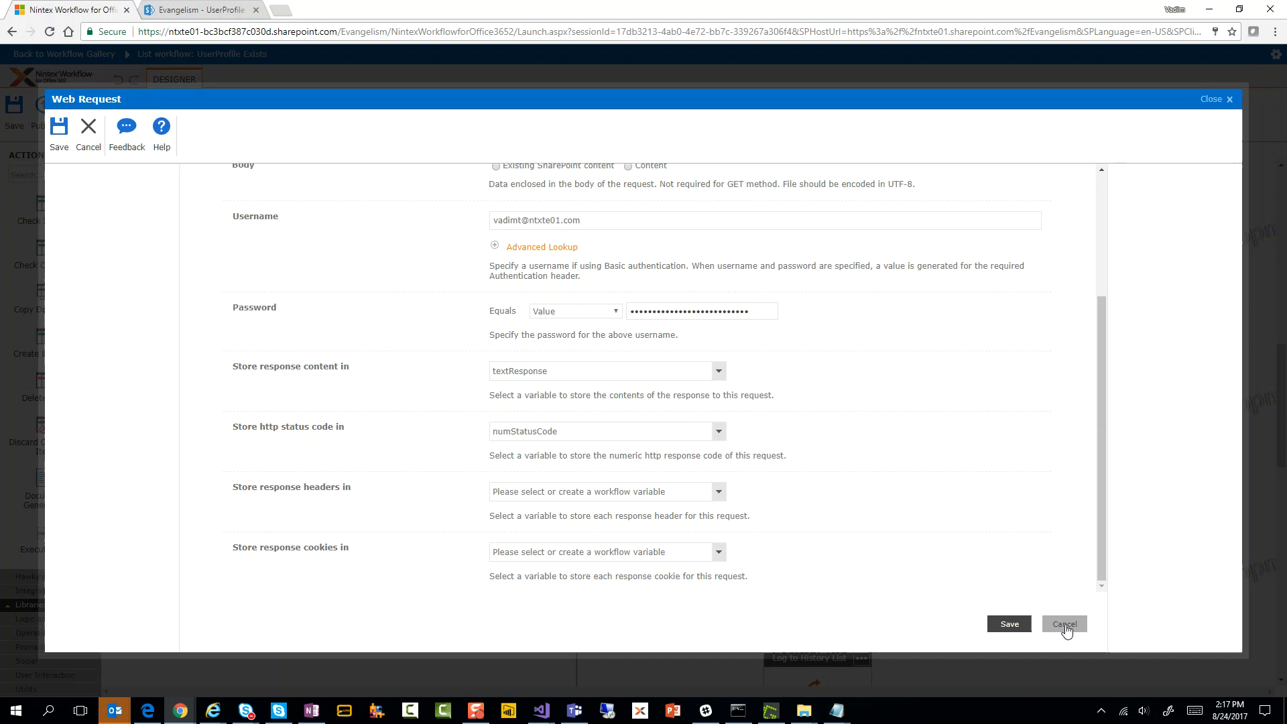
left_click(1063, 624)
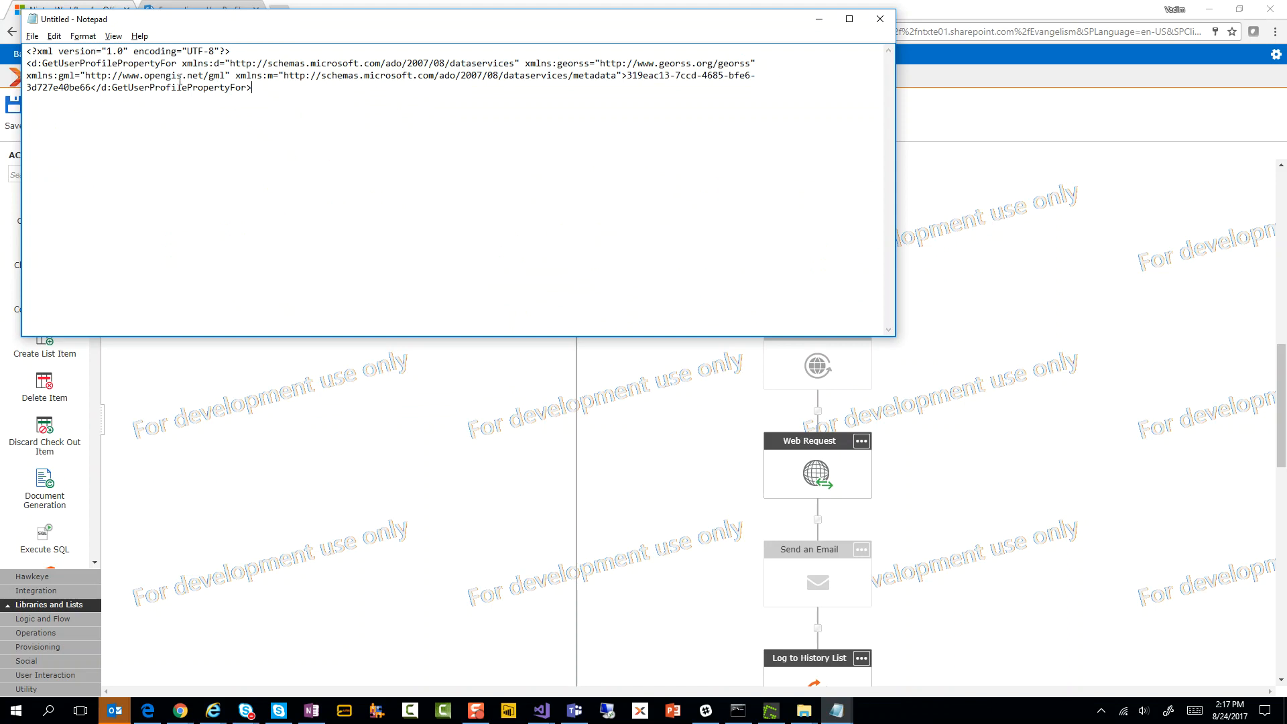
Maximize Notepad, select the user ID GUID in the XML response, then minimize it.
left_click(848, 18)
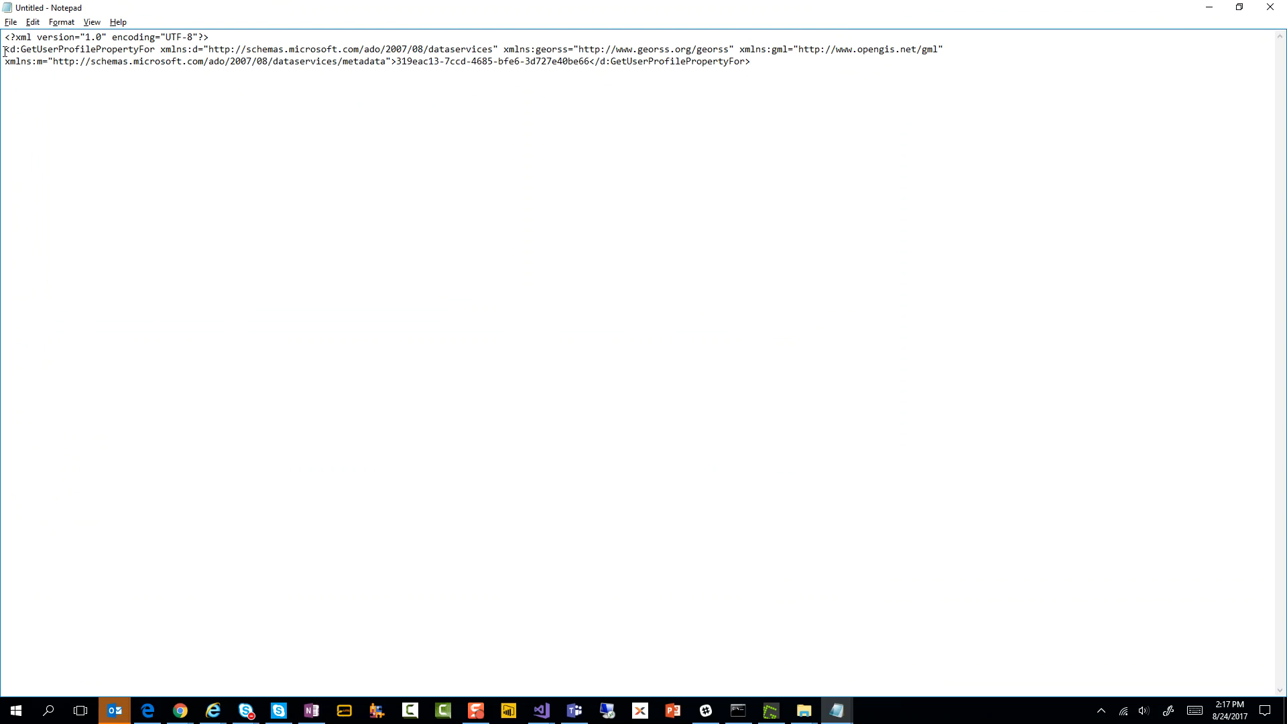
double_click(78, 49)
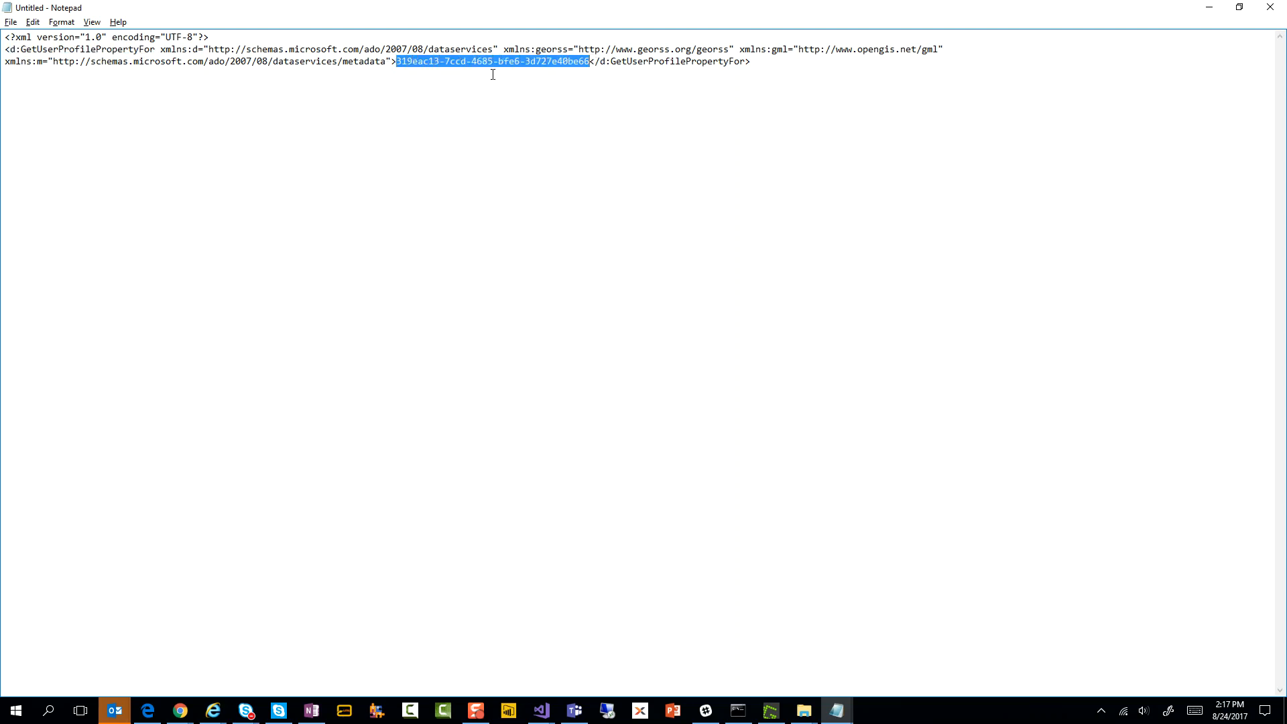
mouse_move(1207, 7)
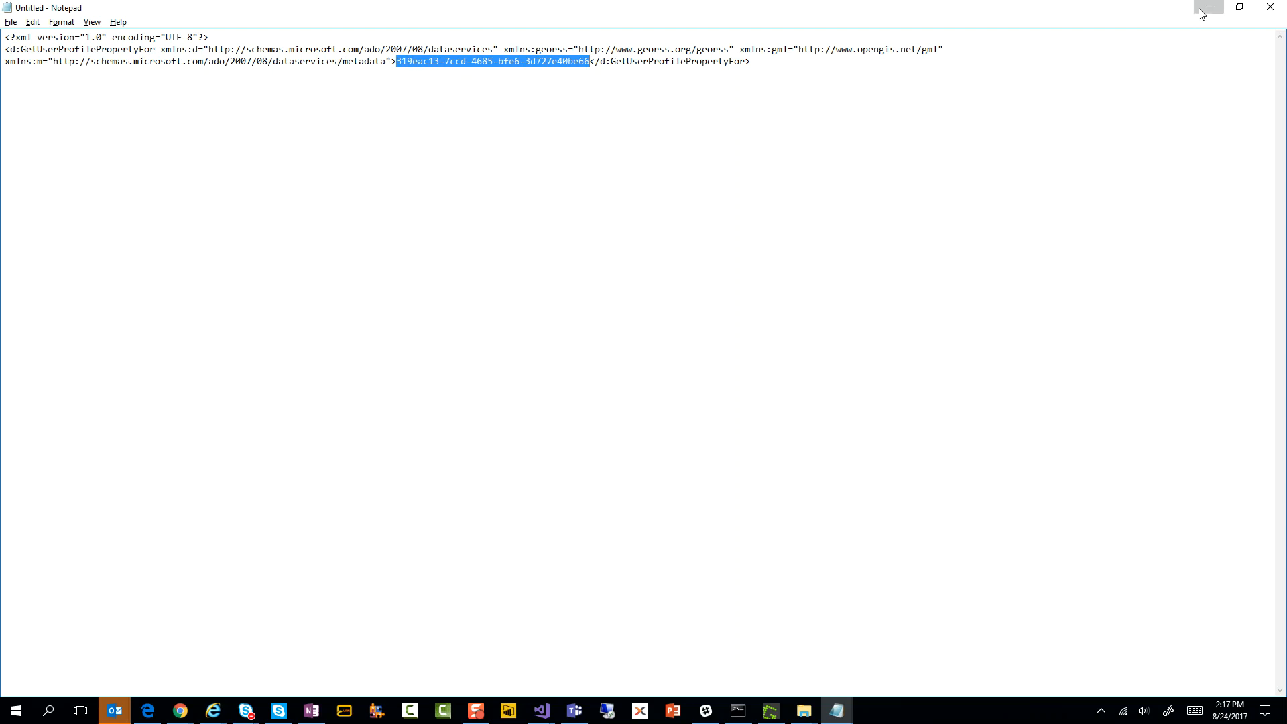
left_click(1208, 7)
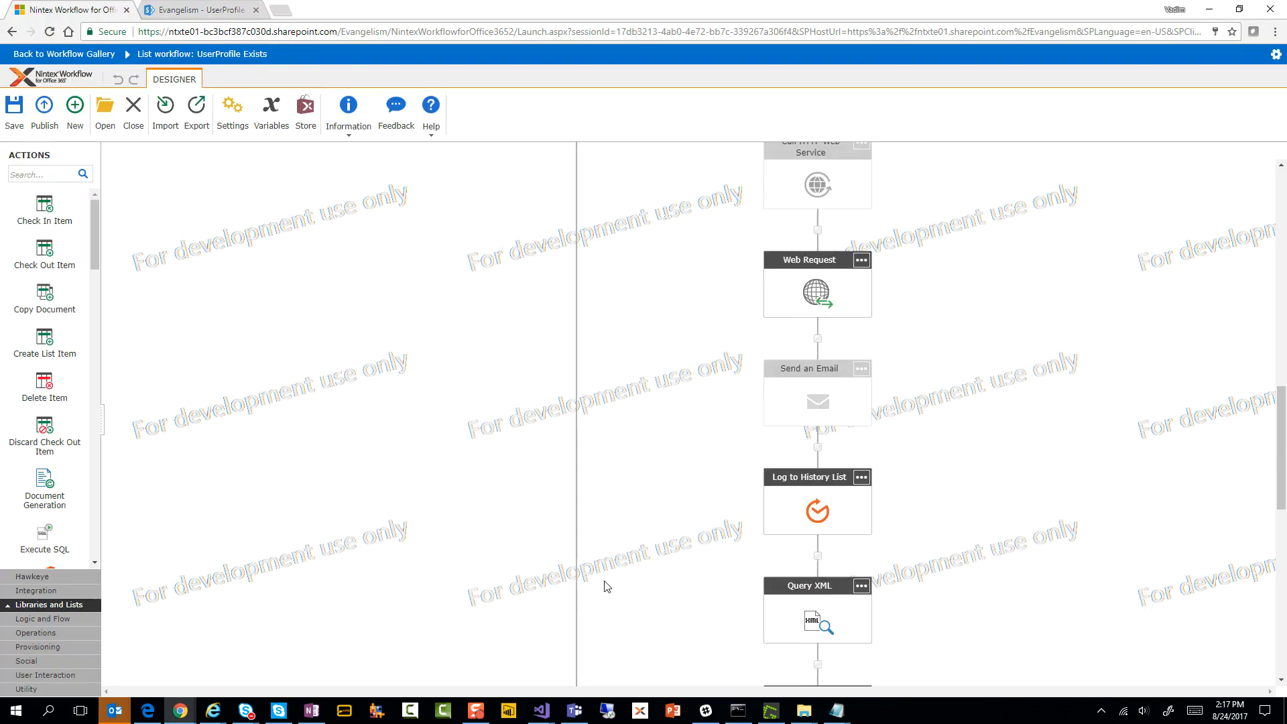
Review the Query XML XPath //d:GetUserProfilePropertyFor on textResponse, then cancel.
scroll("down", 3)
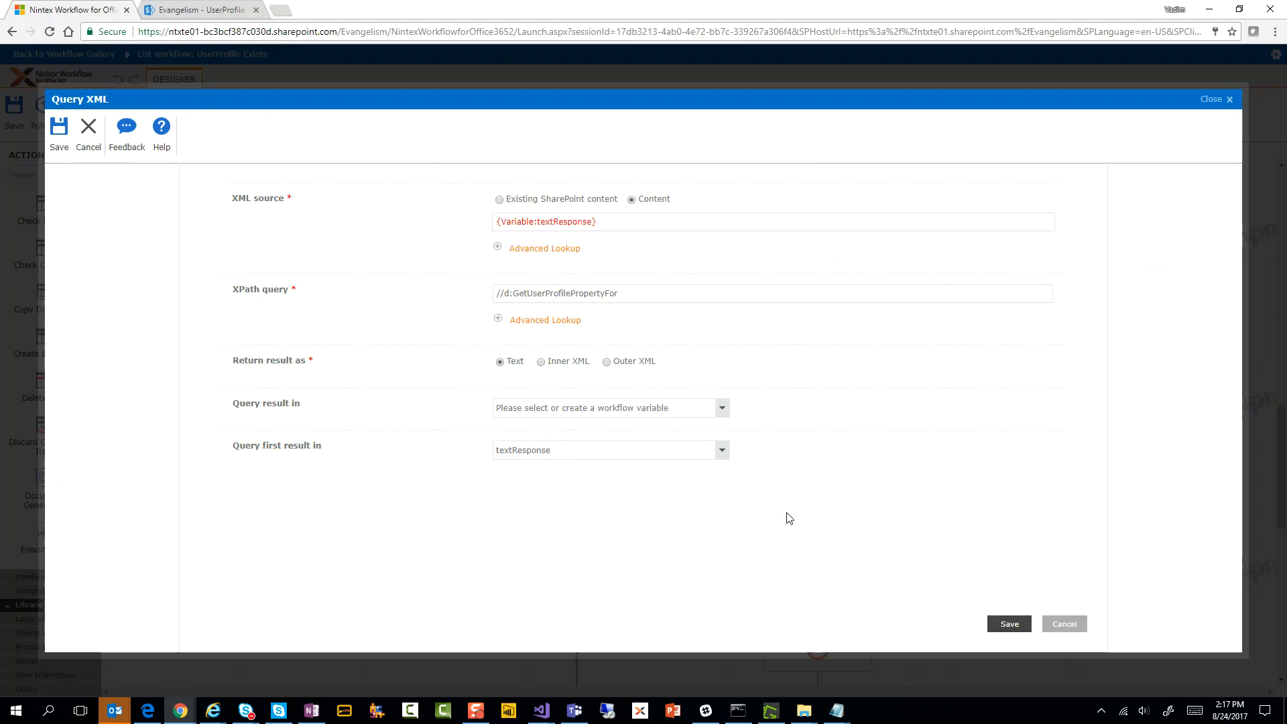
mouse_move(532, 304)
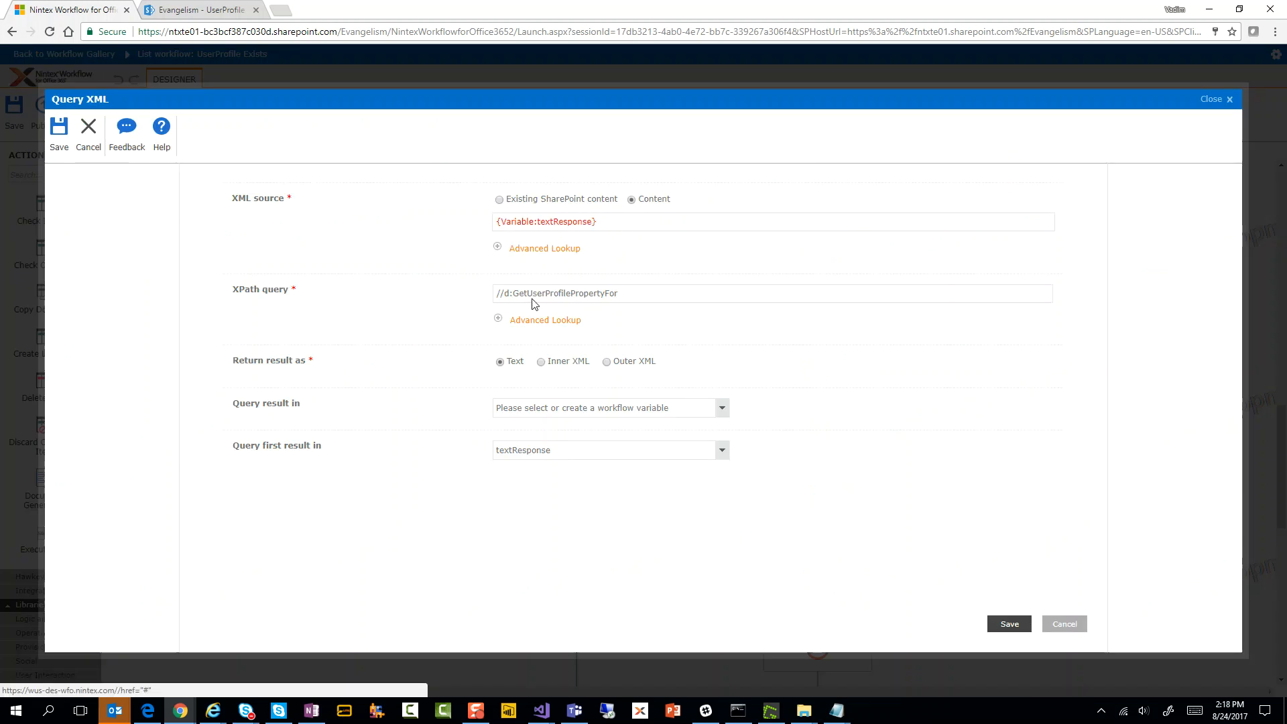
triple_click(559, 293)
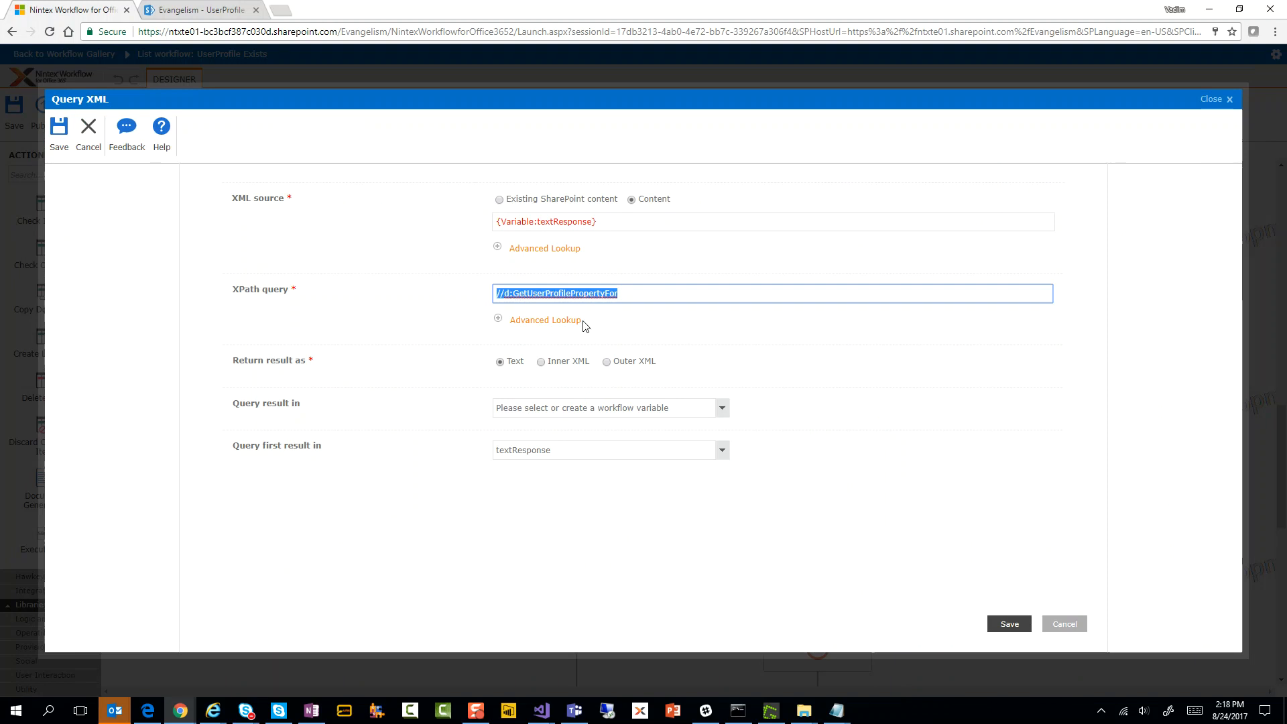
mouse_move(311, 409)
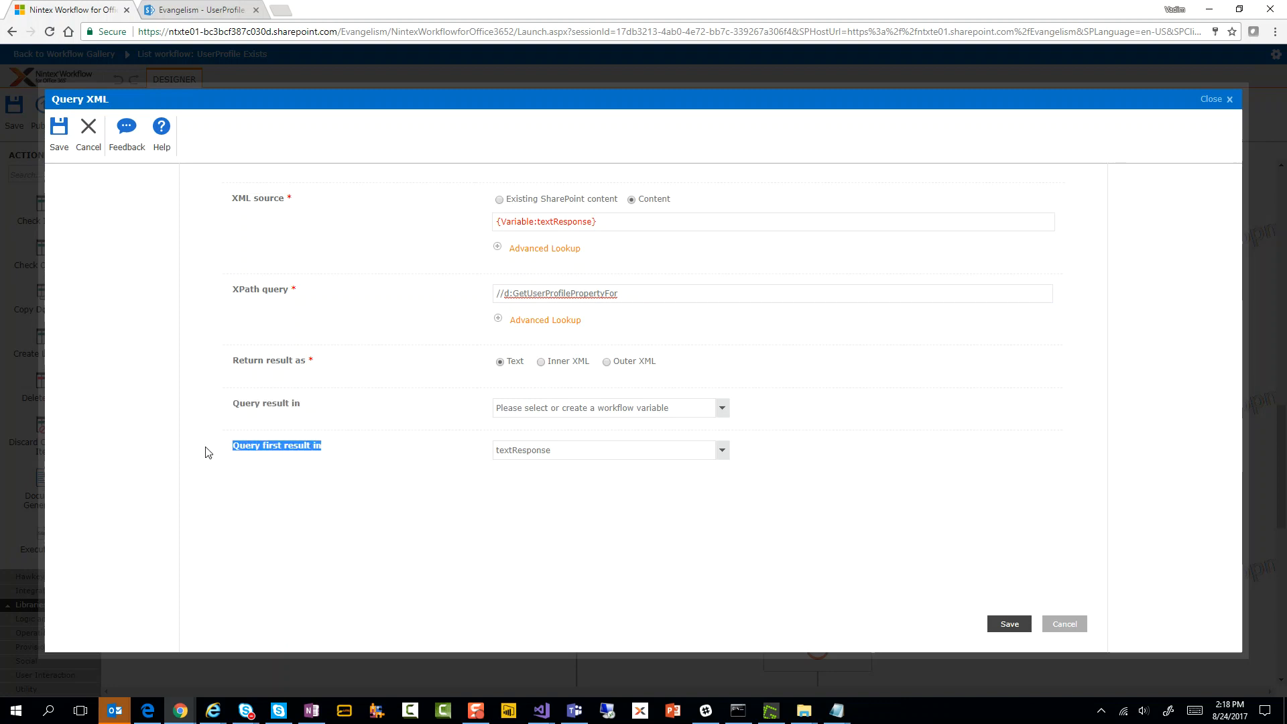
mouse_move(529, 463)
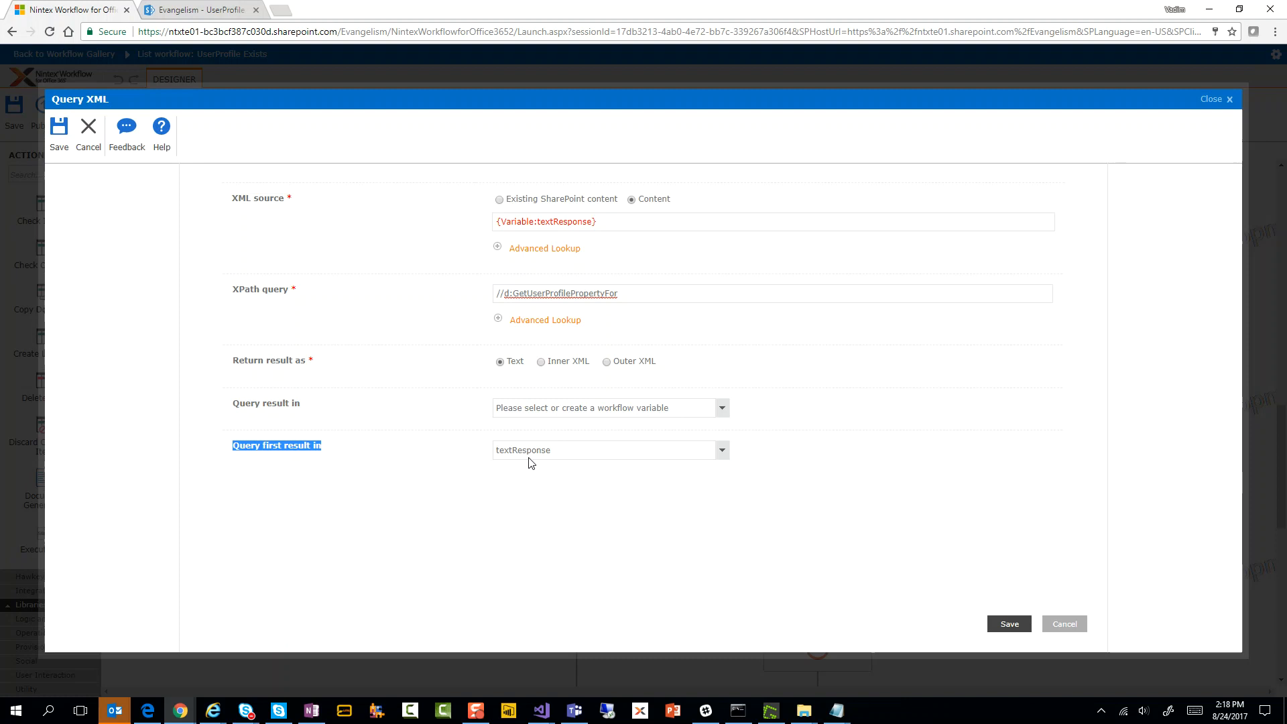
mouse_move(1064, 624)
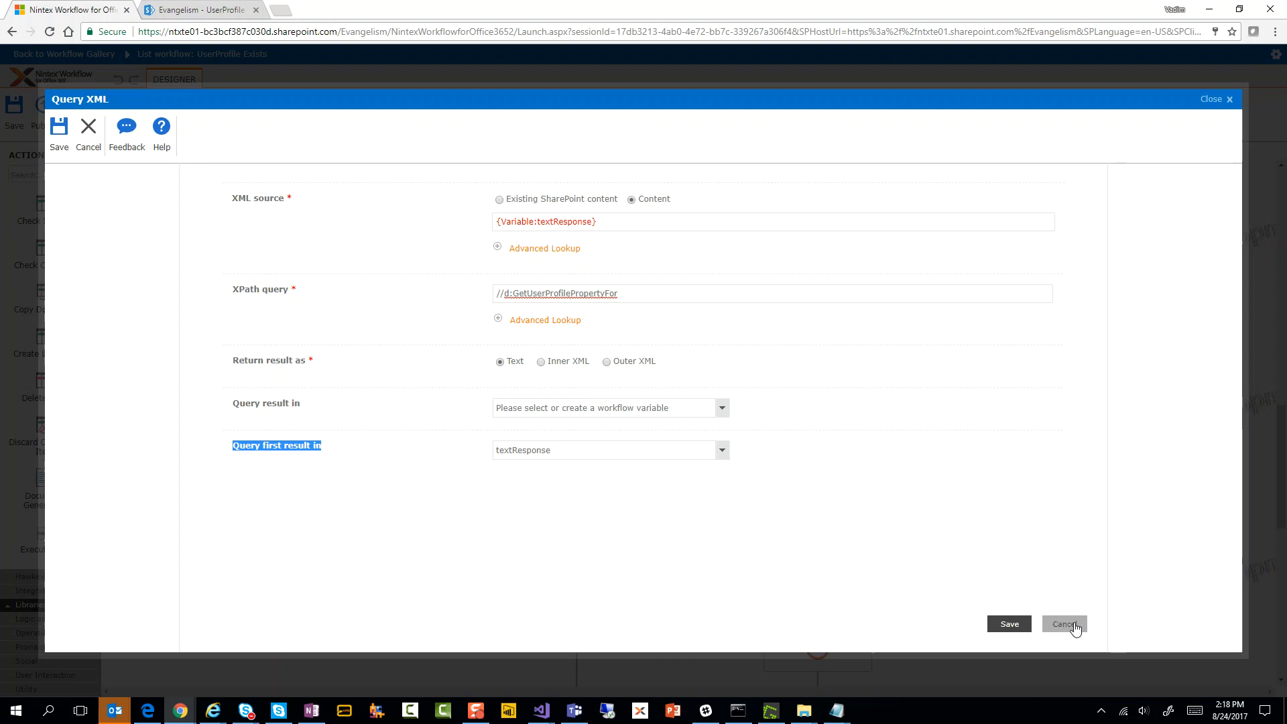
left_click(1062, 624)
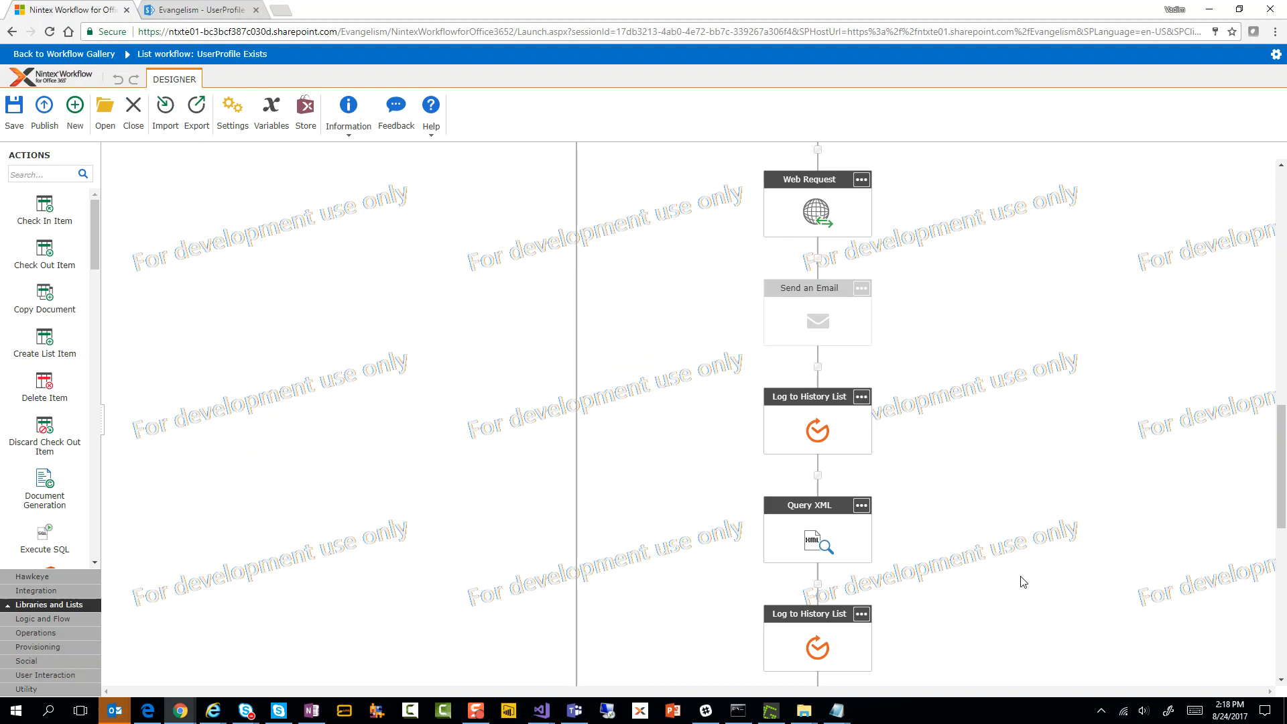
mouse_move(1016, 564)
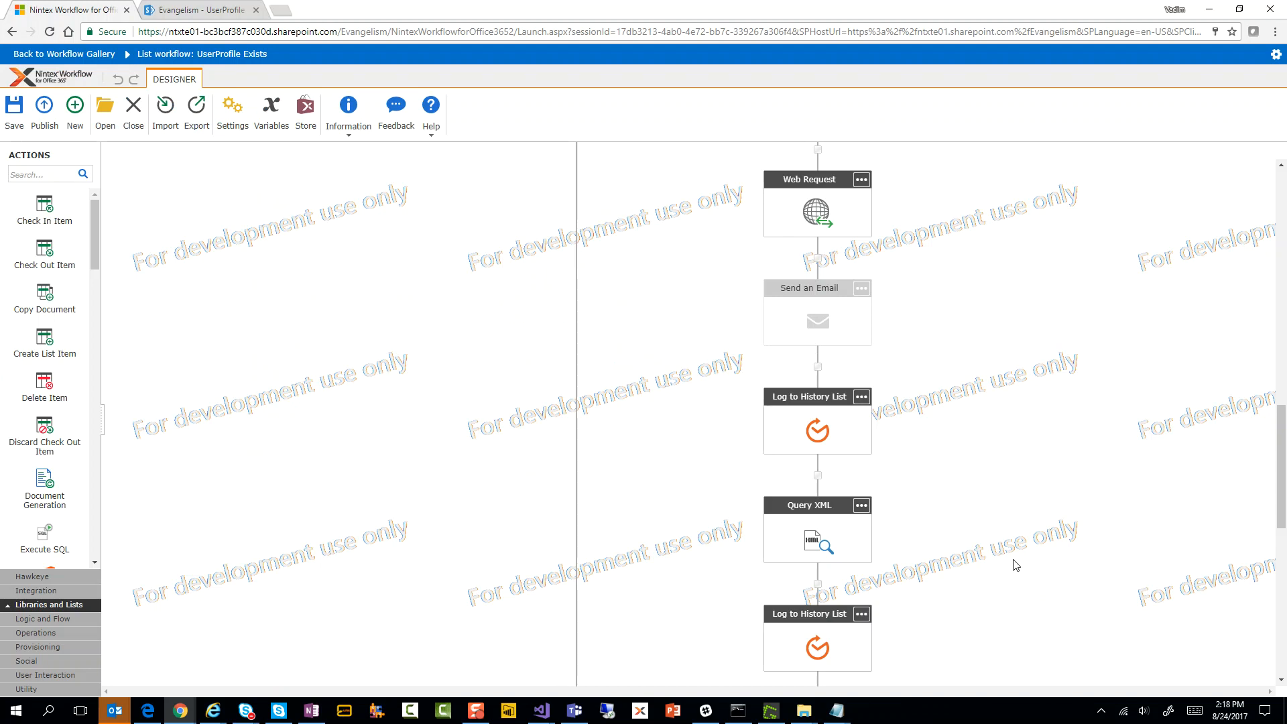
Place a Conditional Branch below Query XML with condition textResponse 'is not empty', and save.
scroll("down", 3)
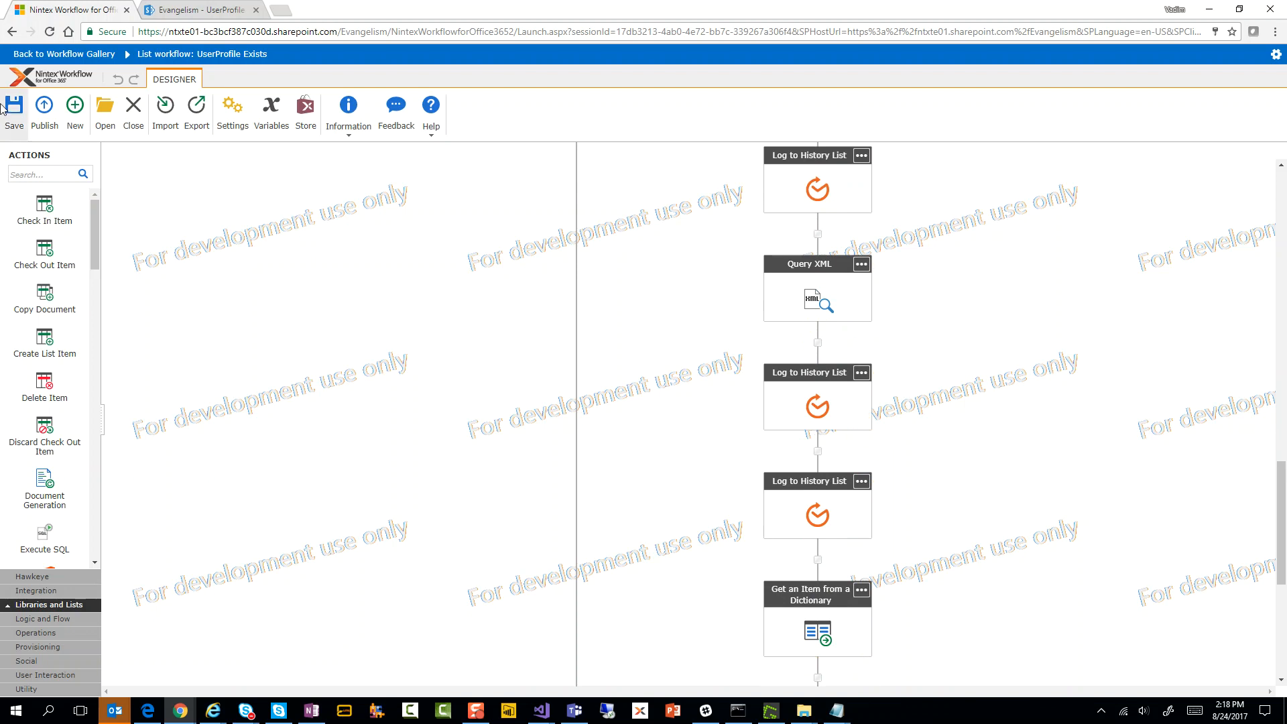
left_click(41, 174)
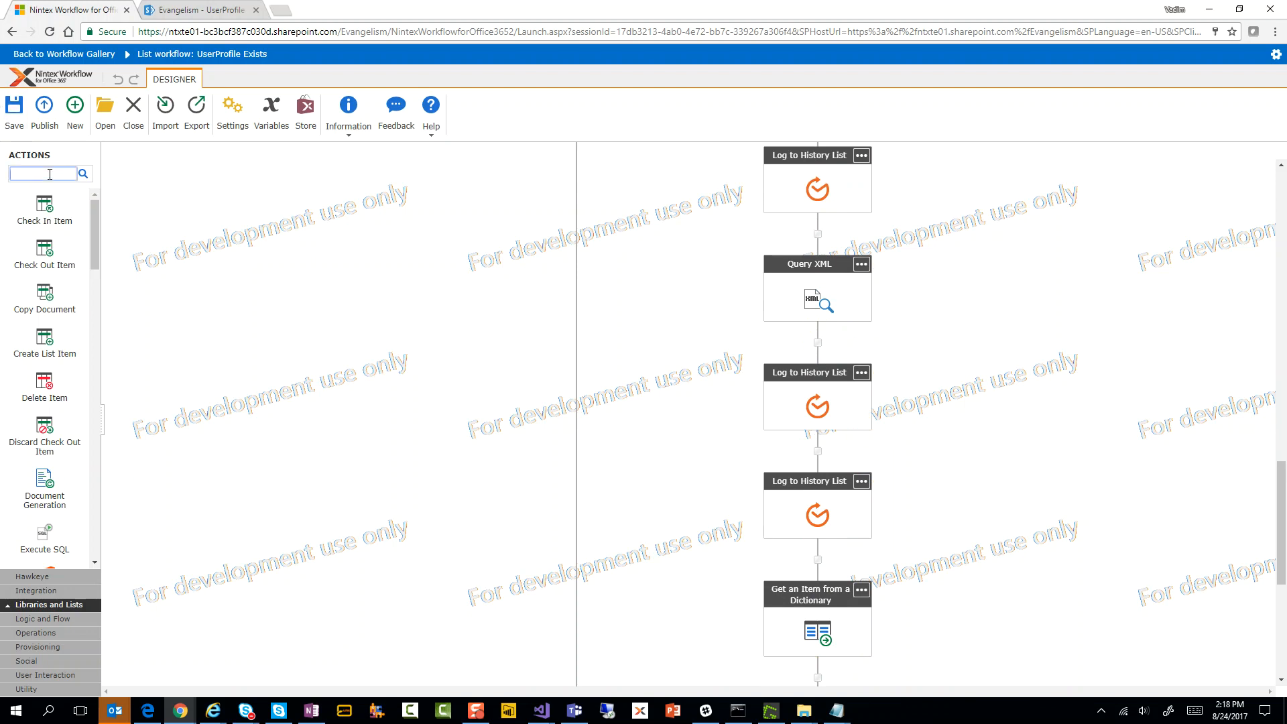
type("condi")
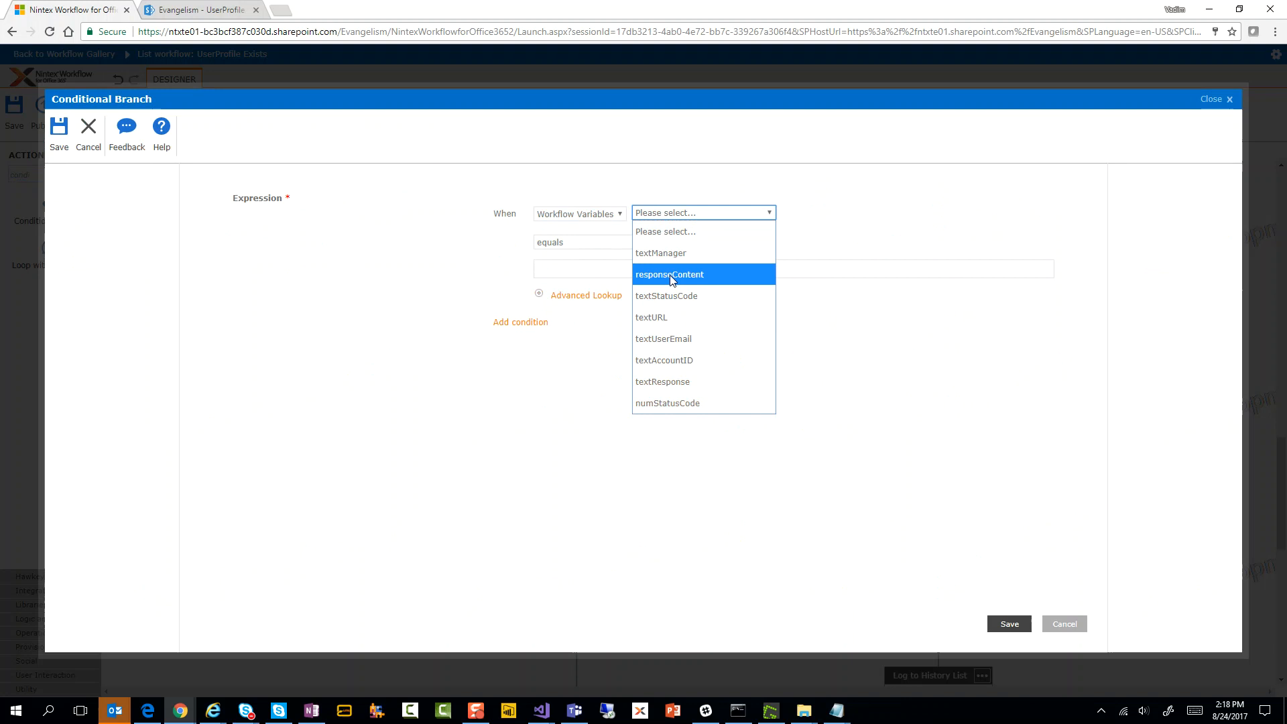
left_click(662, 381)
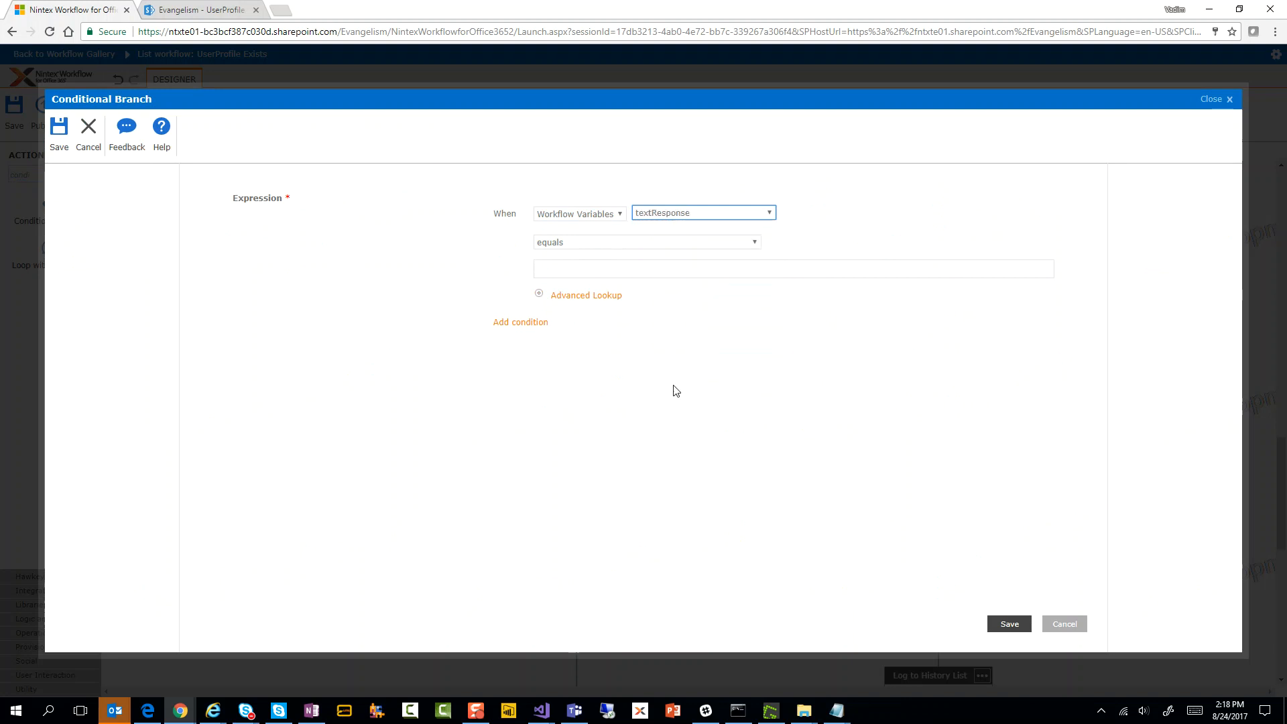
left_click(646, 242)
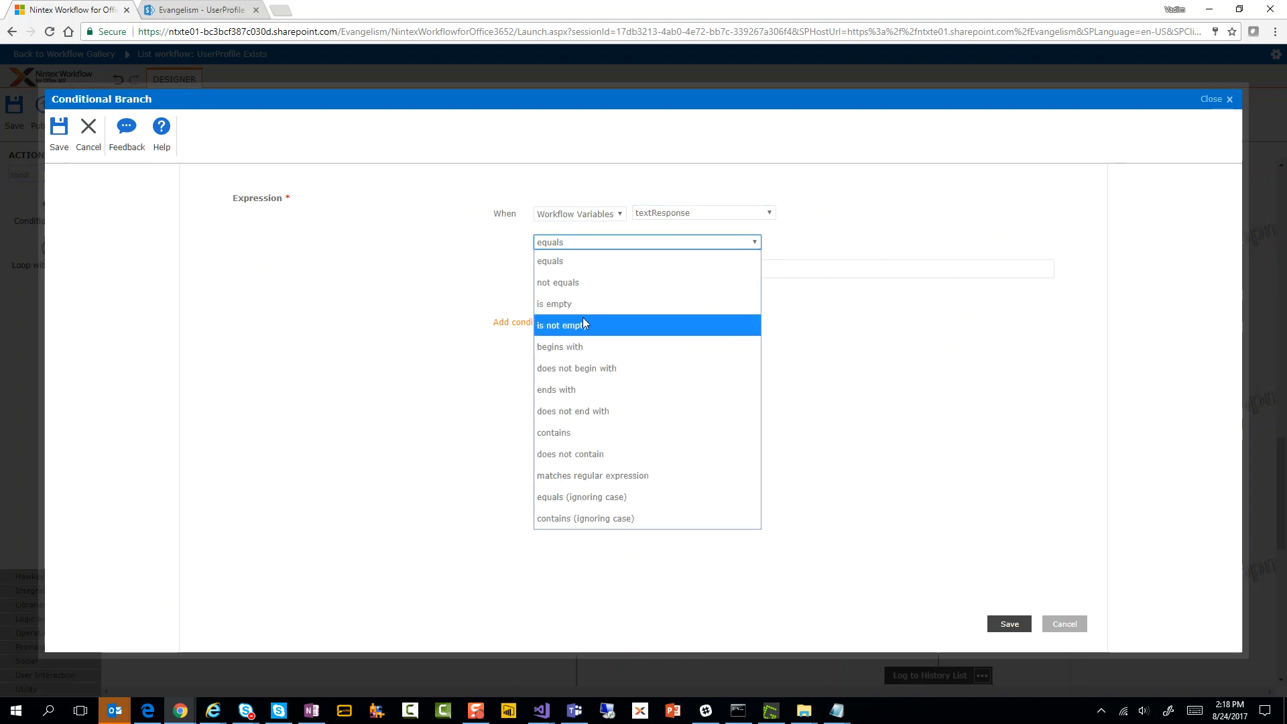
left_click(88, 131)
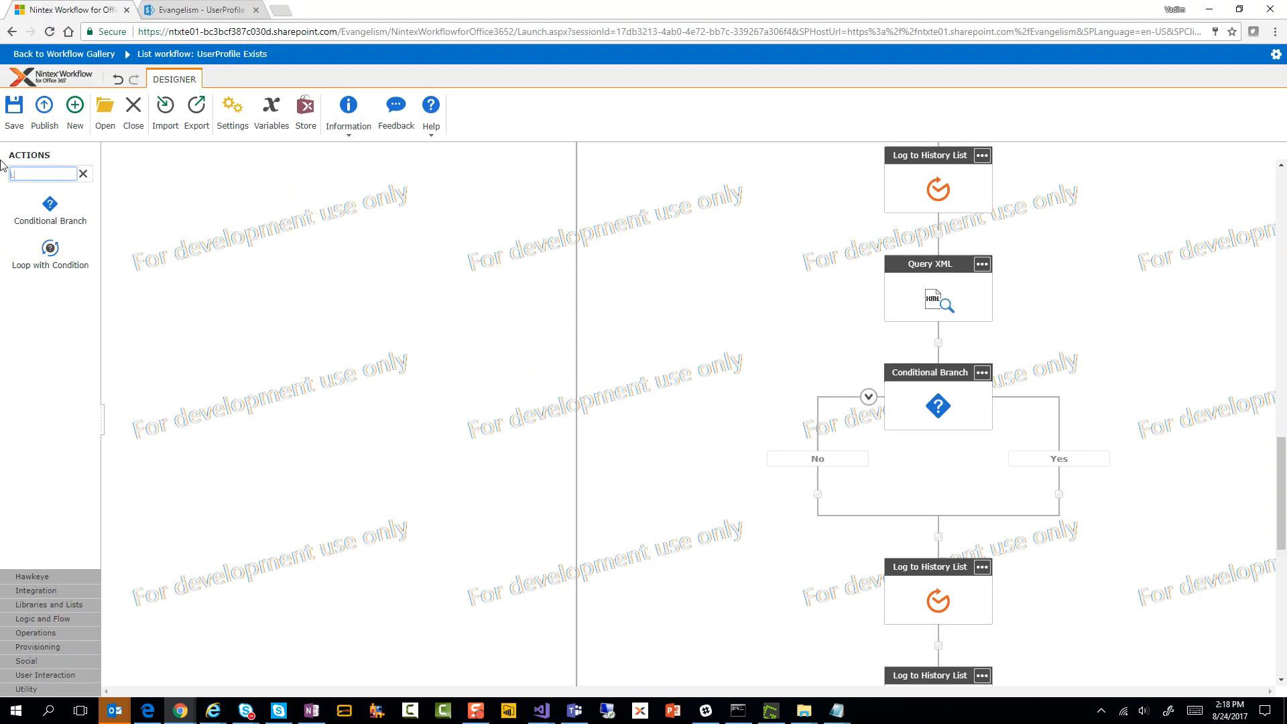
Add Log to History List actions titled 'The User Exists' (Yes) and 'User does NOT Exist' (No).
type("Log")
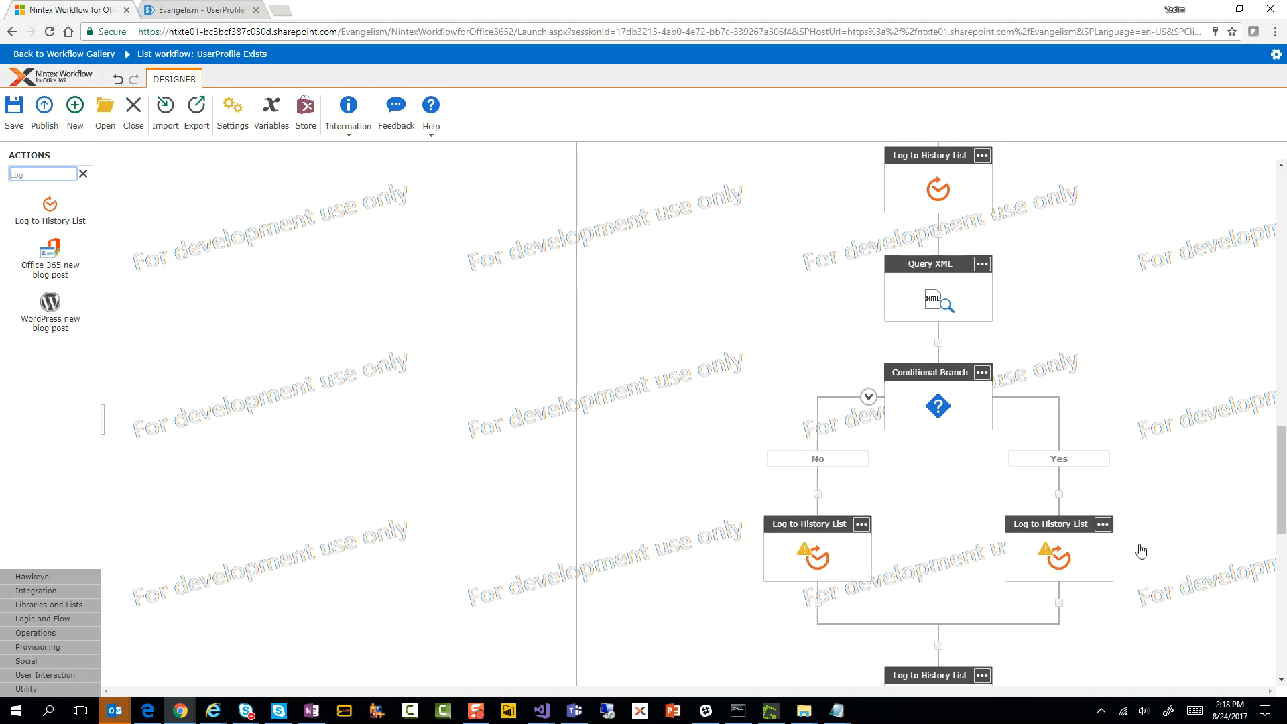
double_click(1048, 525)
type("The User Exists")
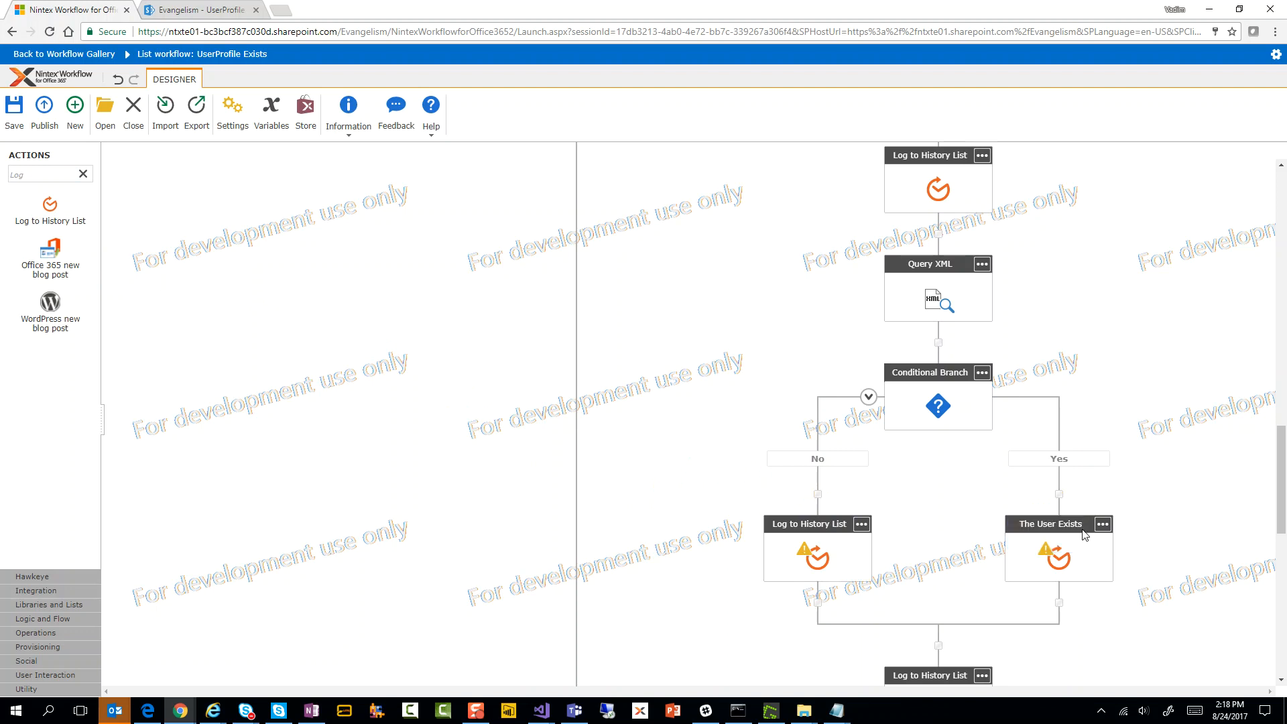
double_click(807, 524)
type("User does NO")
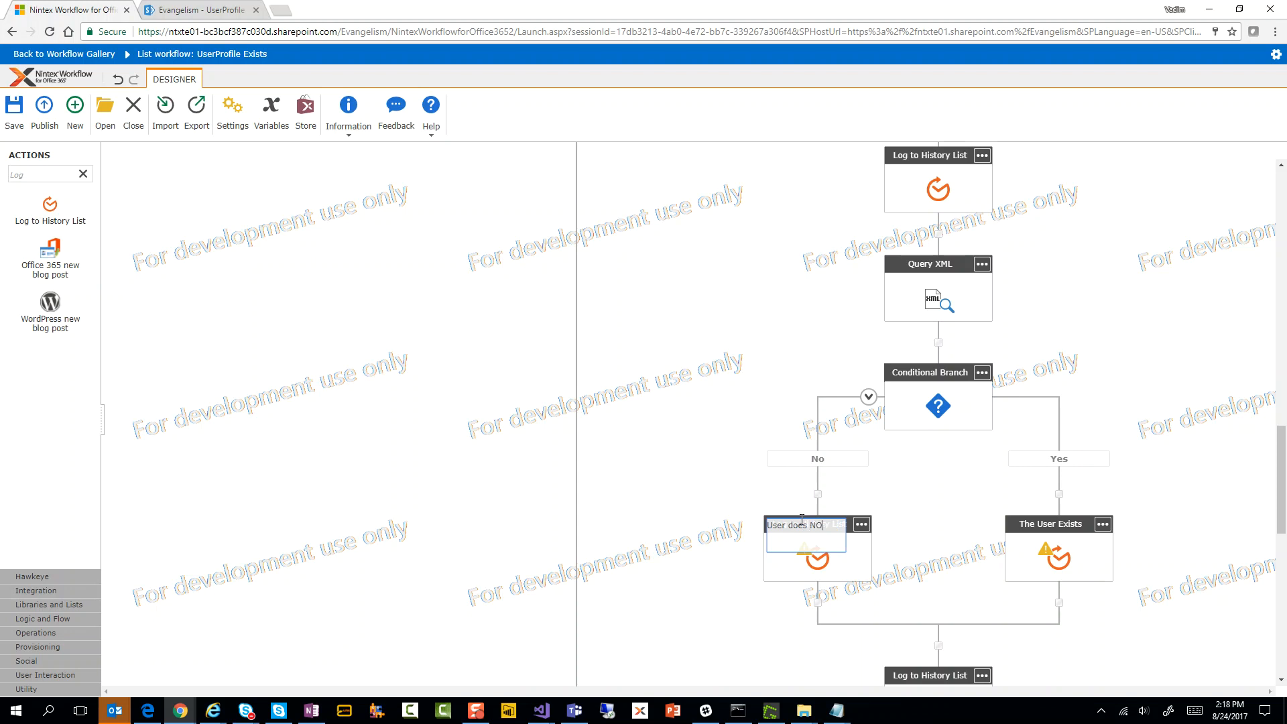
type("Exist")
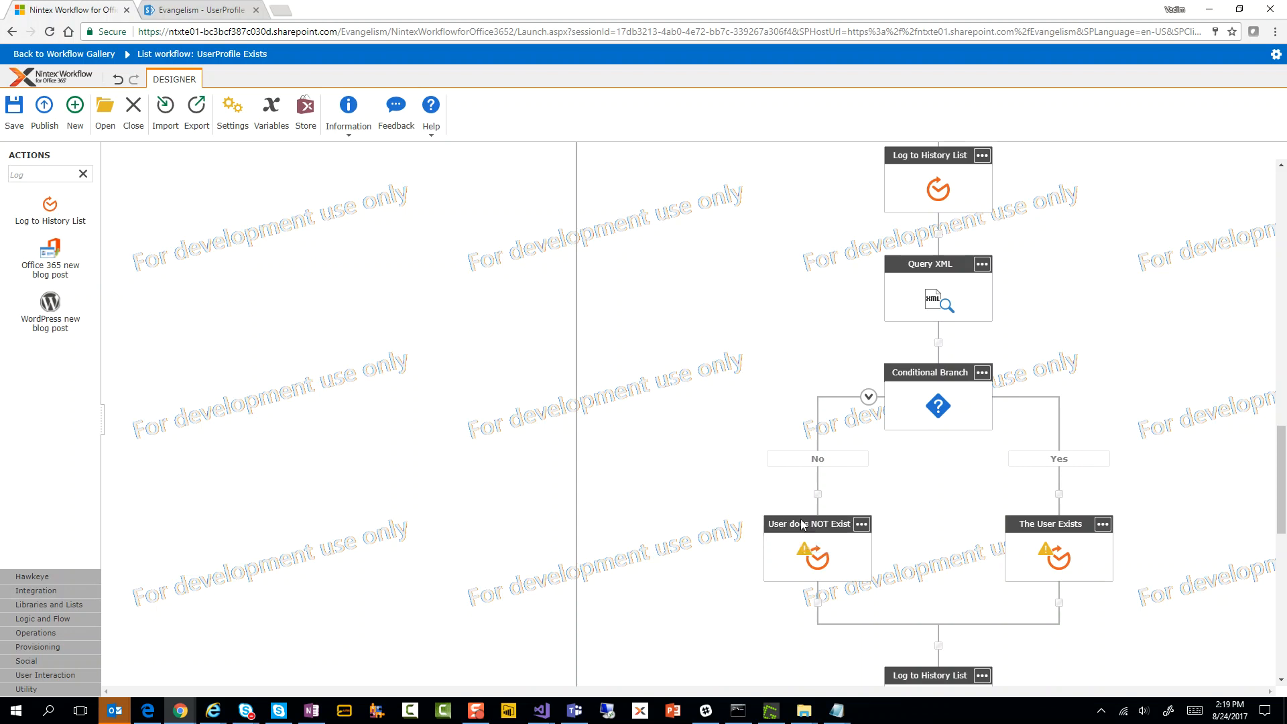
mouse_move(665, 367)
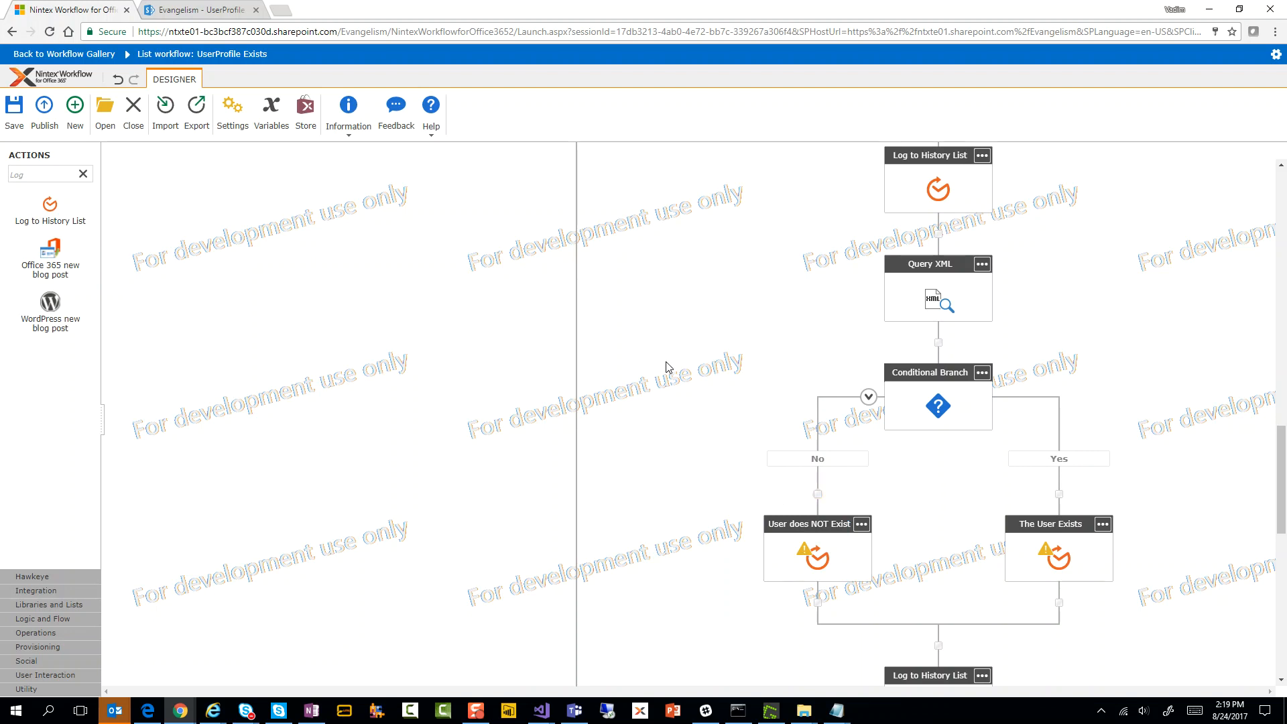
scroll("up", 3)
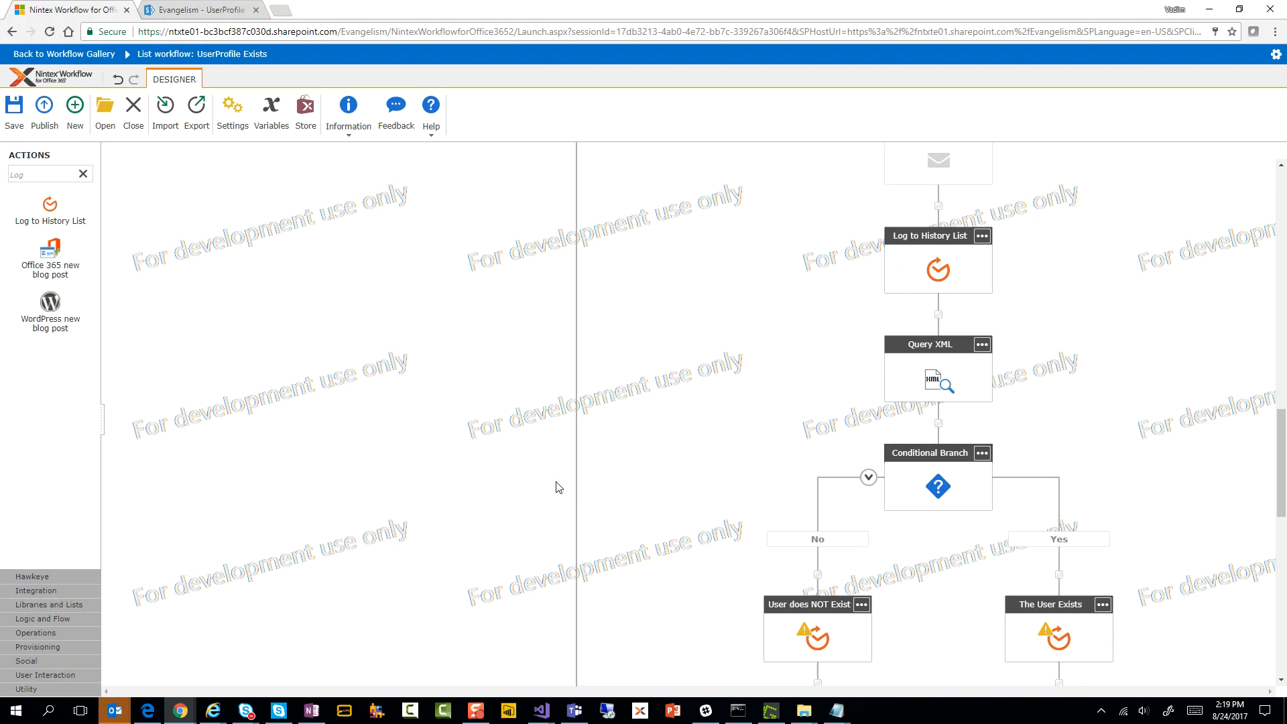
mouse_move(703, 457)
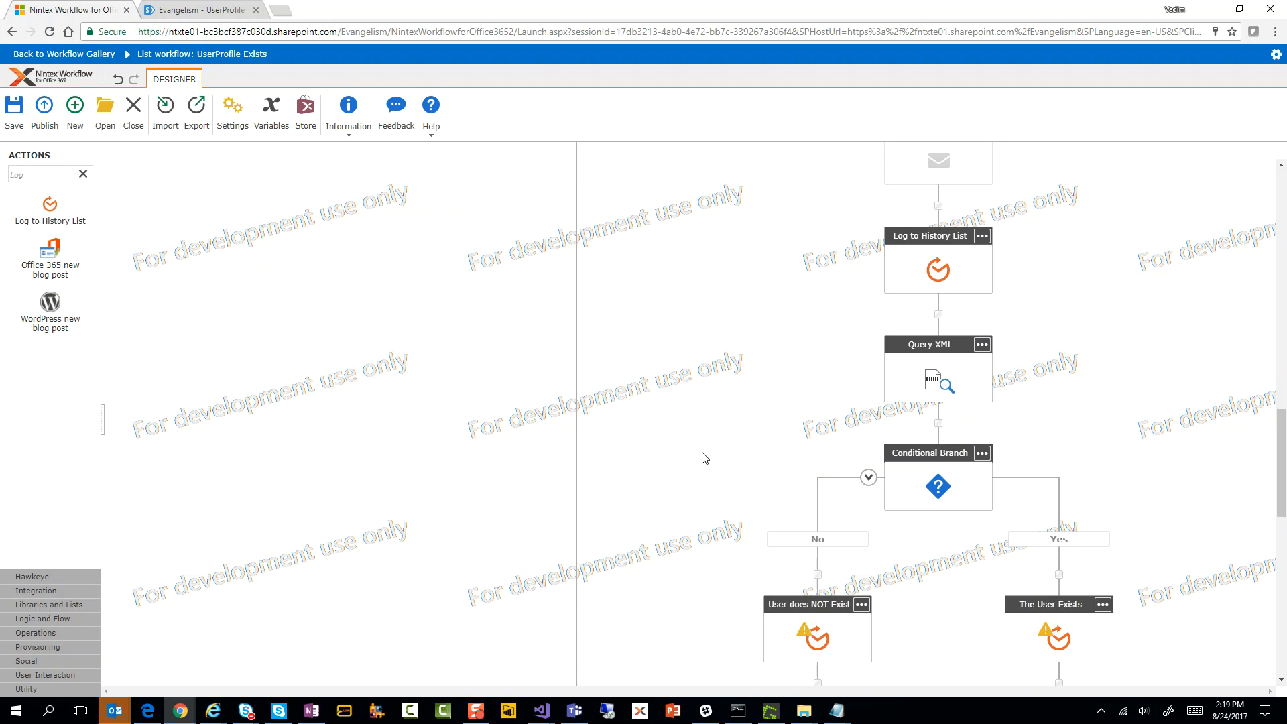
mouse_move(812, 347)
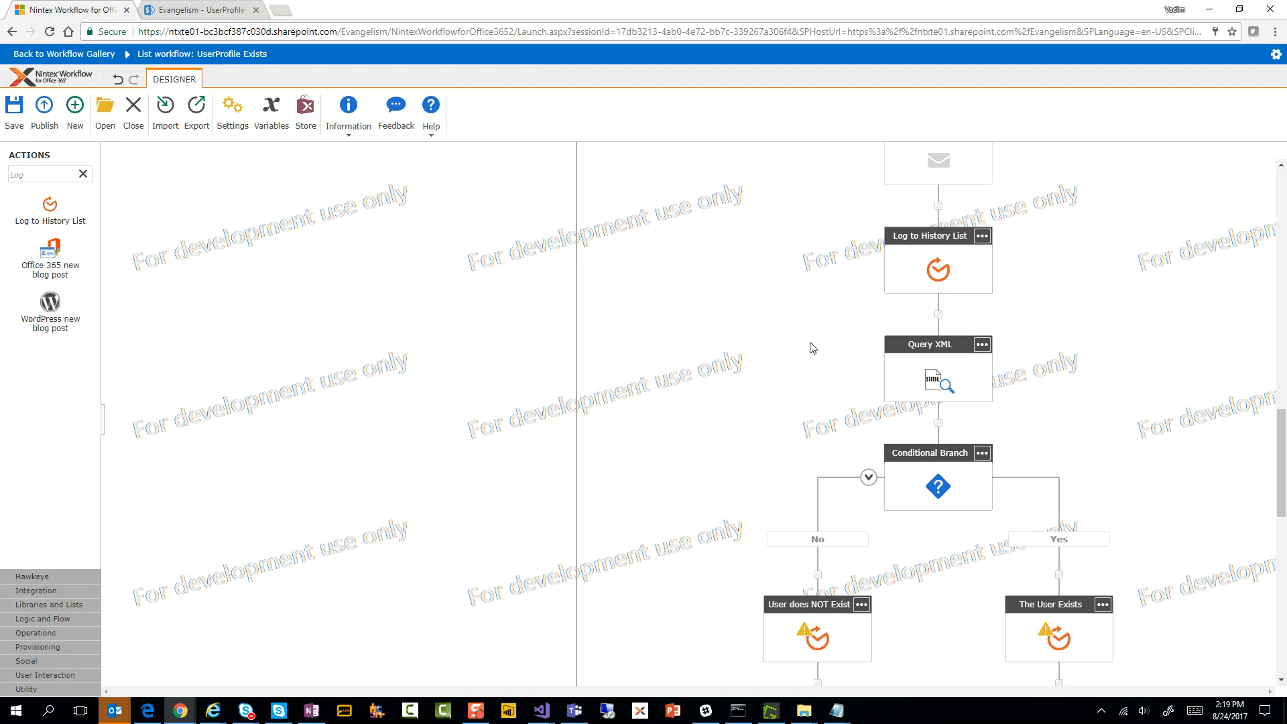
scroll("up", 3)
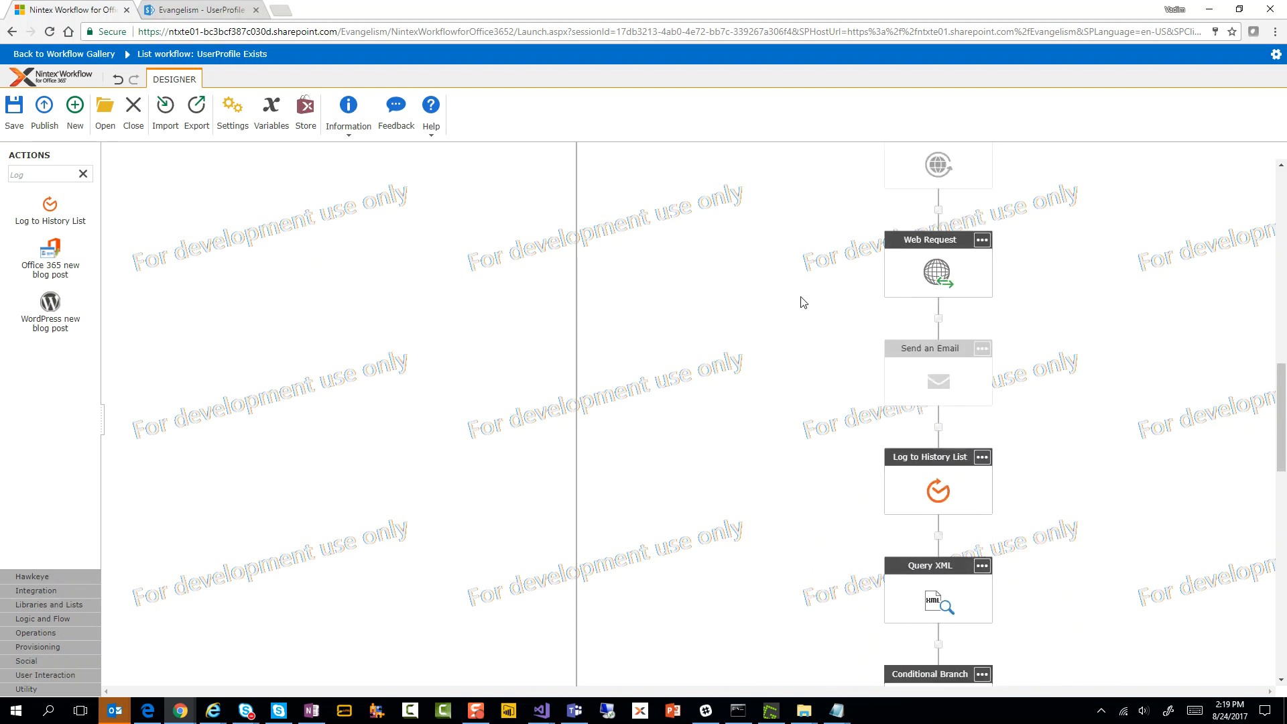
double_click(937, 273)
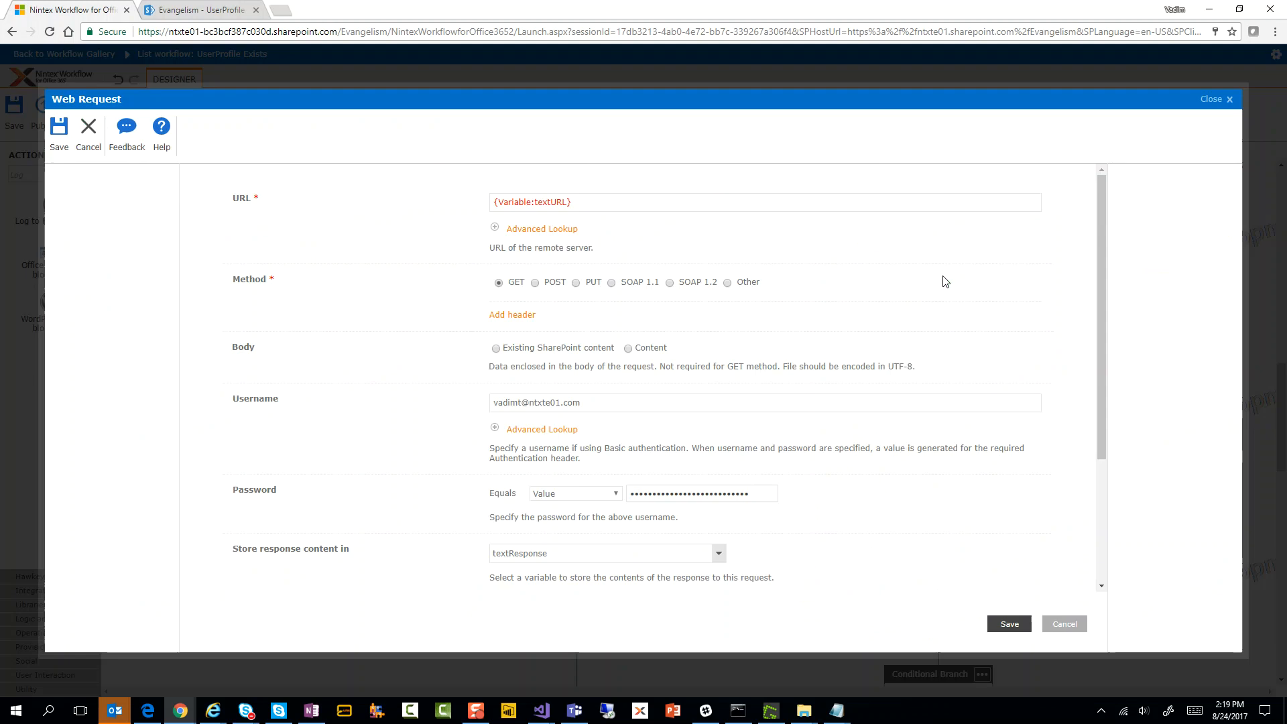
mouse_move(501, 297)
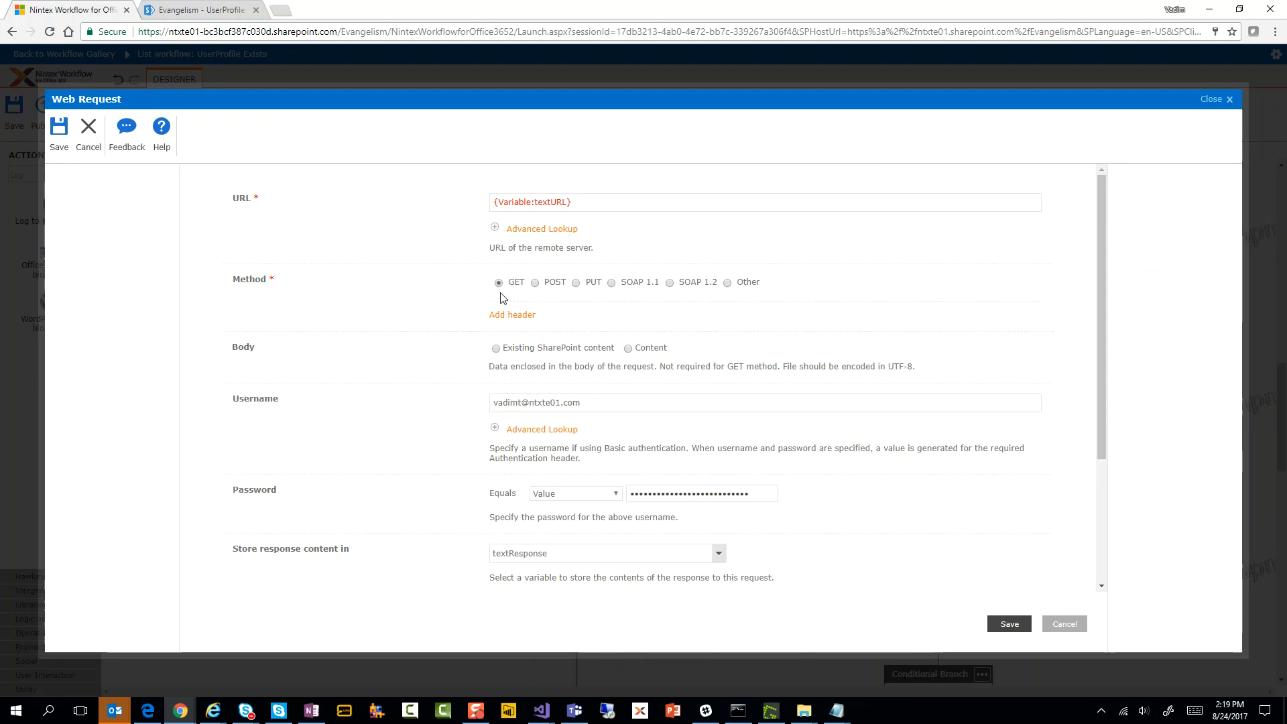
mouse_move(464, 402)
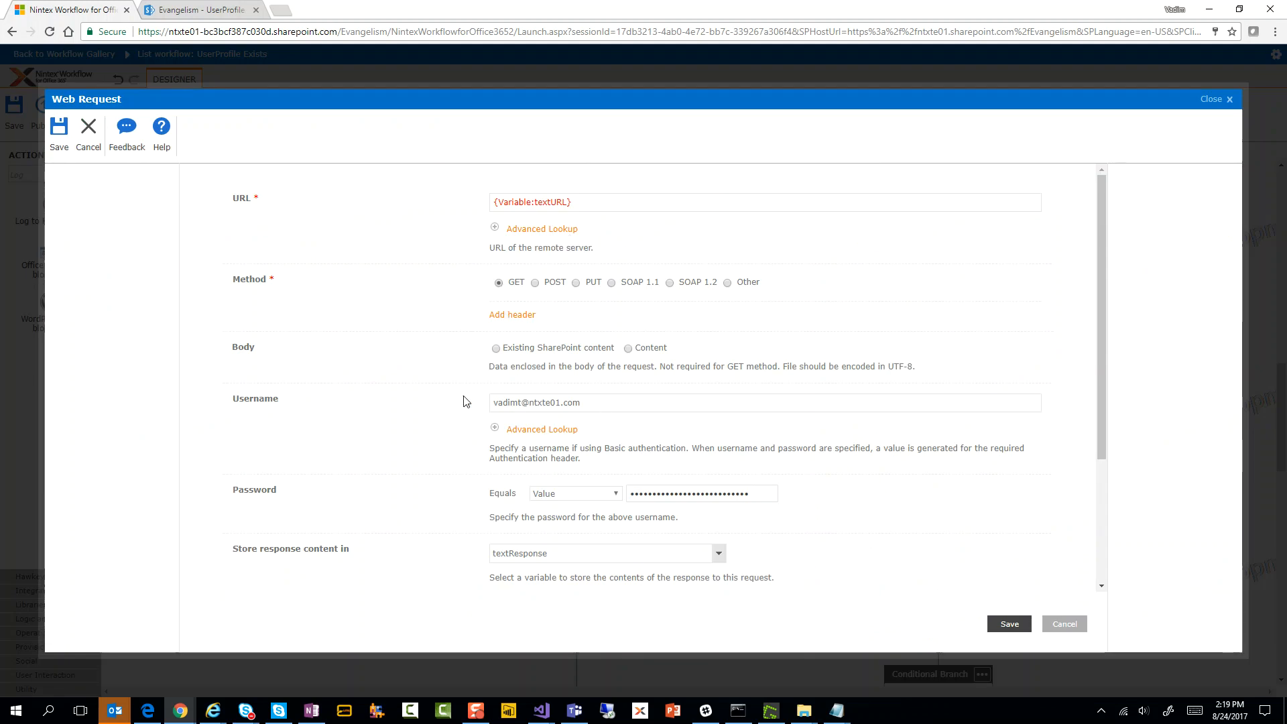
scroll("down", 3)
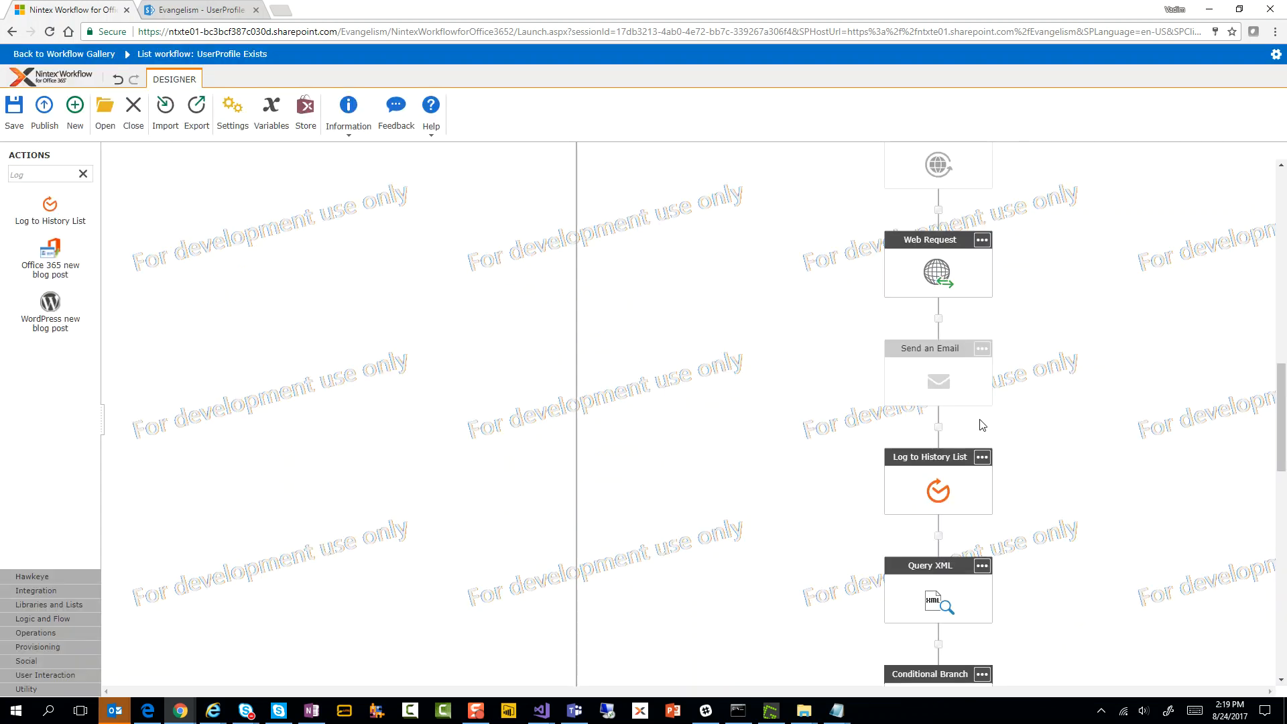
Scroll up to the Build String action composing the REST URL into textURL and review it.
scroll("up", 3)
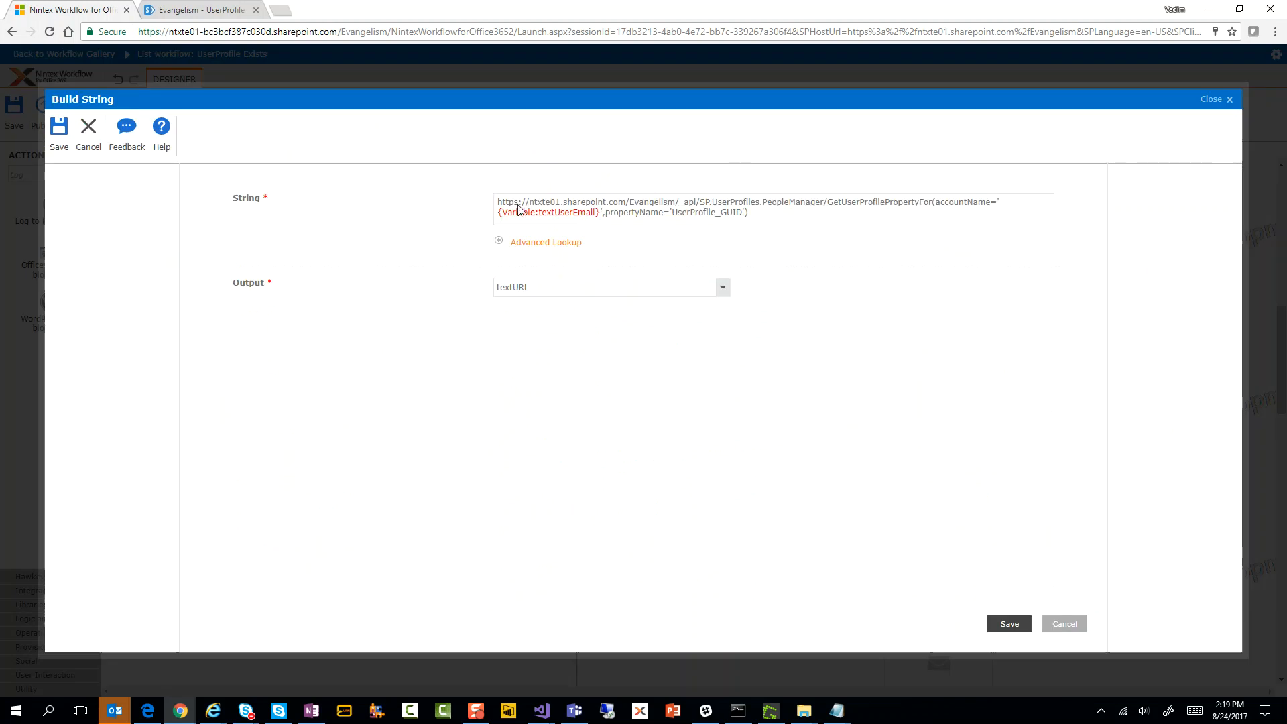
mouse_move(705, 212)
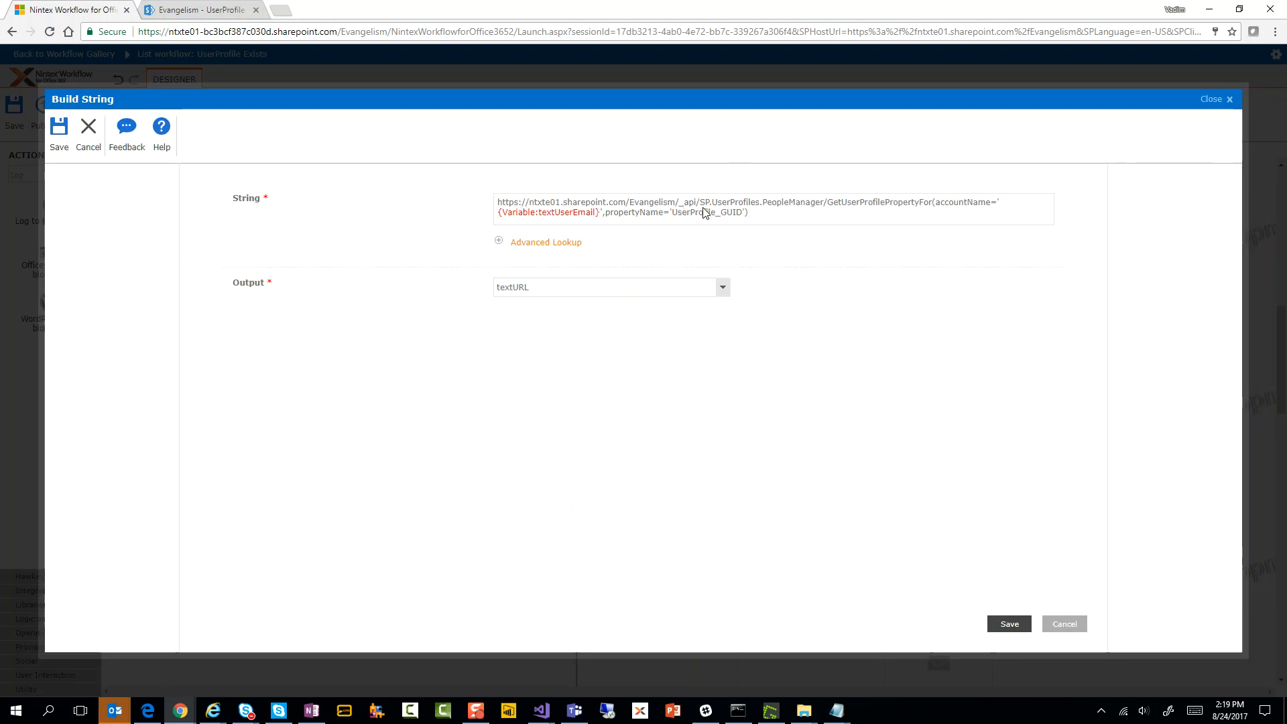
mouse_move(763, 211)
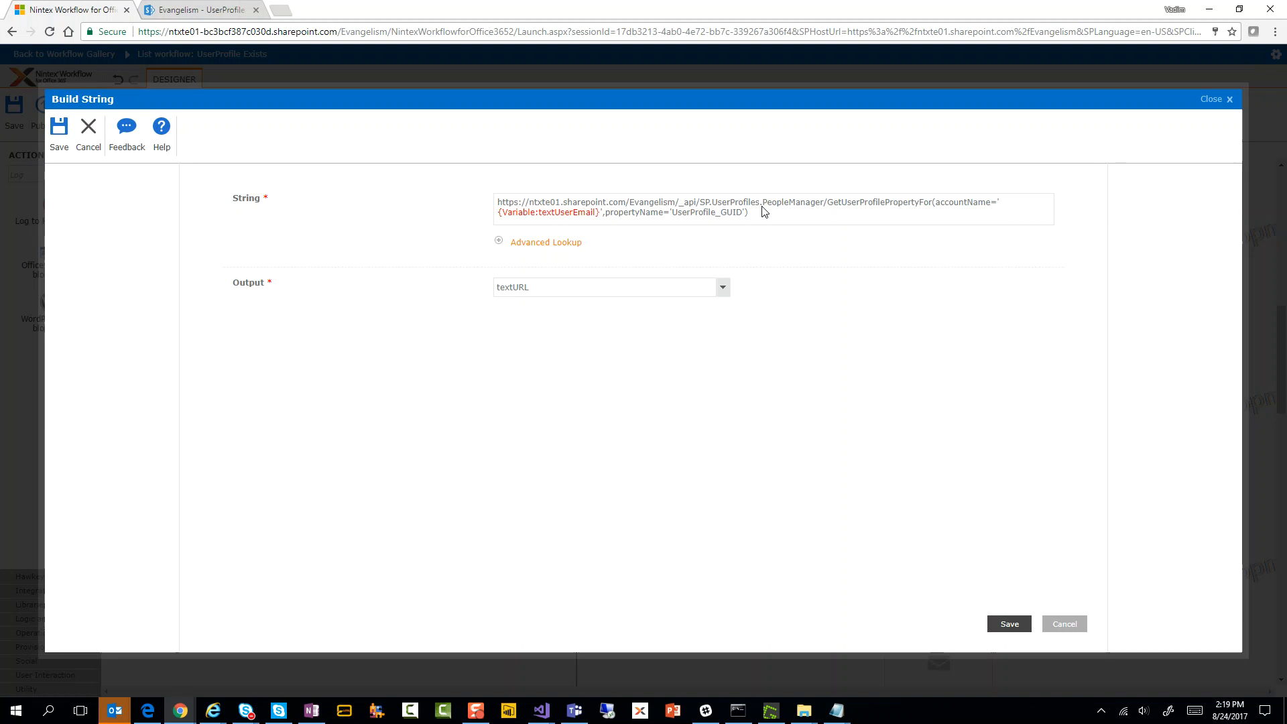
mouse_move(854, 212)
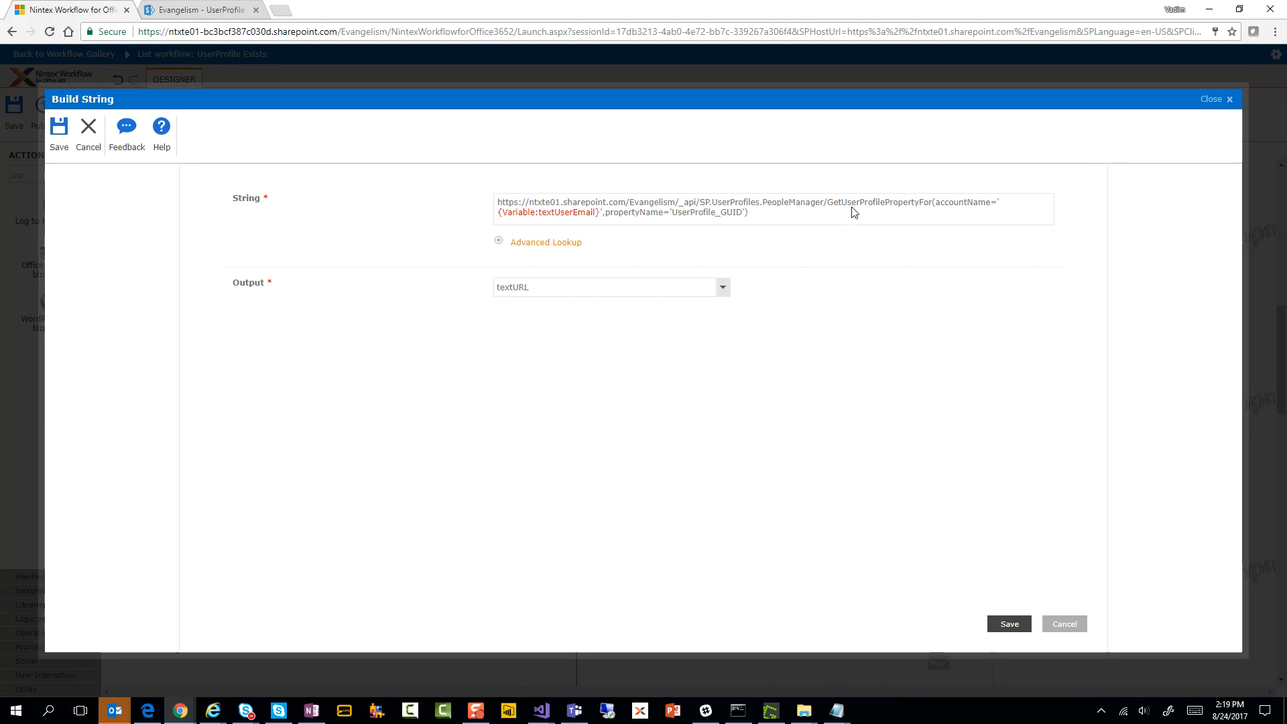
mouse_move(950, 206)
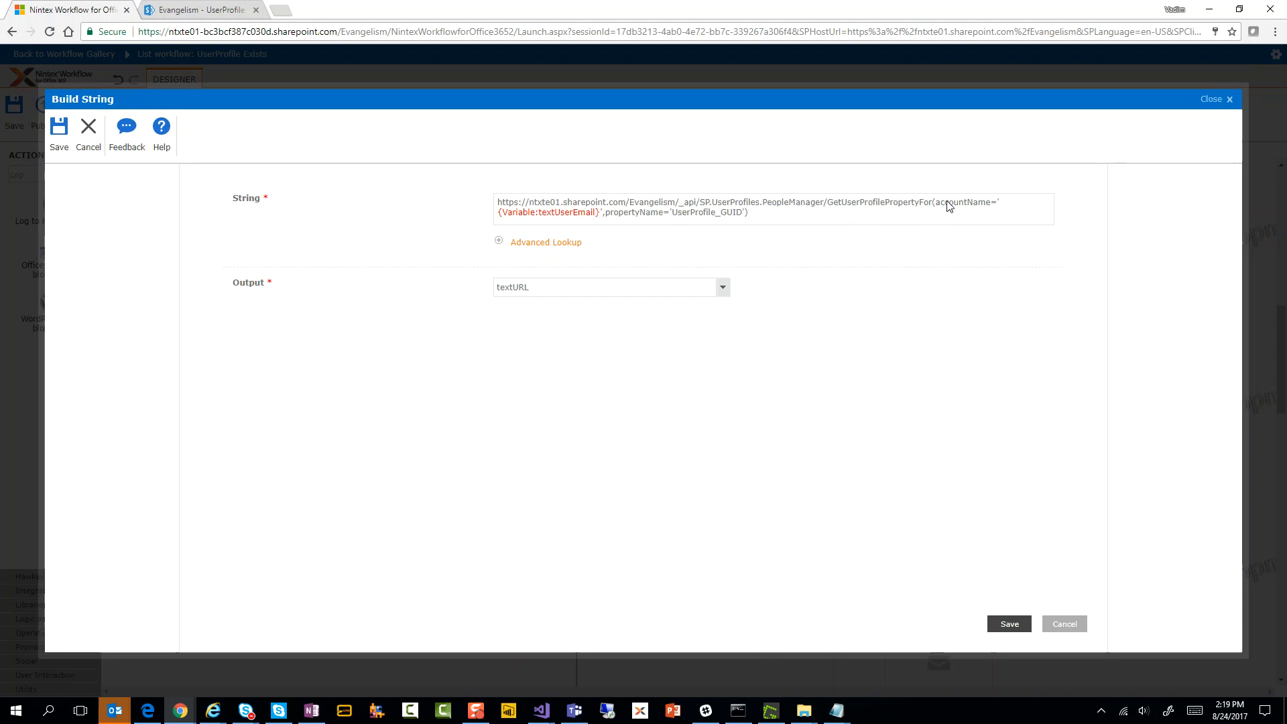
mouse_move(994, 206)
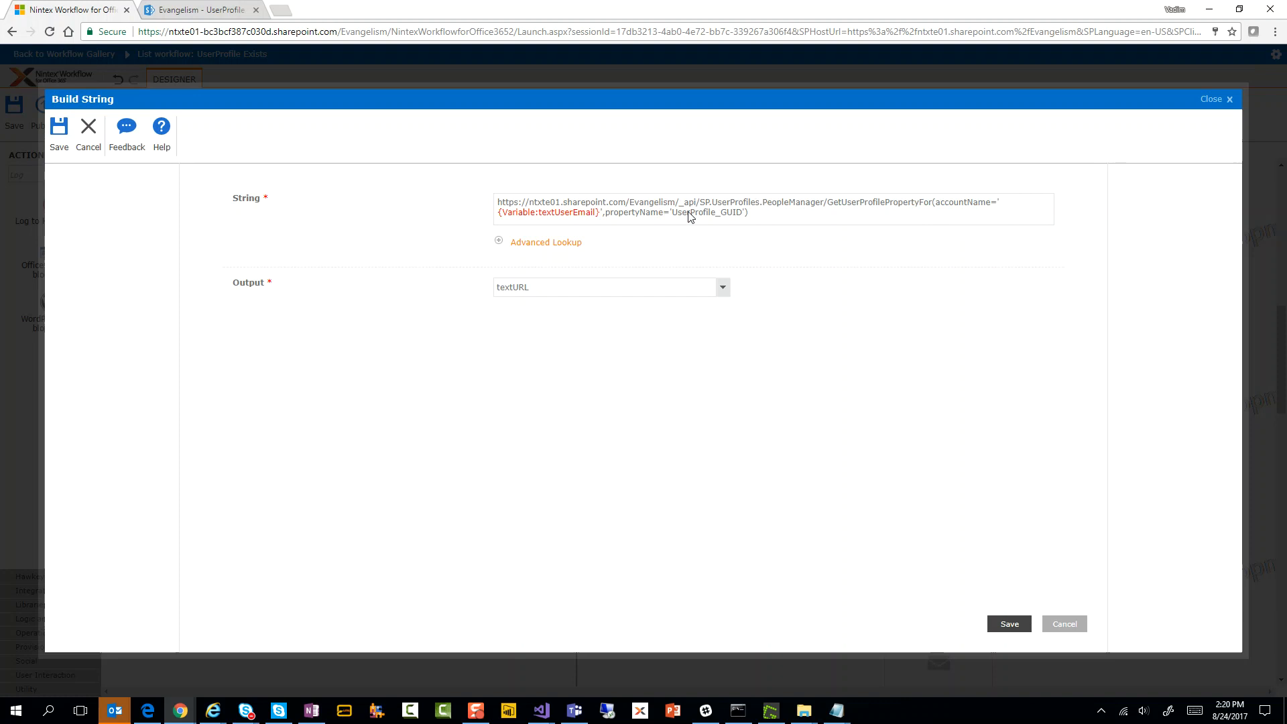
mouse_move(827, 277)
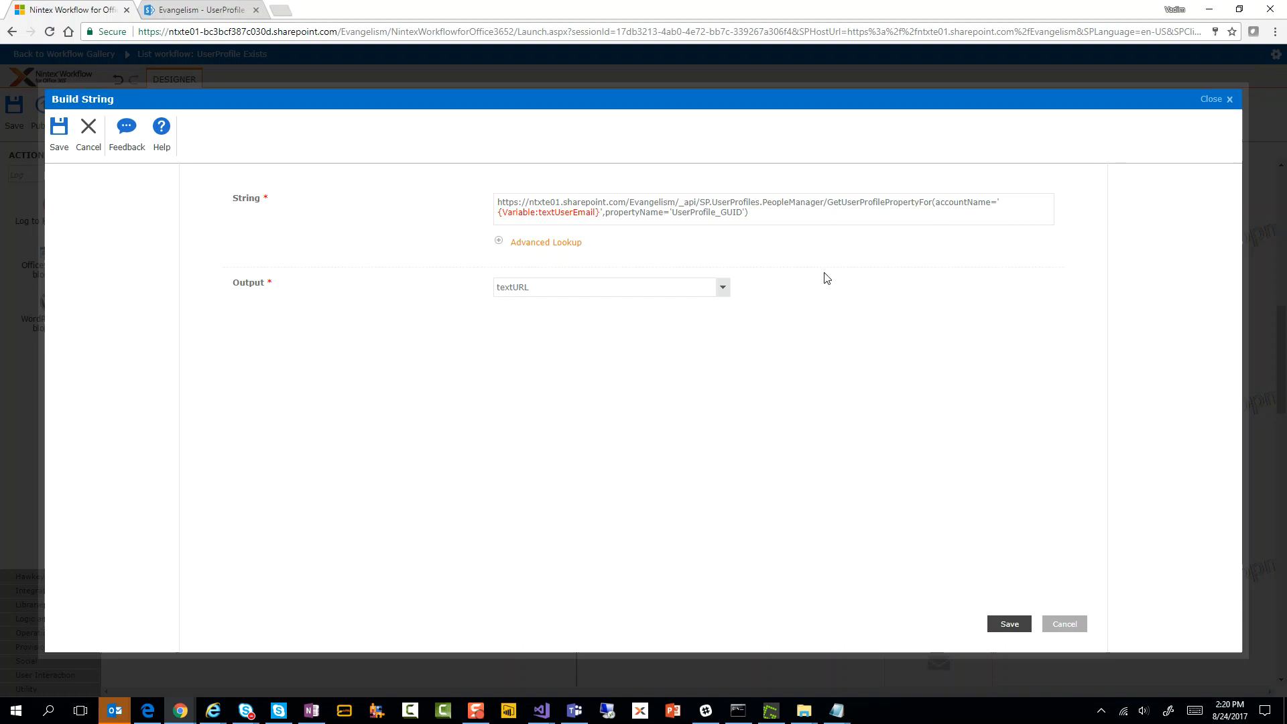
mouse_move(691, 224)
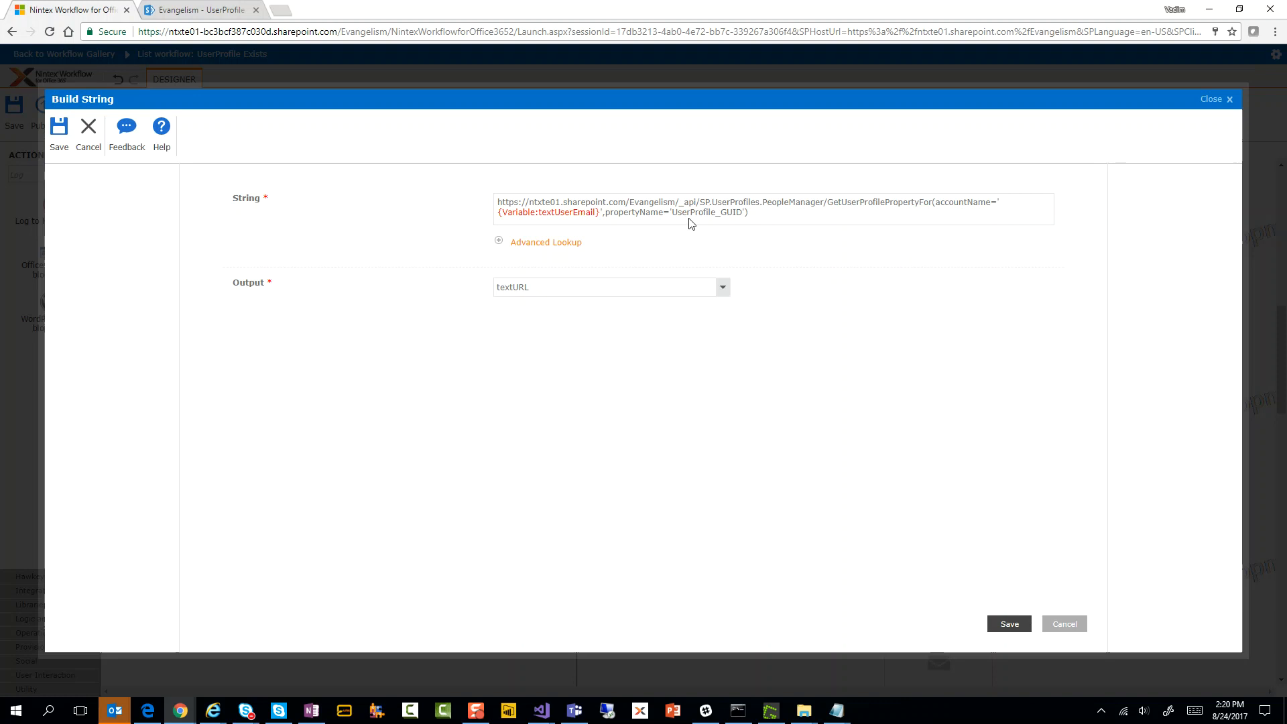
mouse_move(748, 224)
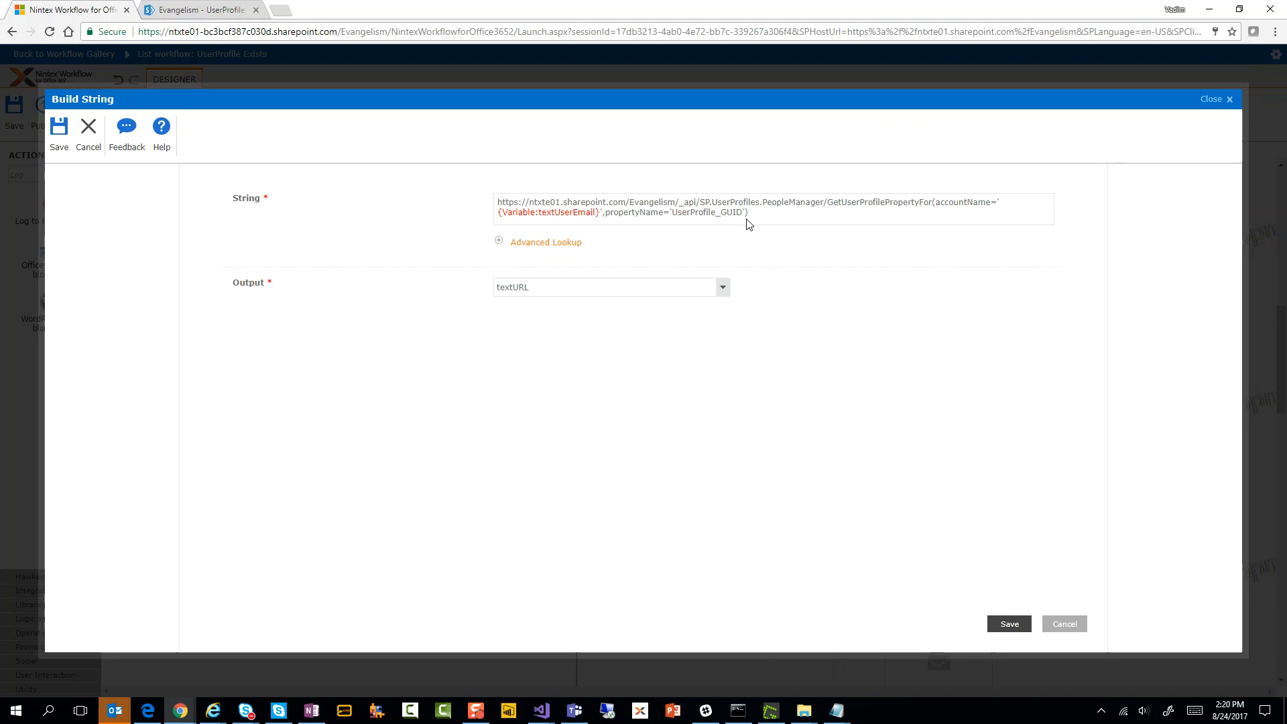